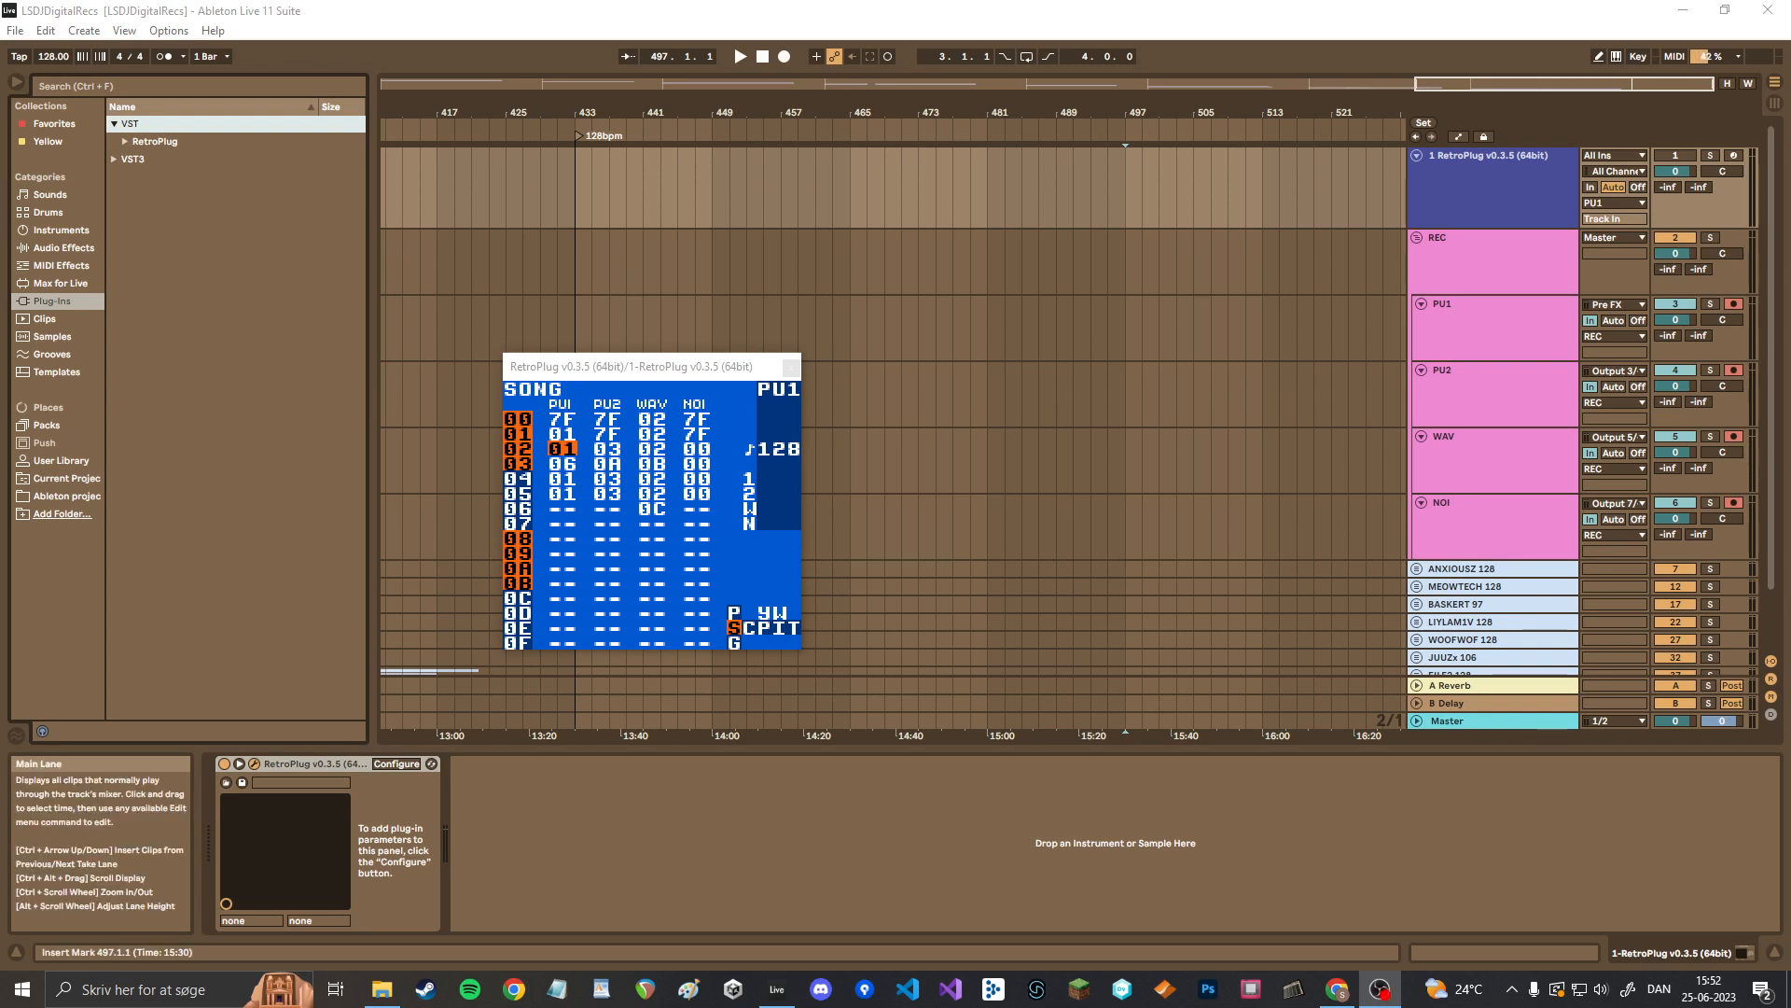
- Bring Chrome forward to view the RetroPlug tutorial and its GitHub v0.3.5 releases page
drag(618, 366, 668, 333)
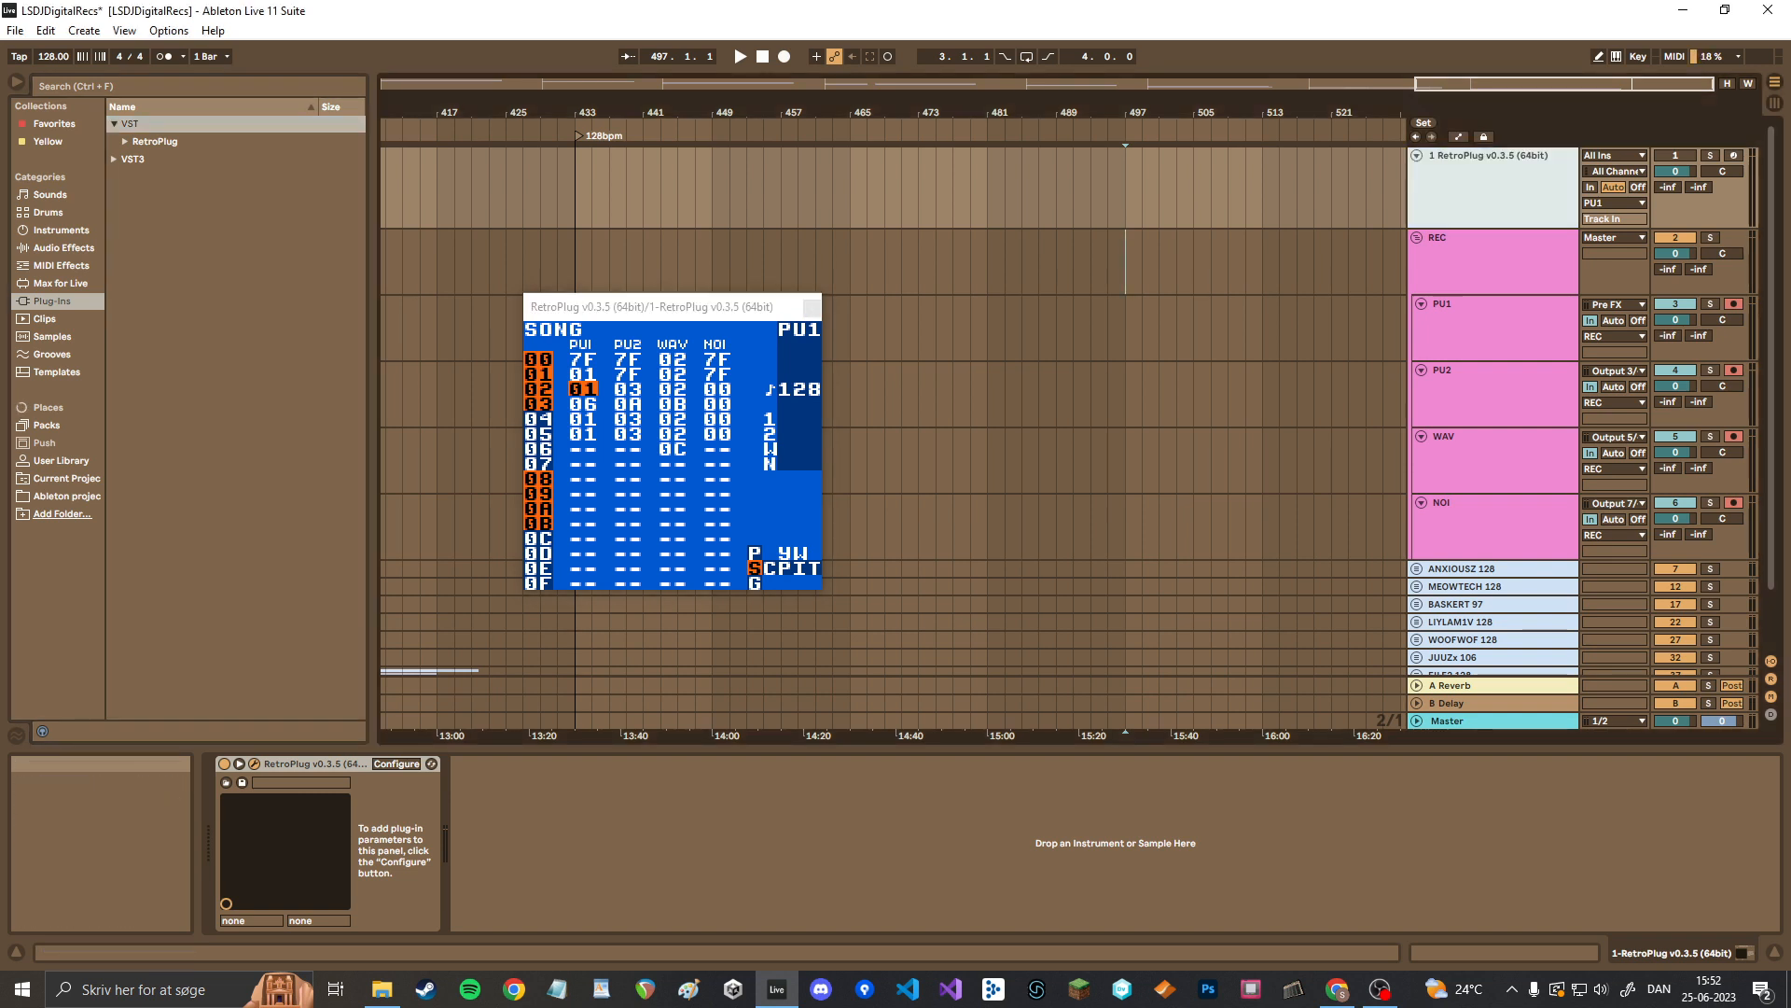
click(1334, 989)
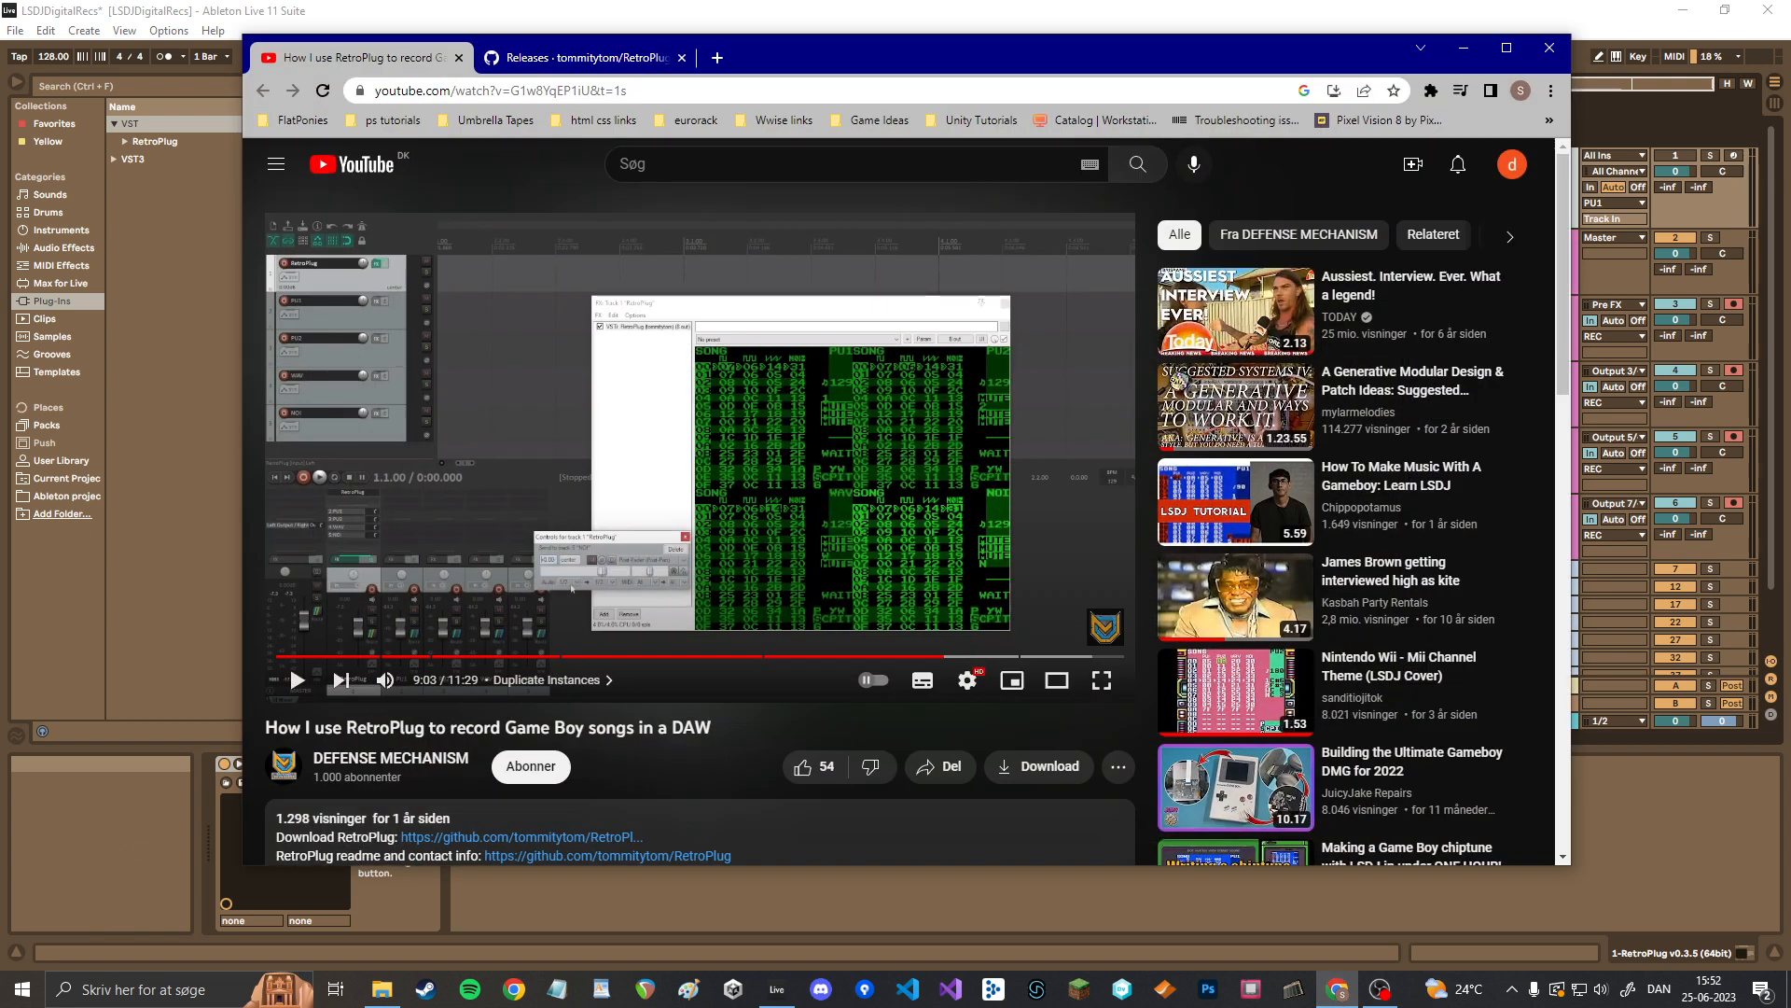
mouse_move(390, 758)
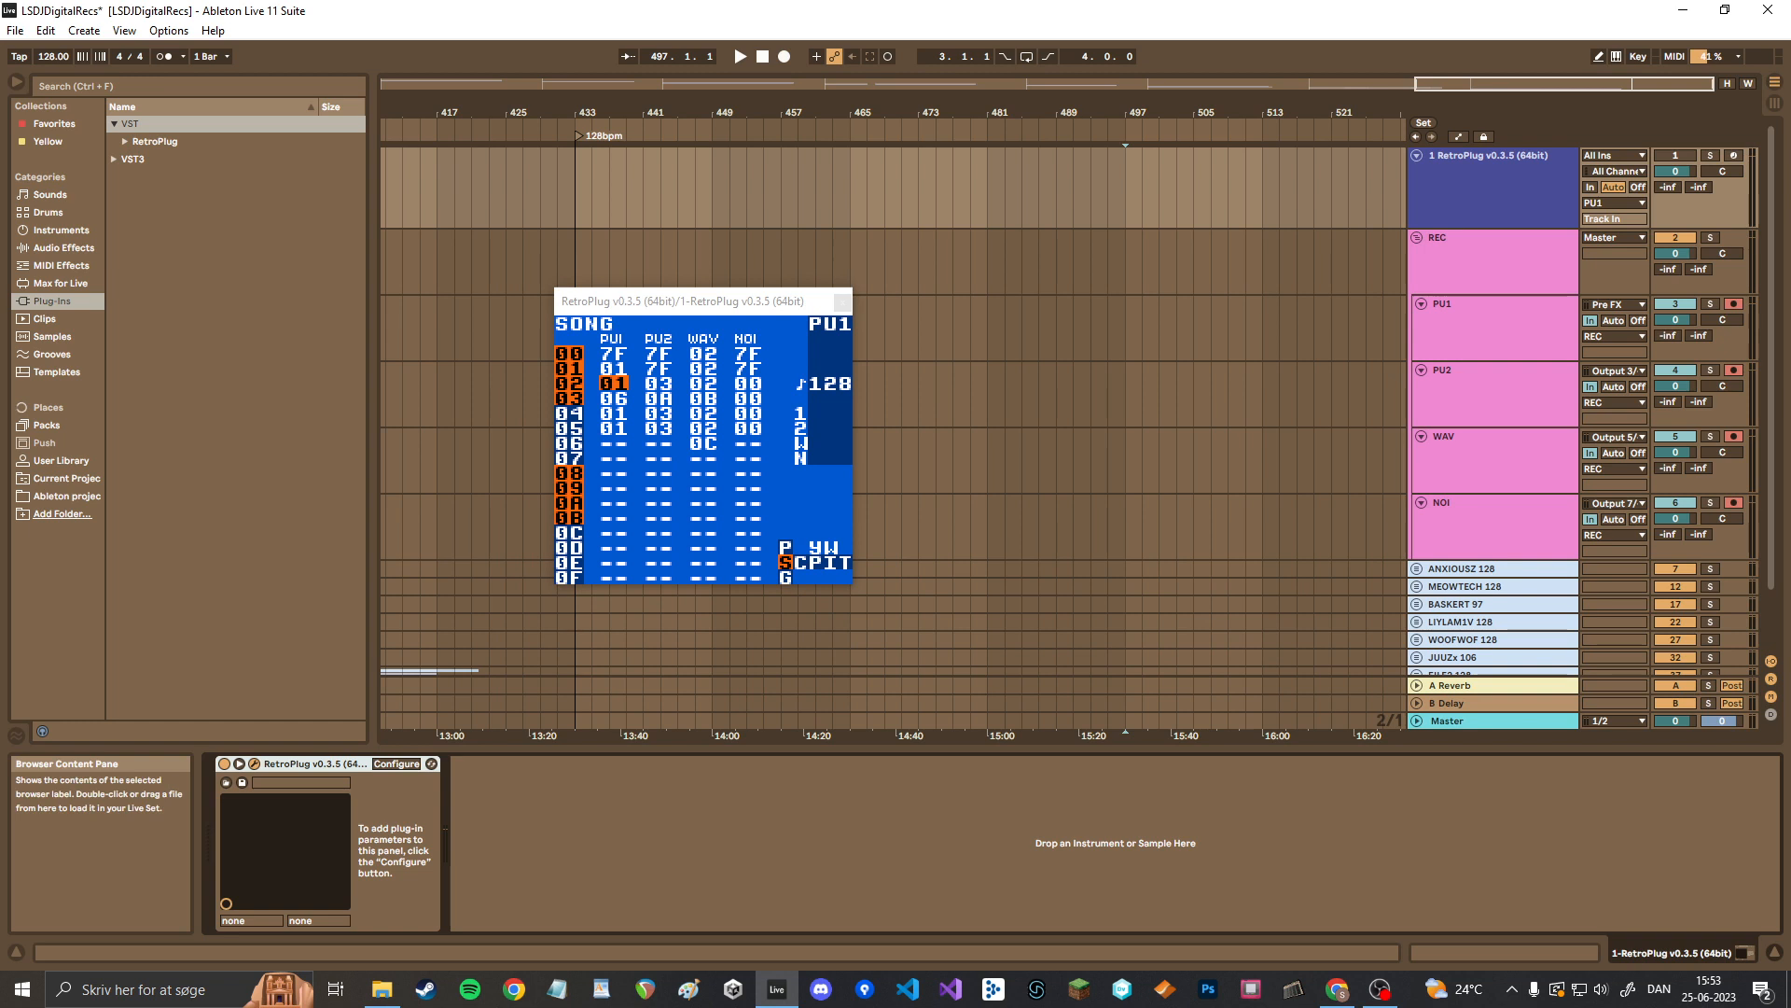
click(1334, 989)
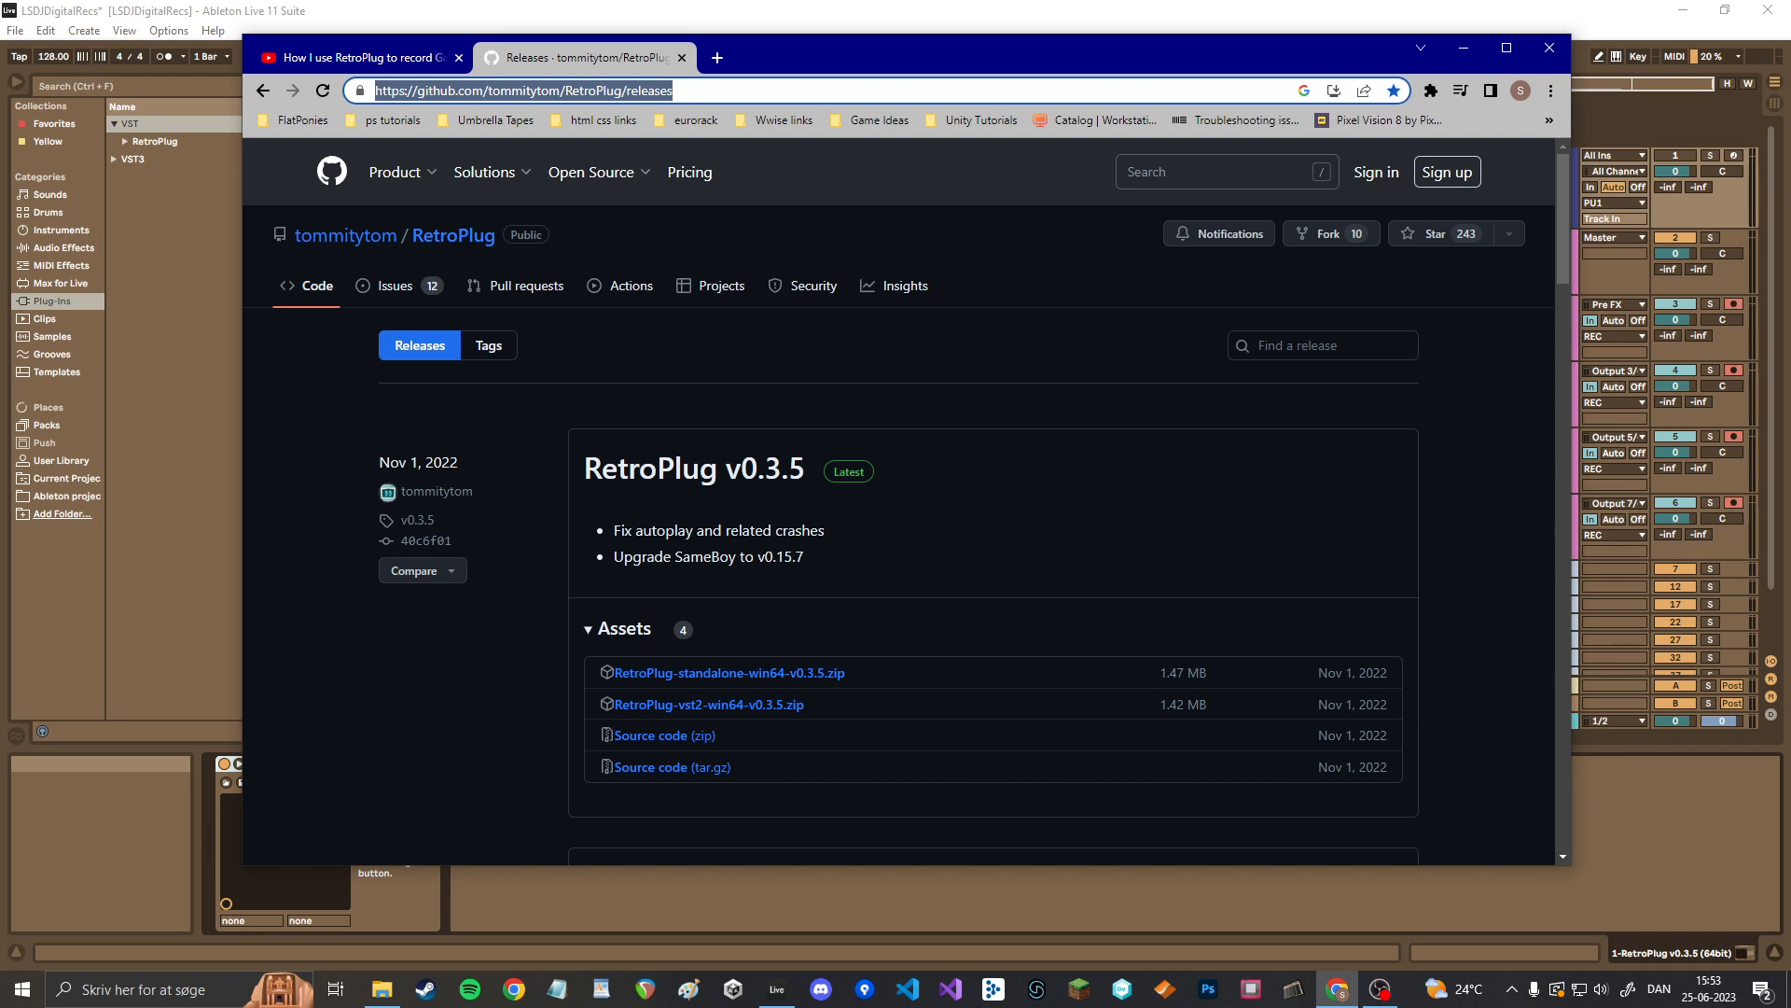
mouse_move(708, 704)
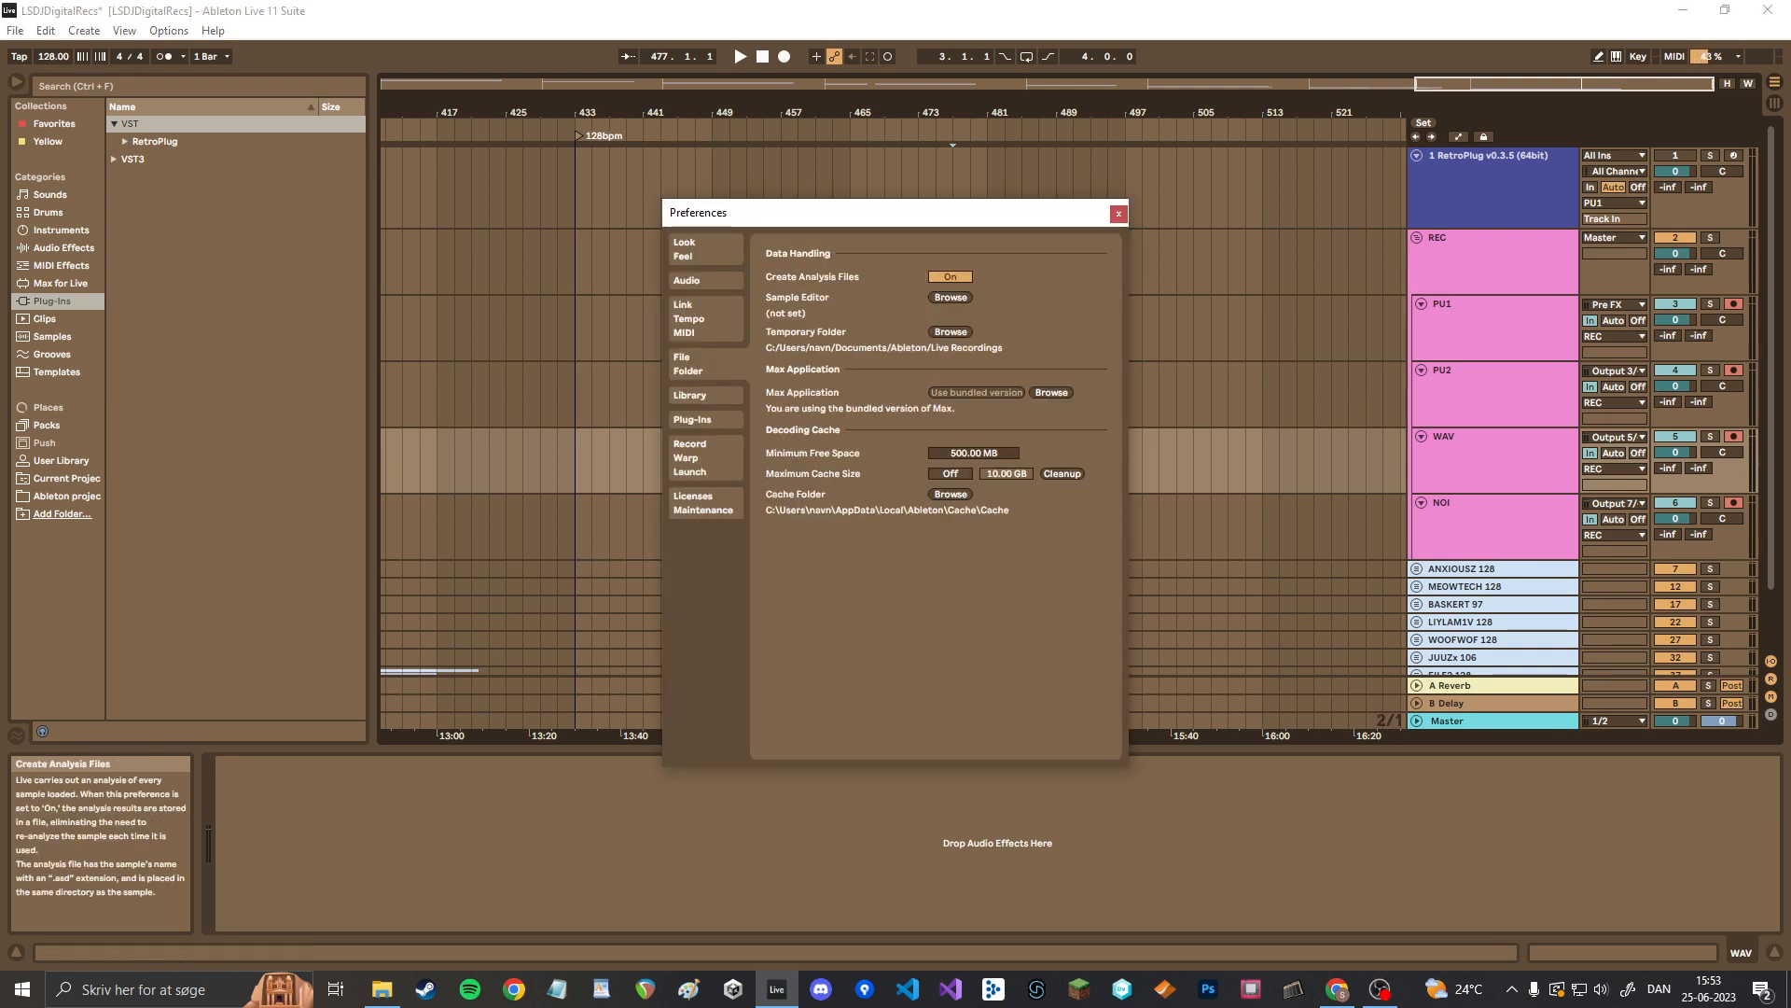
- Review the Plug-Ins VST folder settings in Preferences and close the dialog
click(691, 418)
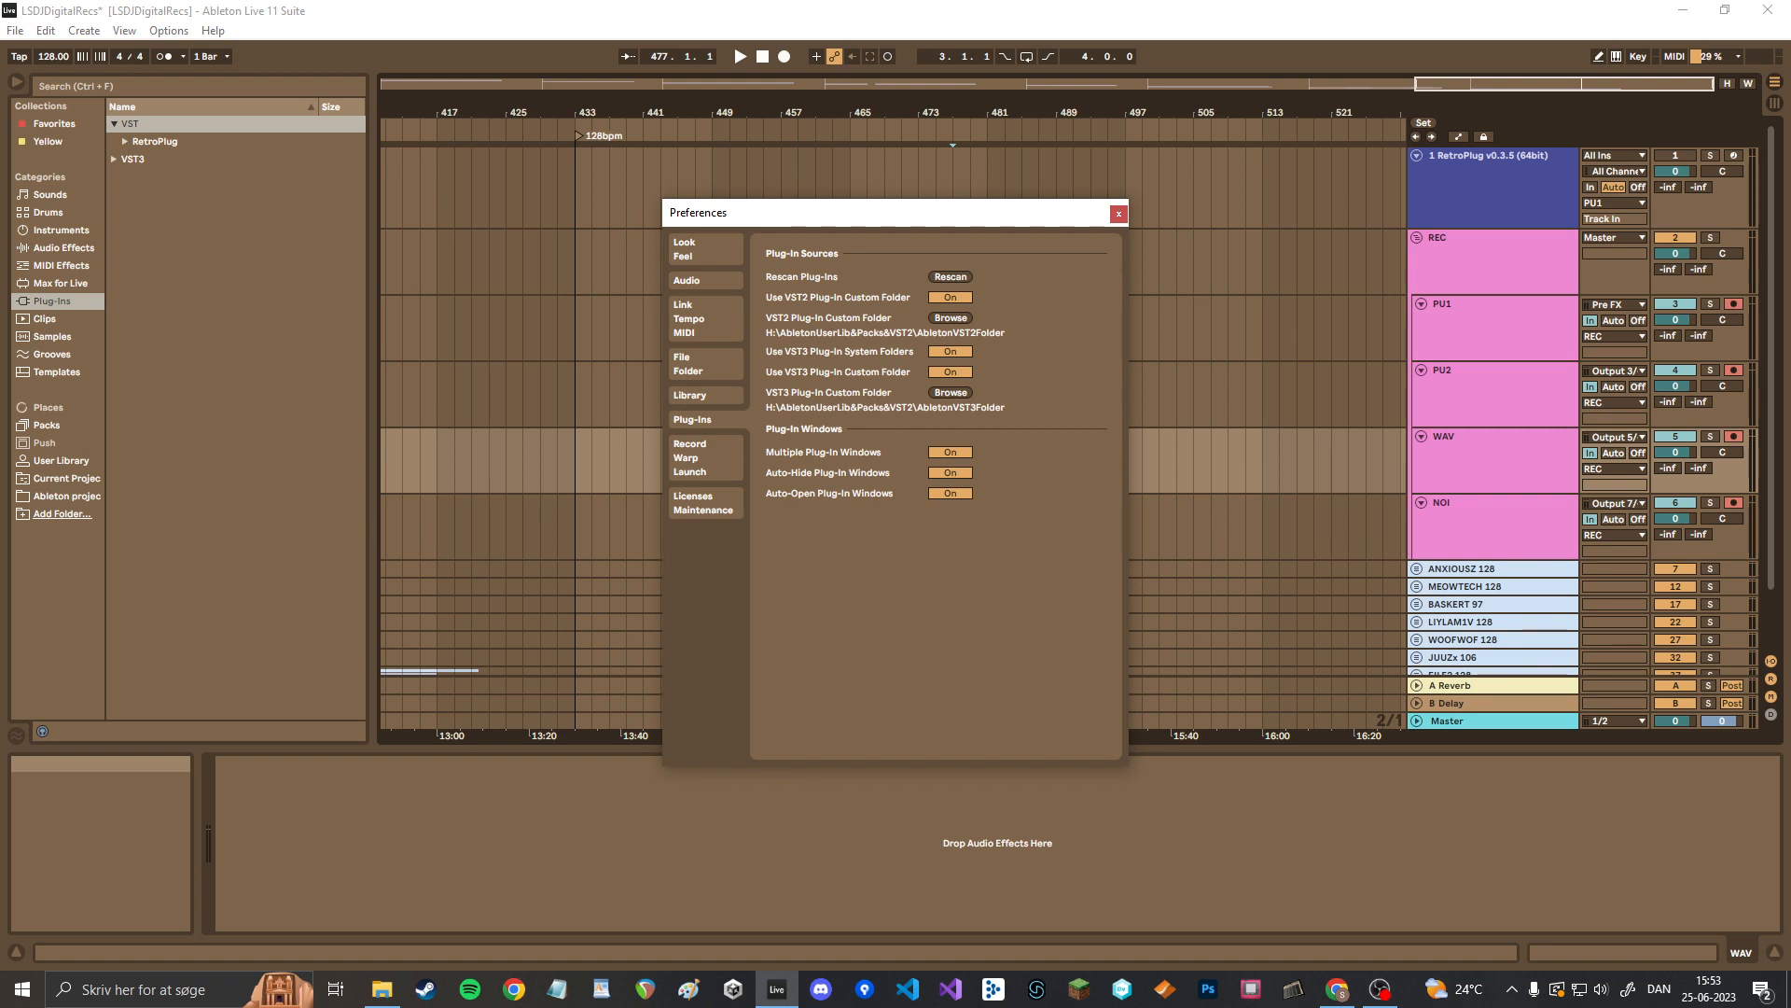
click(1116, 213)
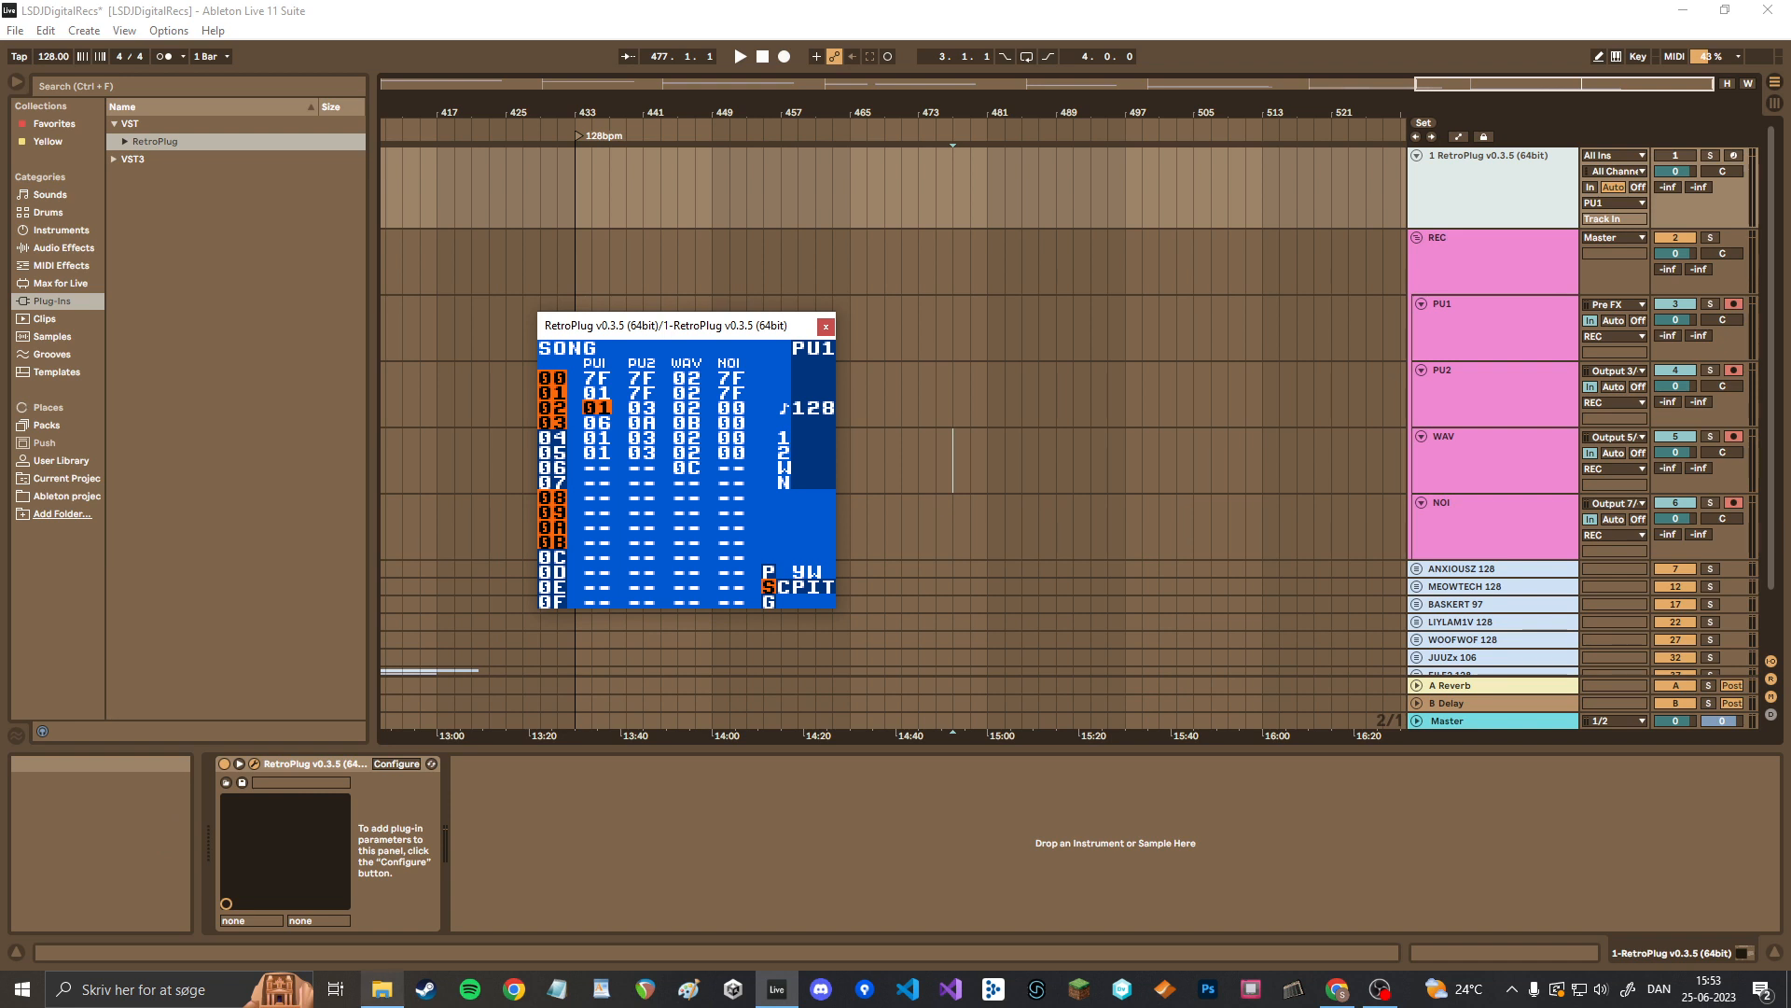
- Show the LSDJ folder containing lsdj9_2_L.gb, then return to the browser
click(381, 989)
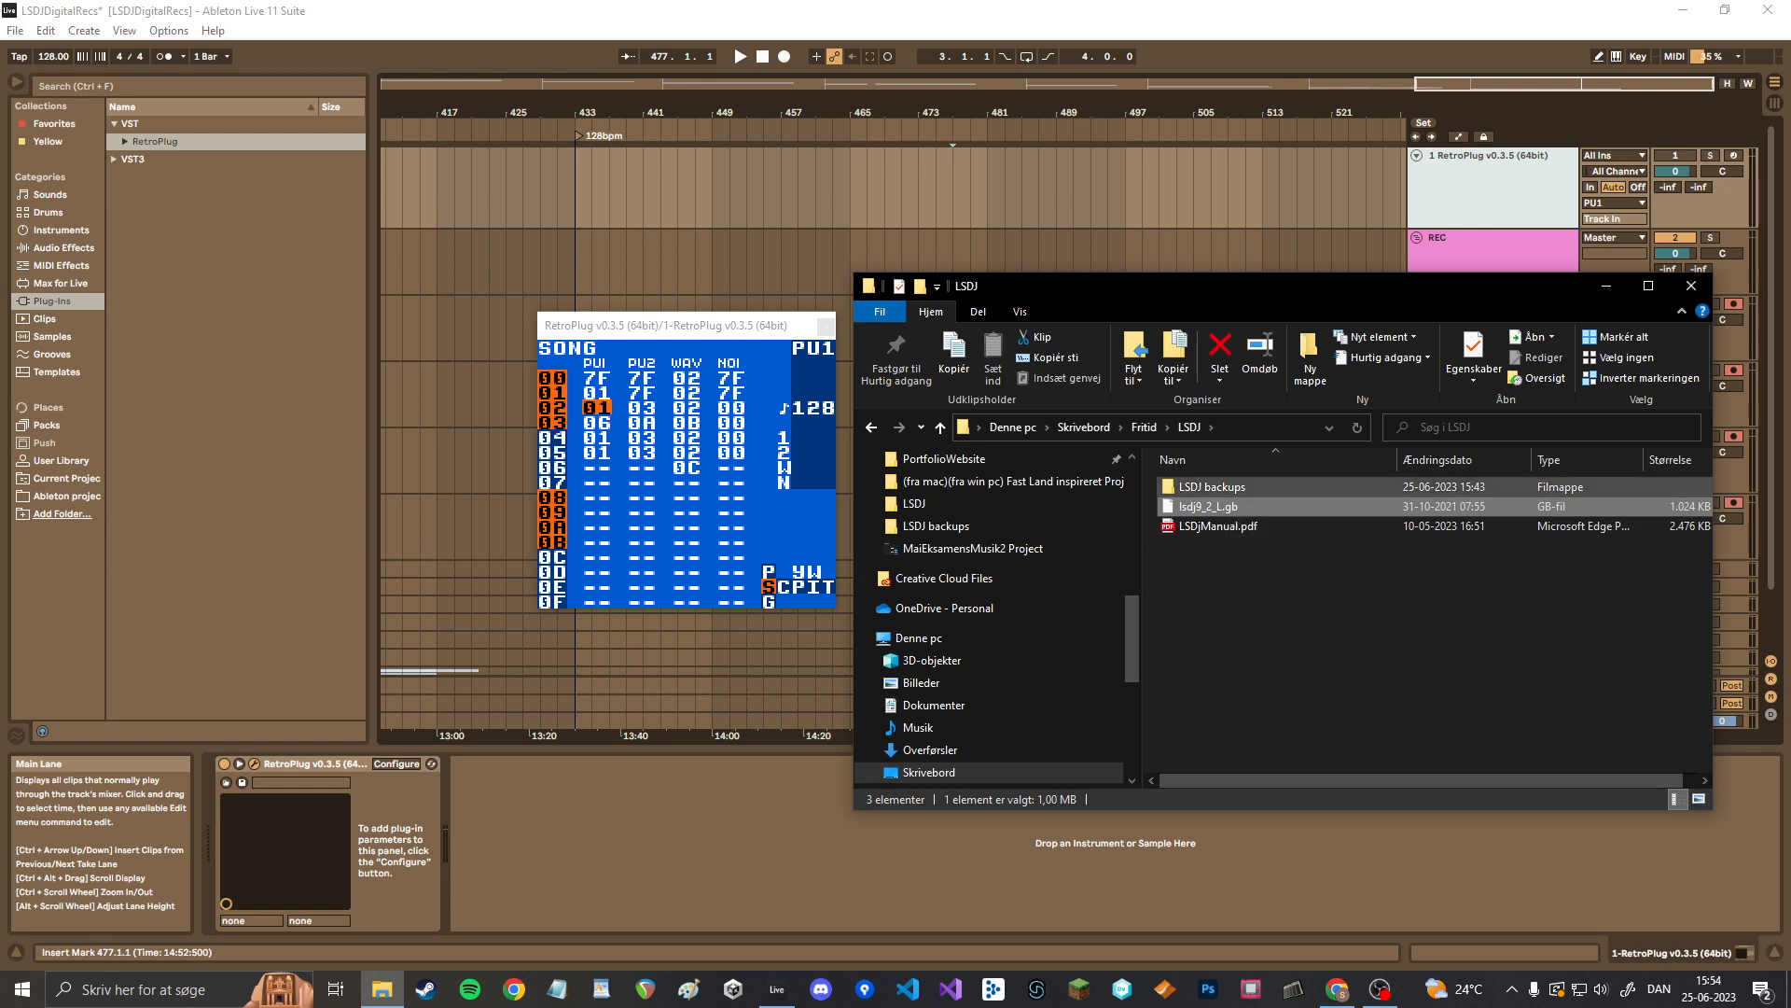
click(1334, 989)
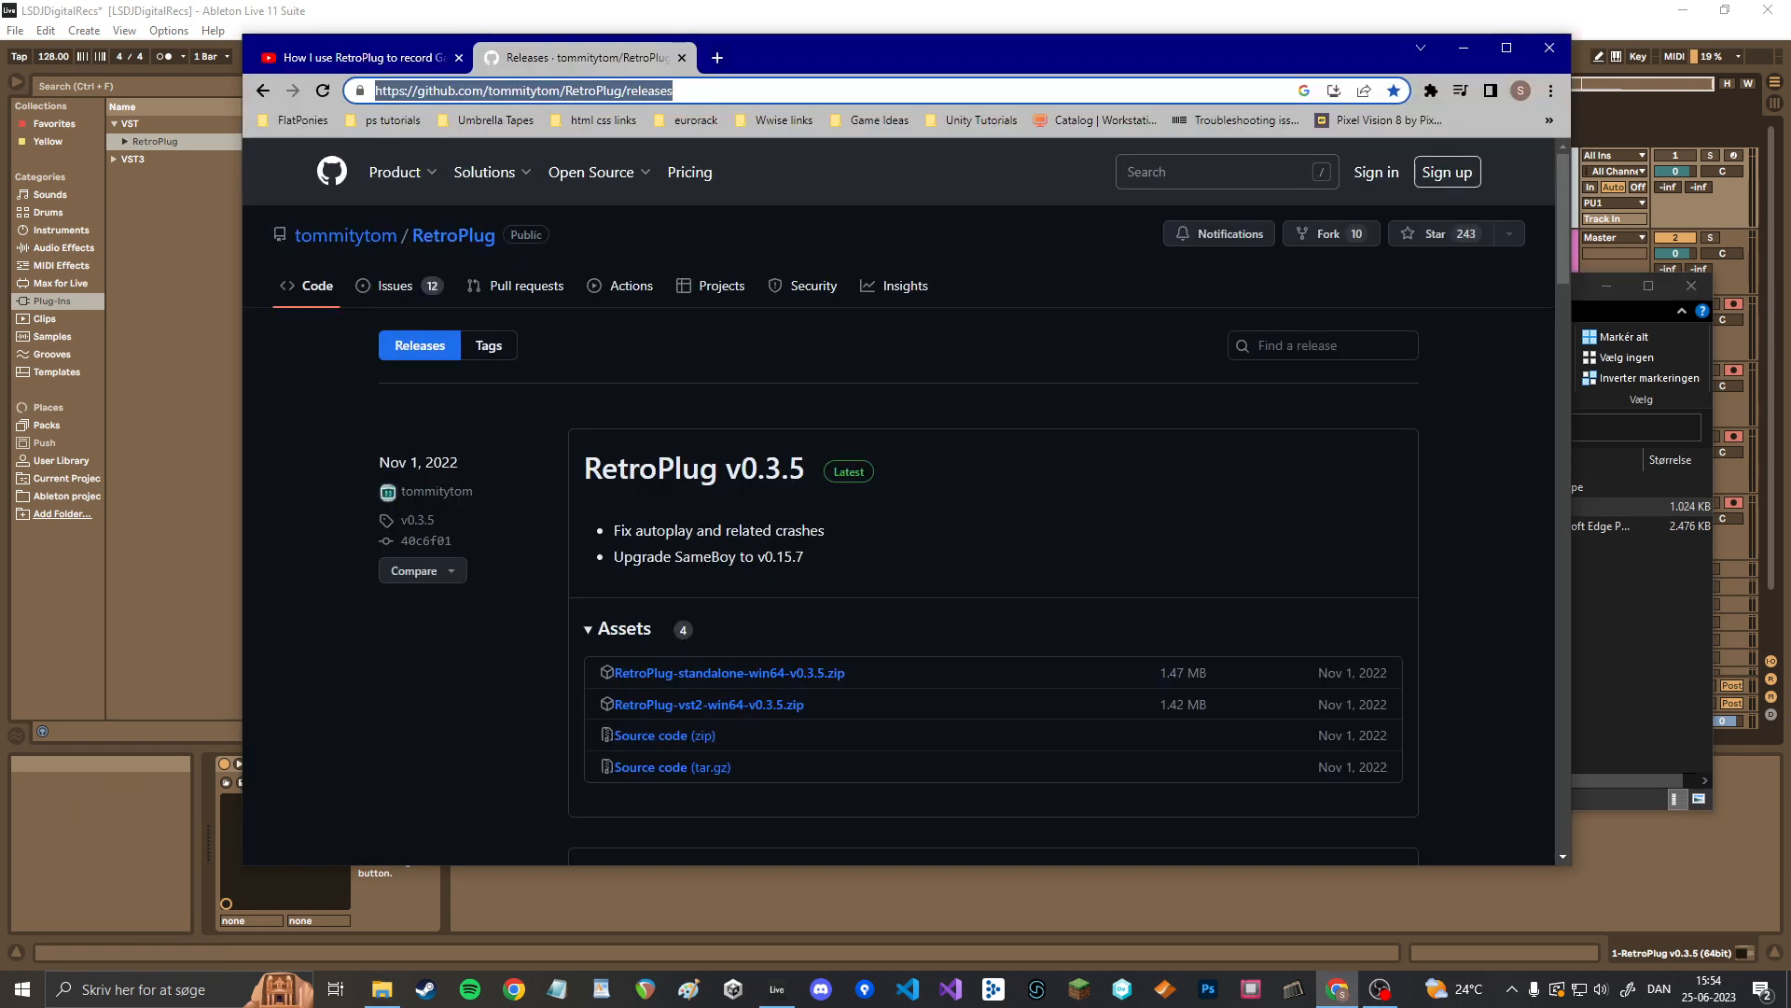
- Search 'lsdj', browse littlesounddj.com to the stable ROM images listing, then return to Ableton
click(716, 58)
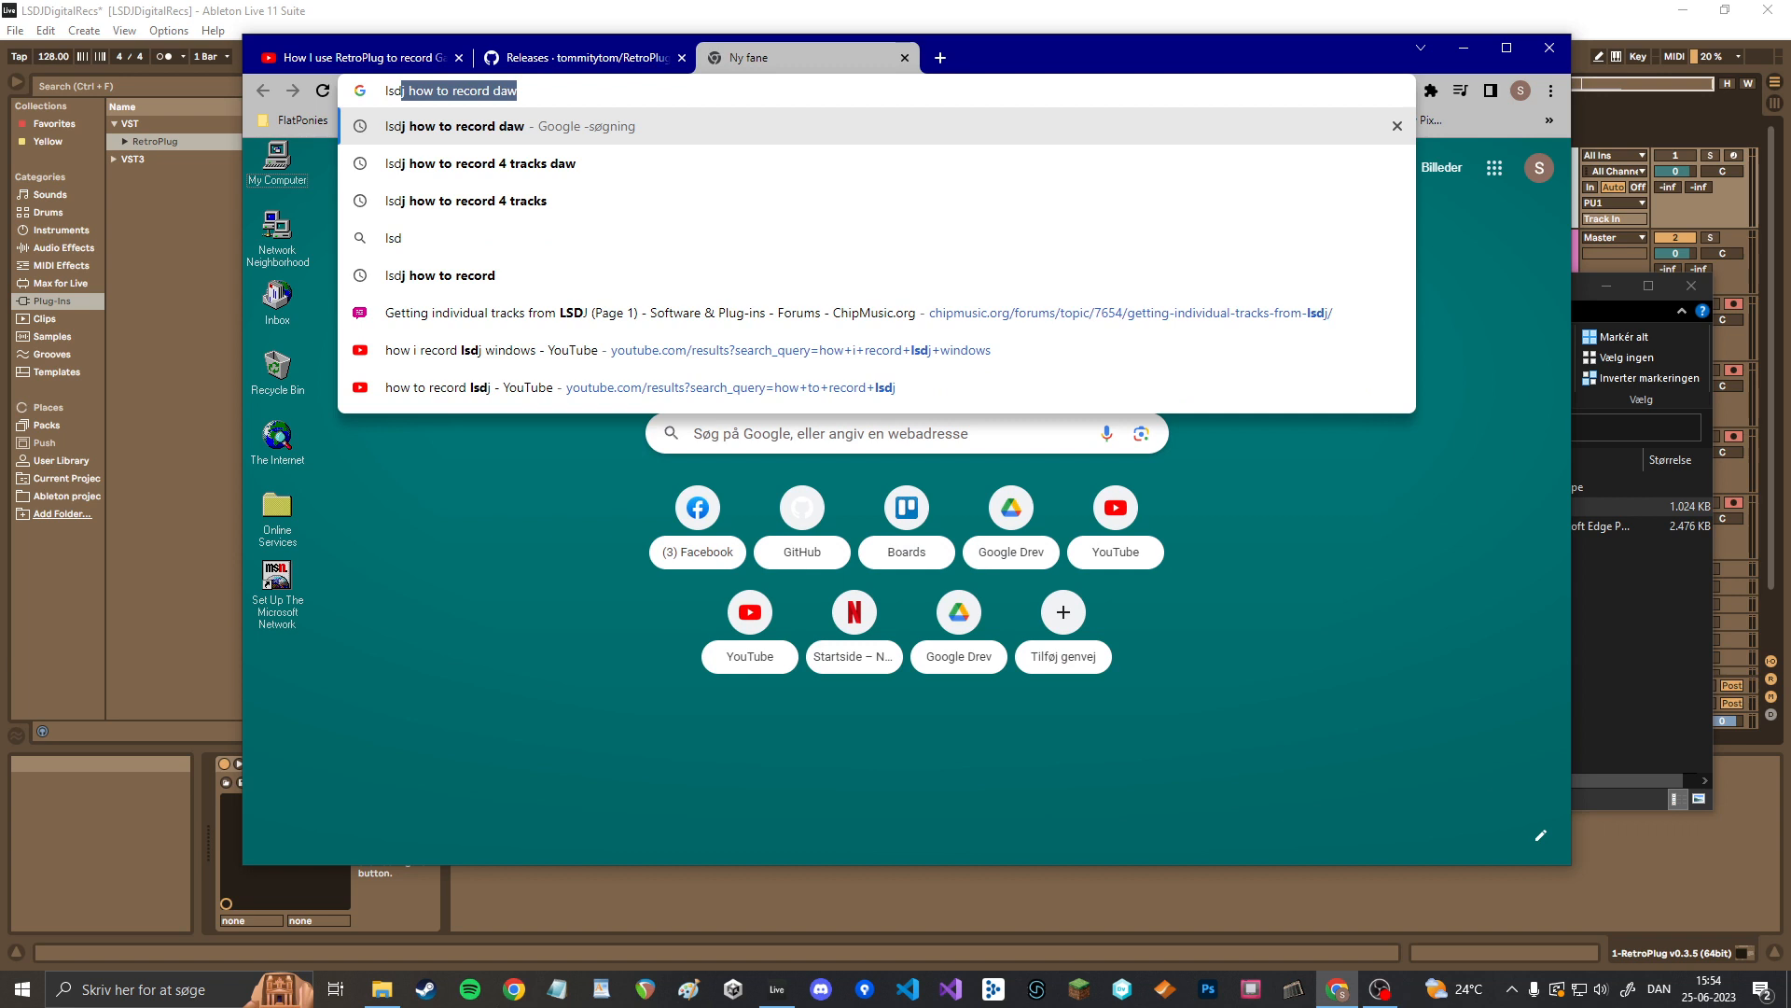
key(Return)
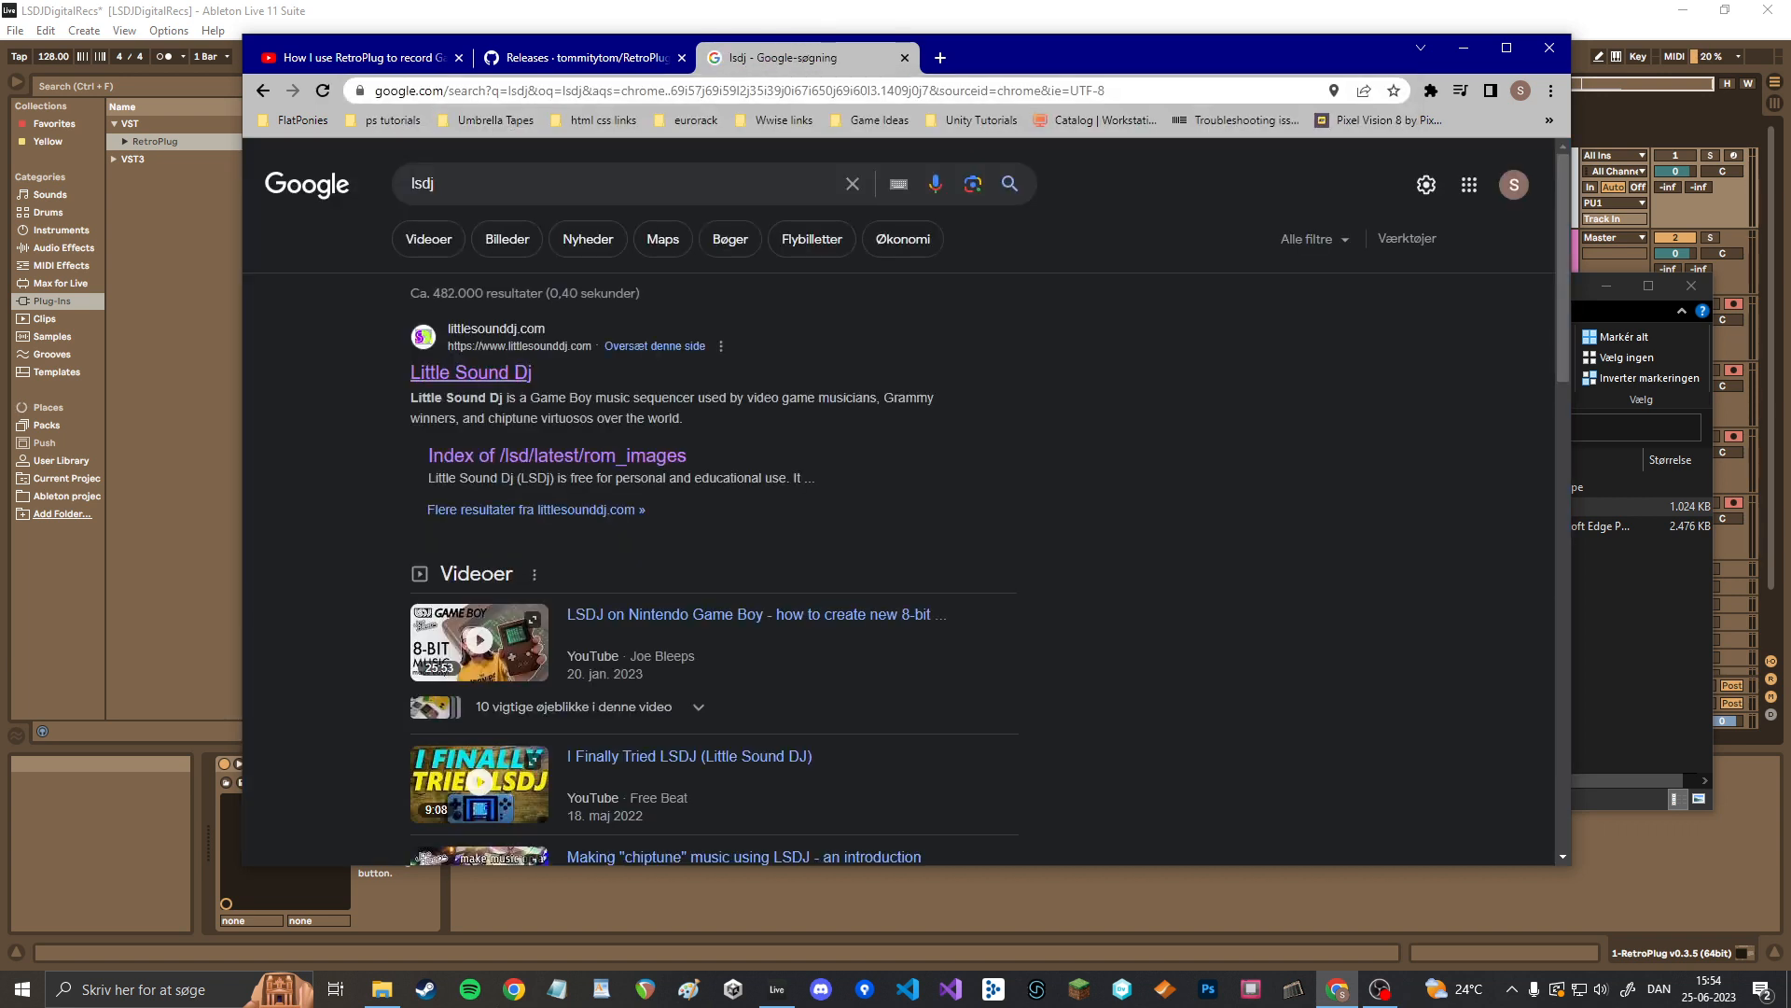
click(470, 371)
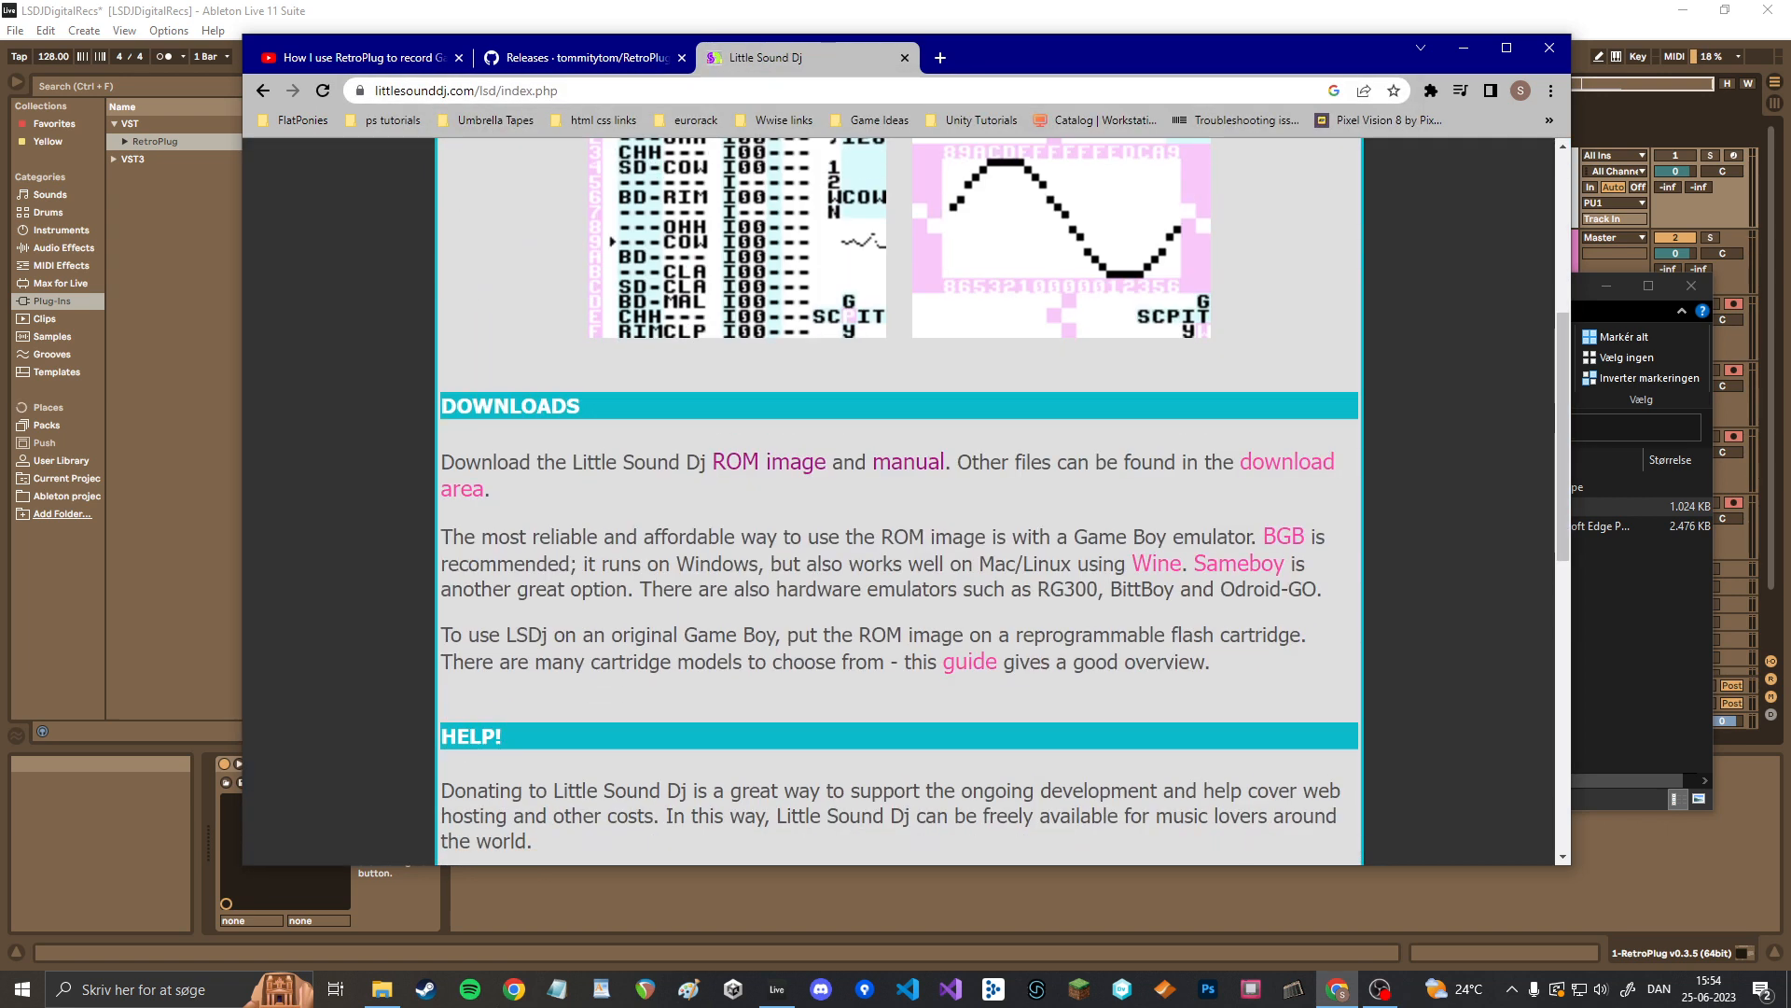
mouse_move(769, 461)
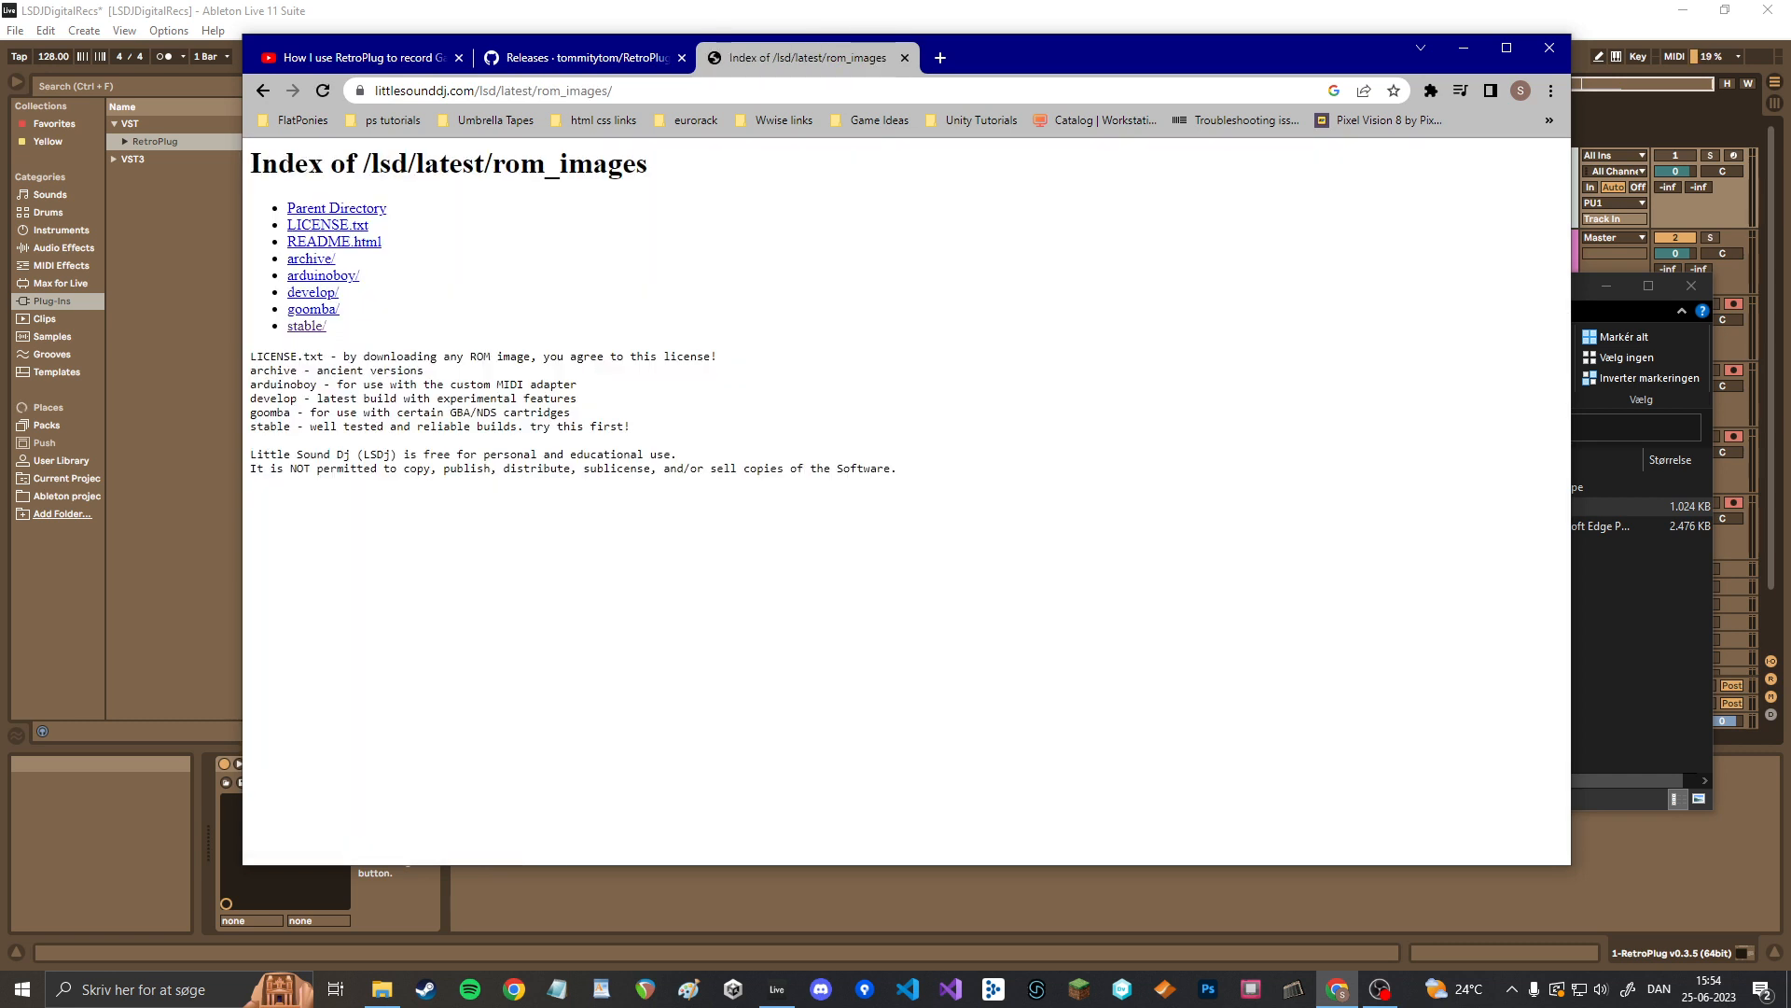
click(310, 258)
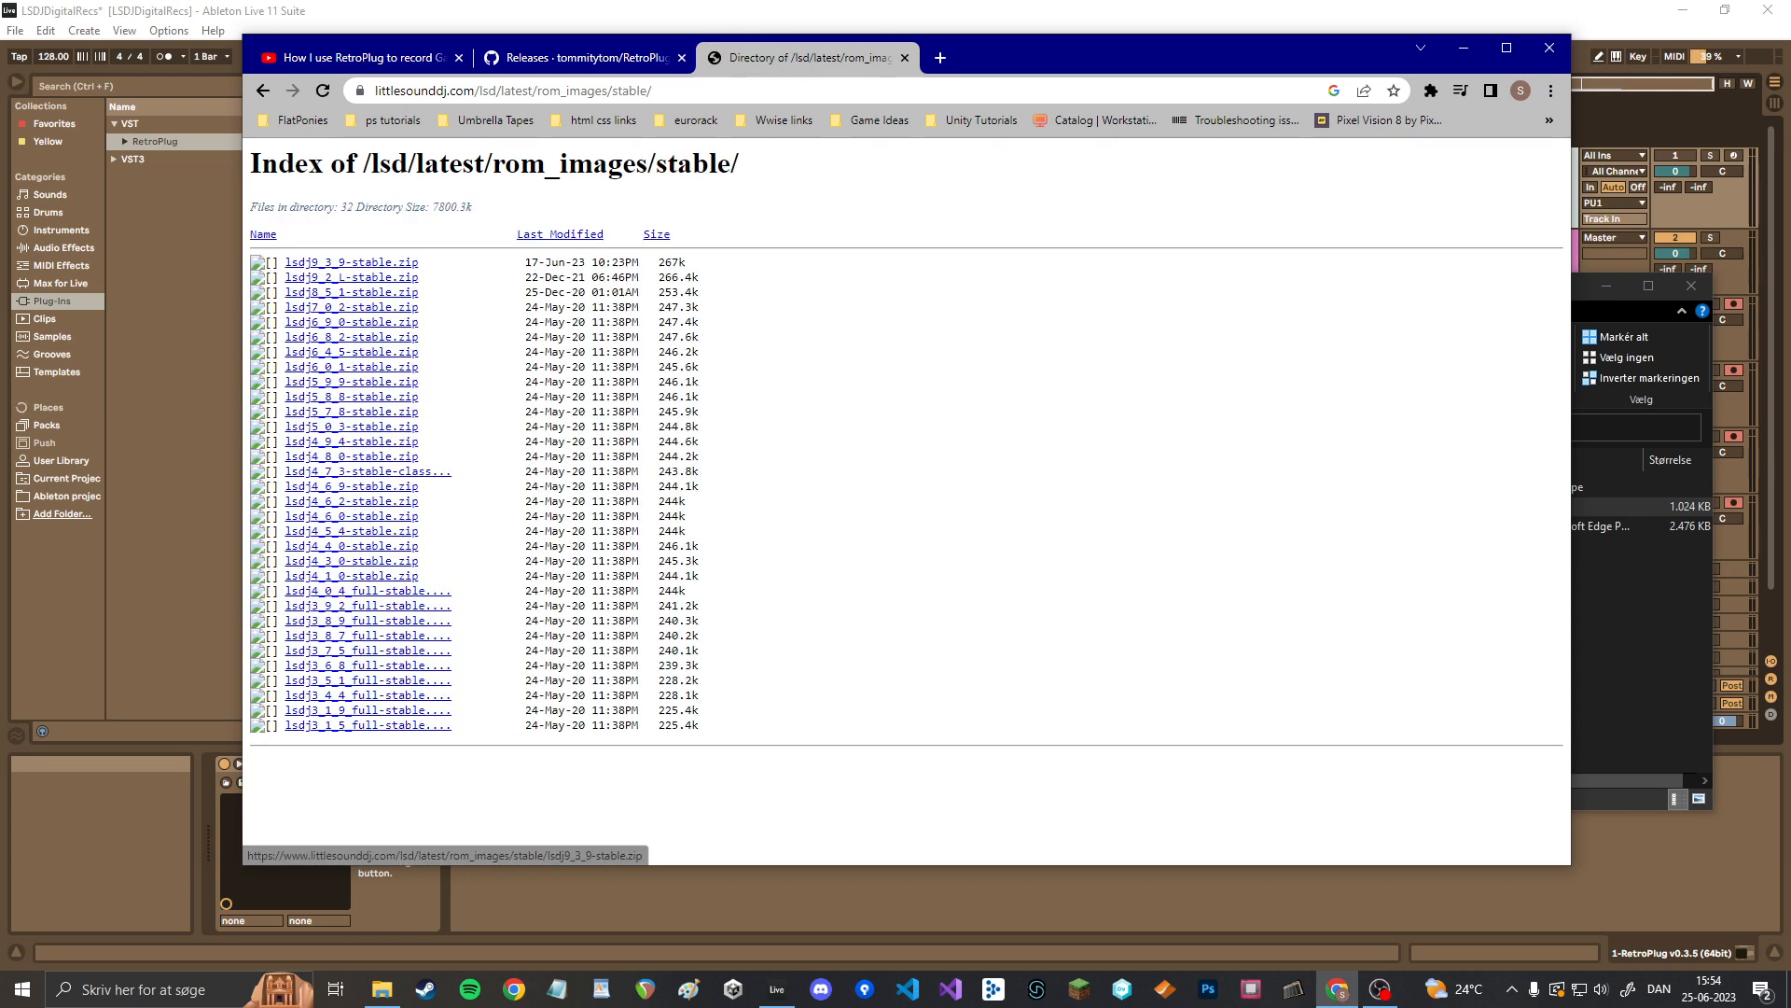
mouse_move(349, 276)
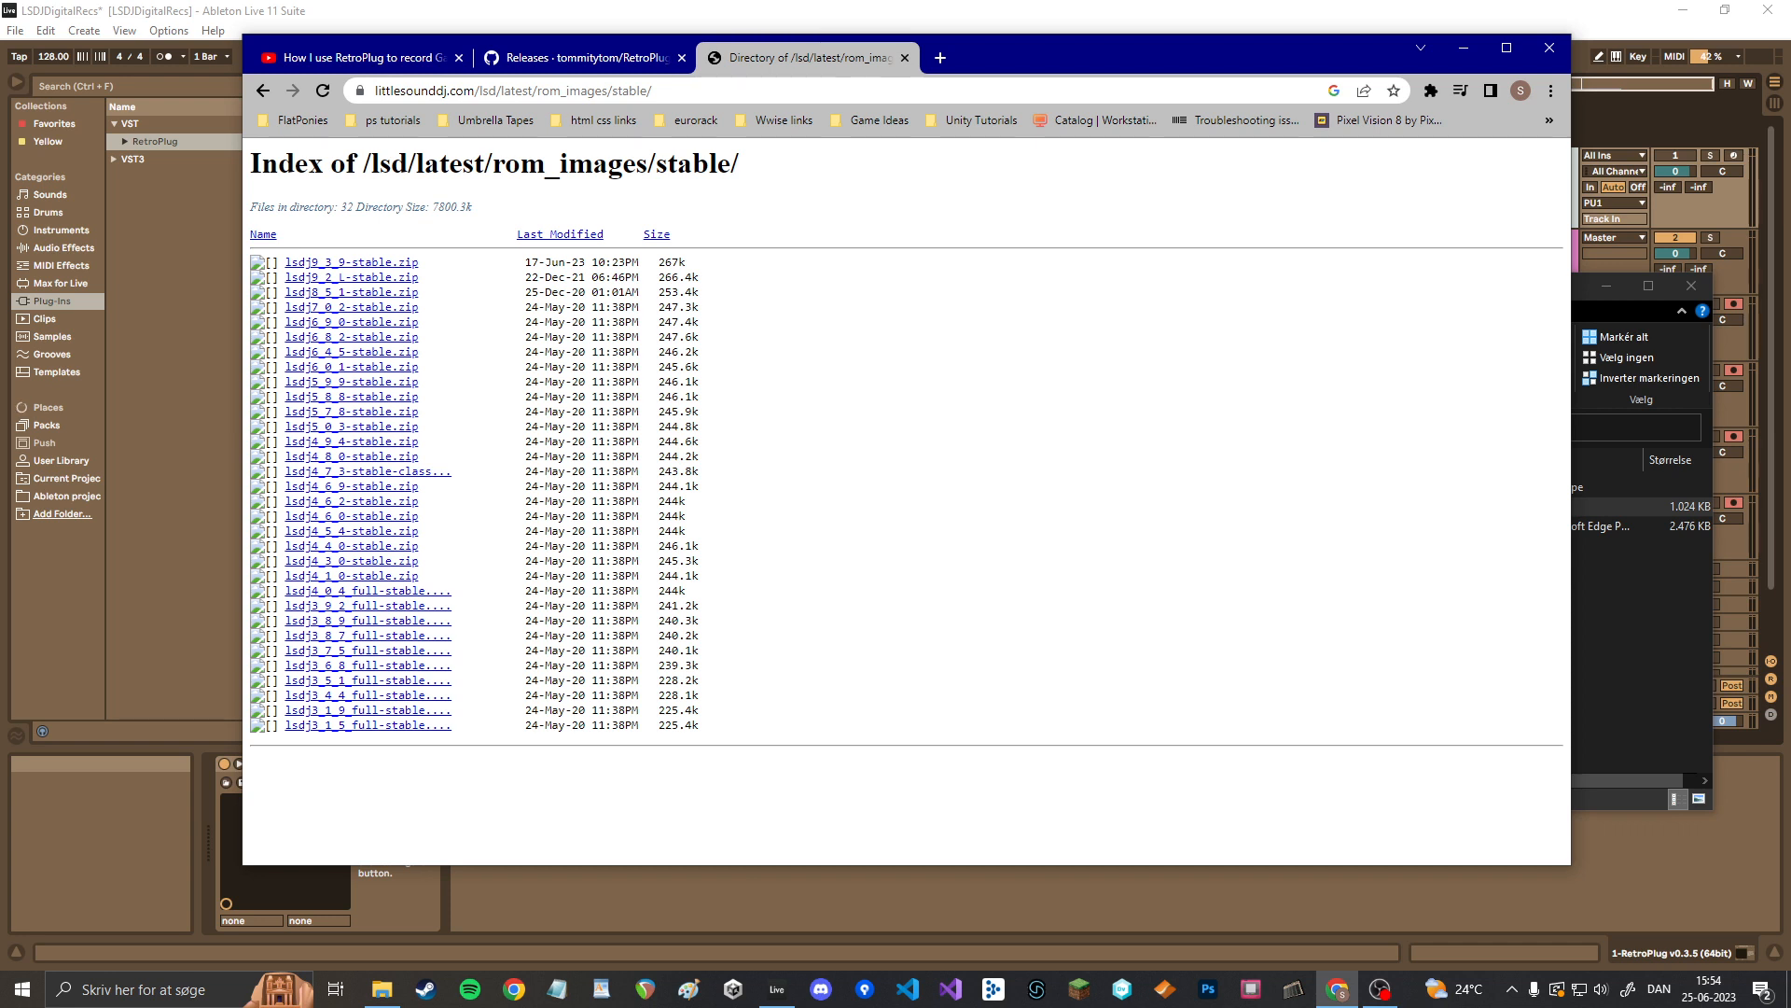
double_click(550, 261)
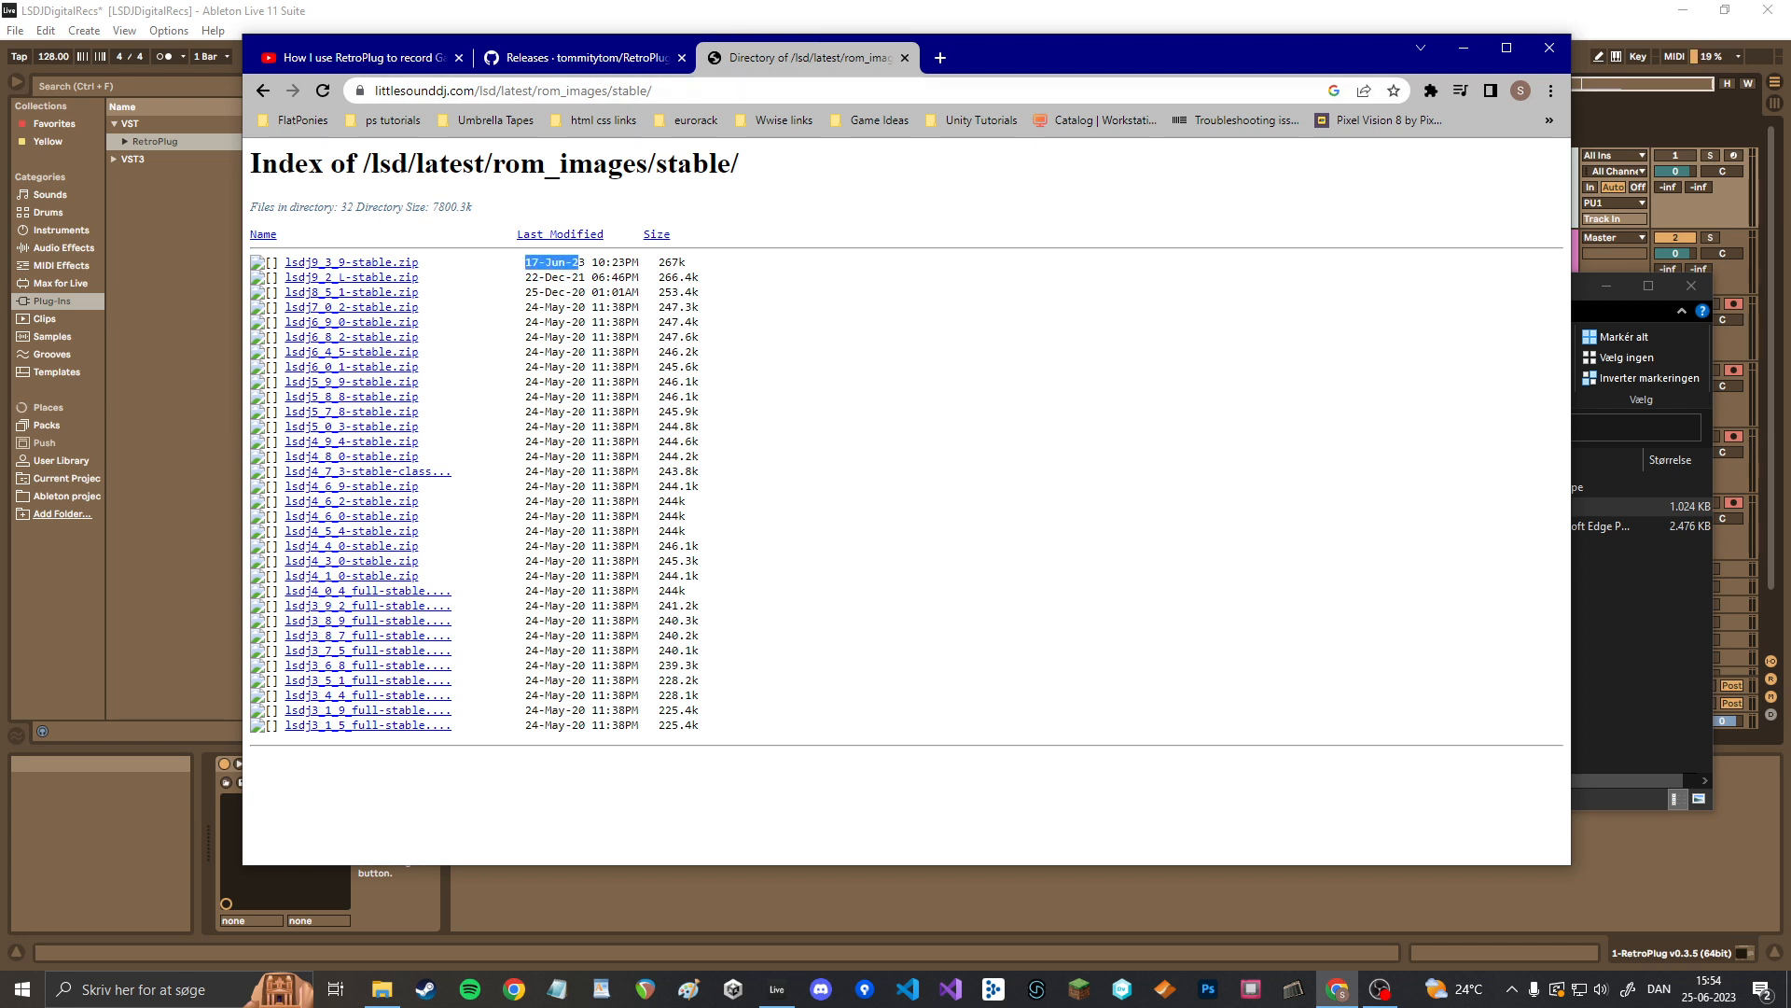
click(903, 58)
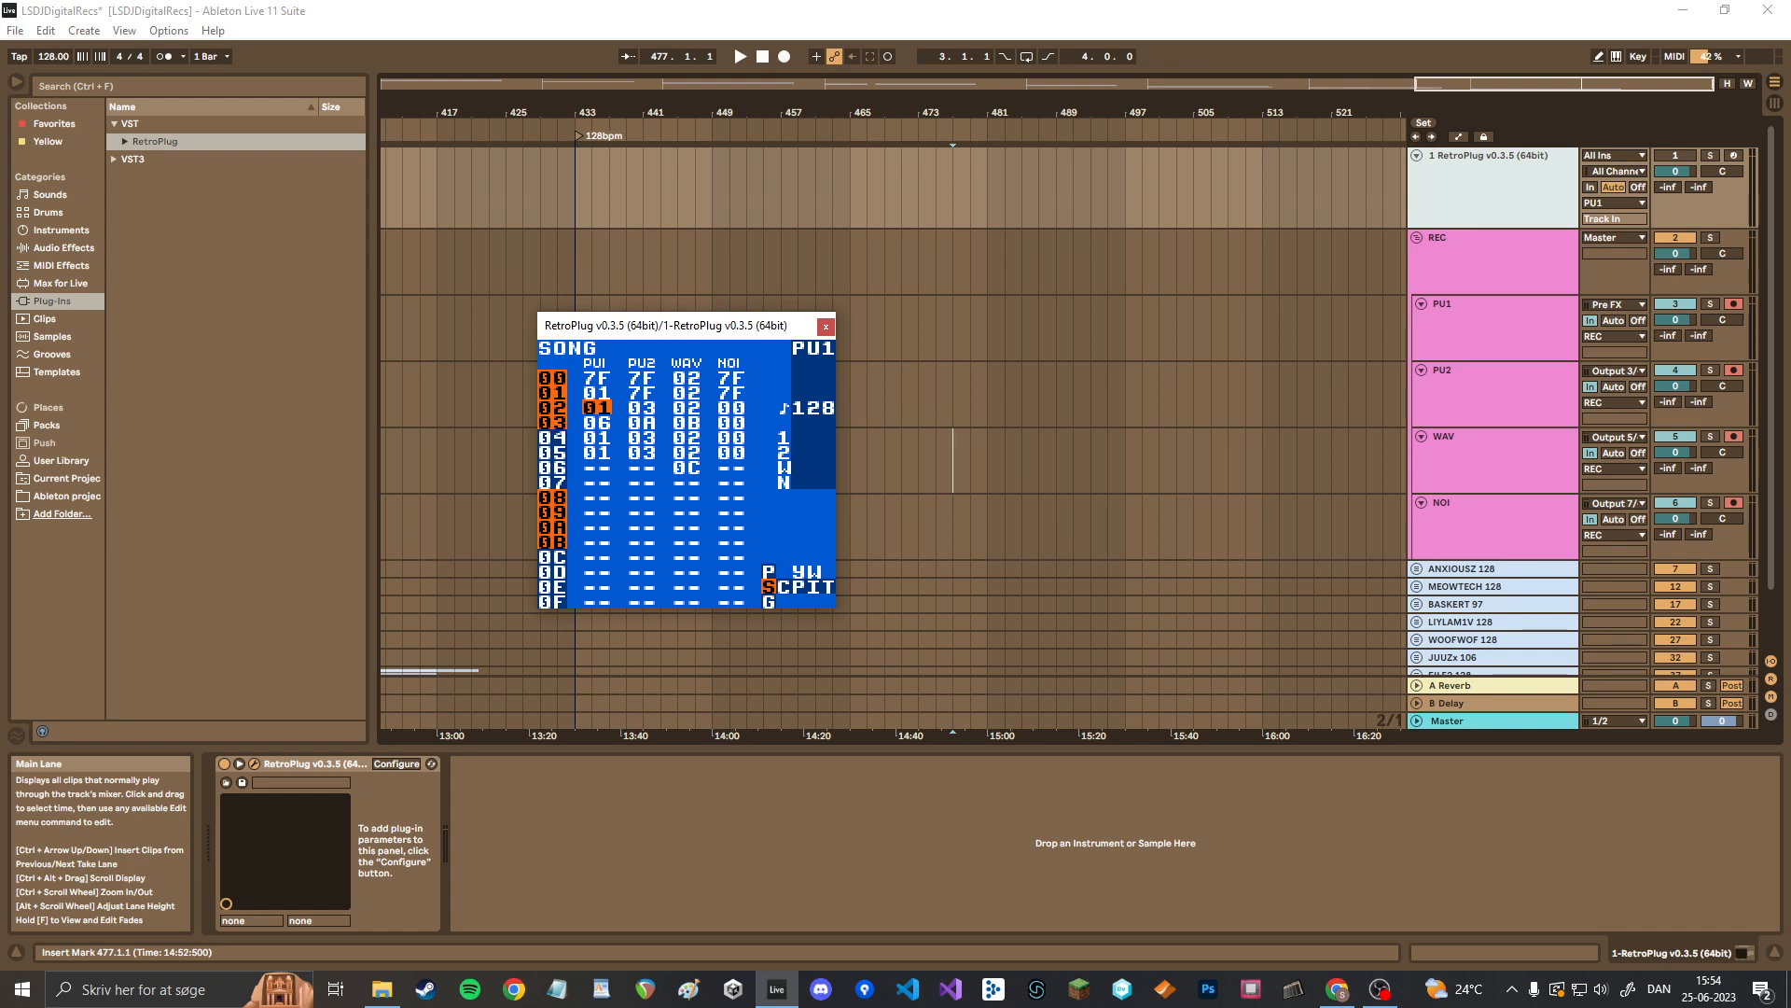
- Select the newest save '25_06_2023 save after rec 001 lsdj9_2L.sav' in the LSDJ backups folder
click(381, 989)
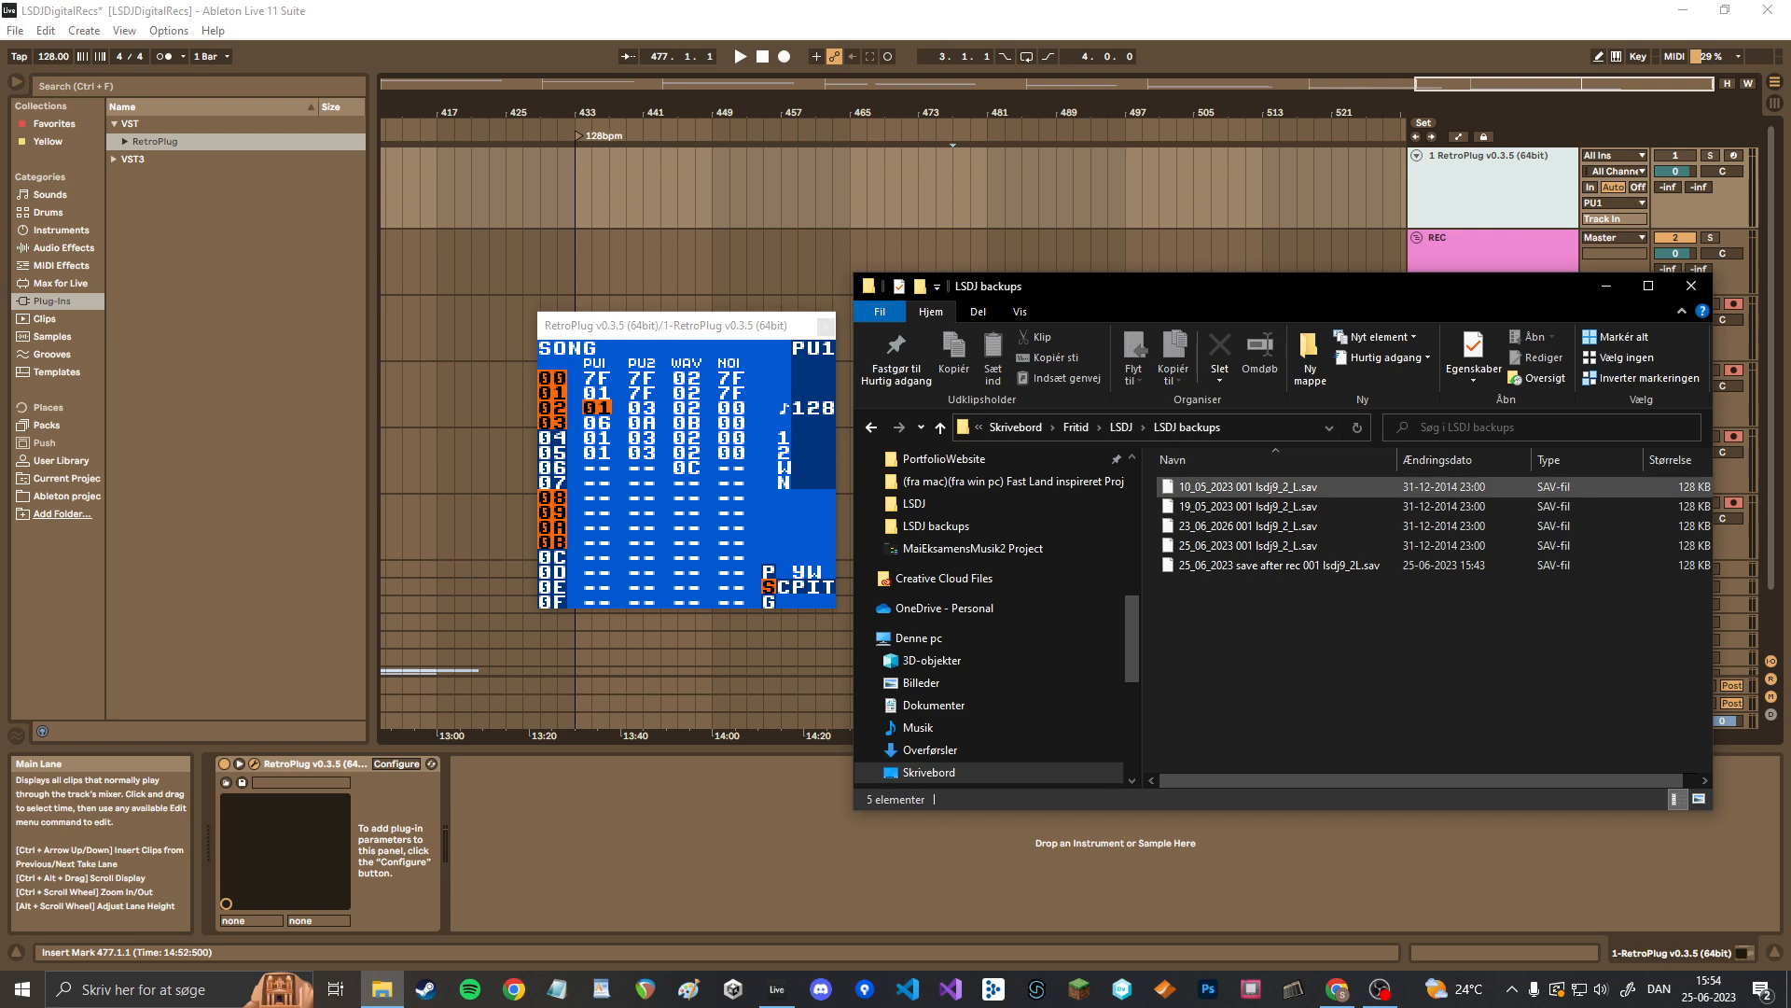
click(1269, 564)
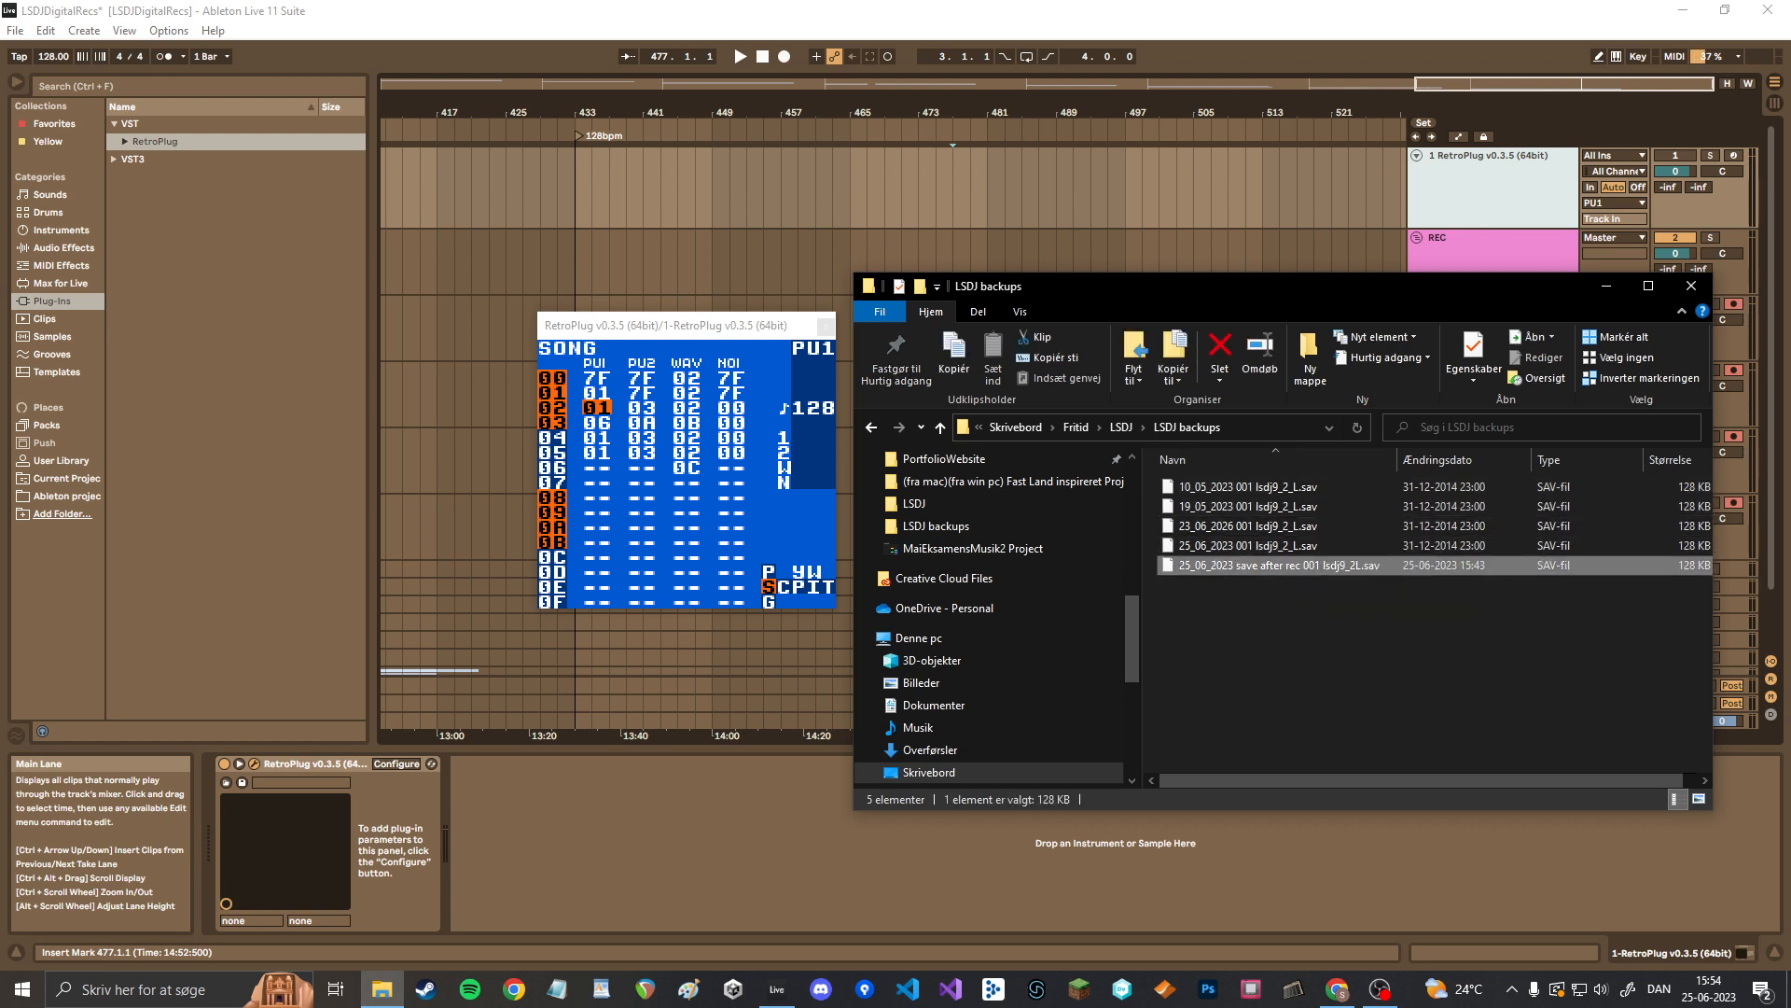
mouse_move(1245, 563)
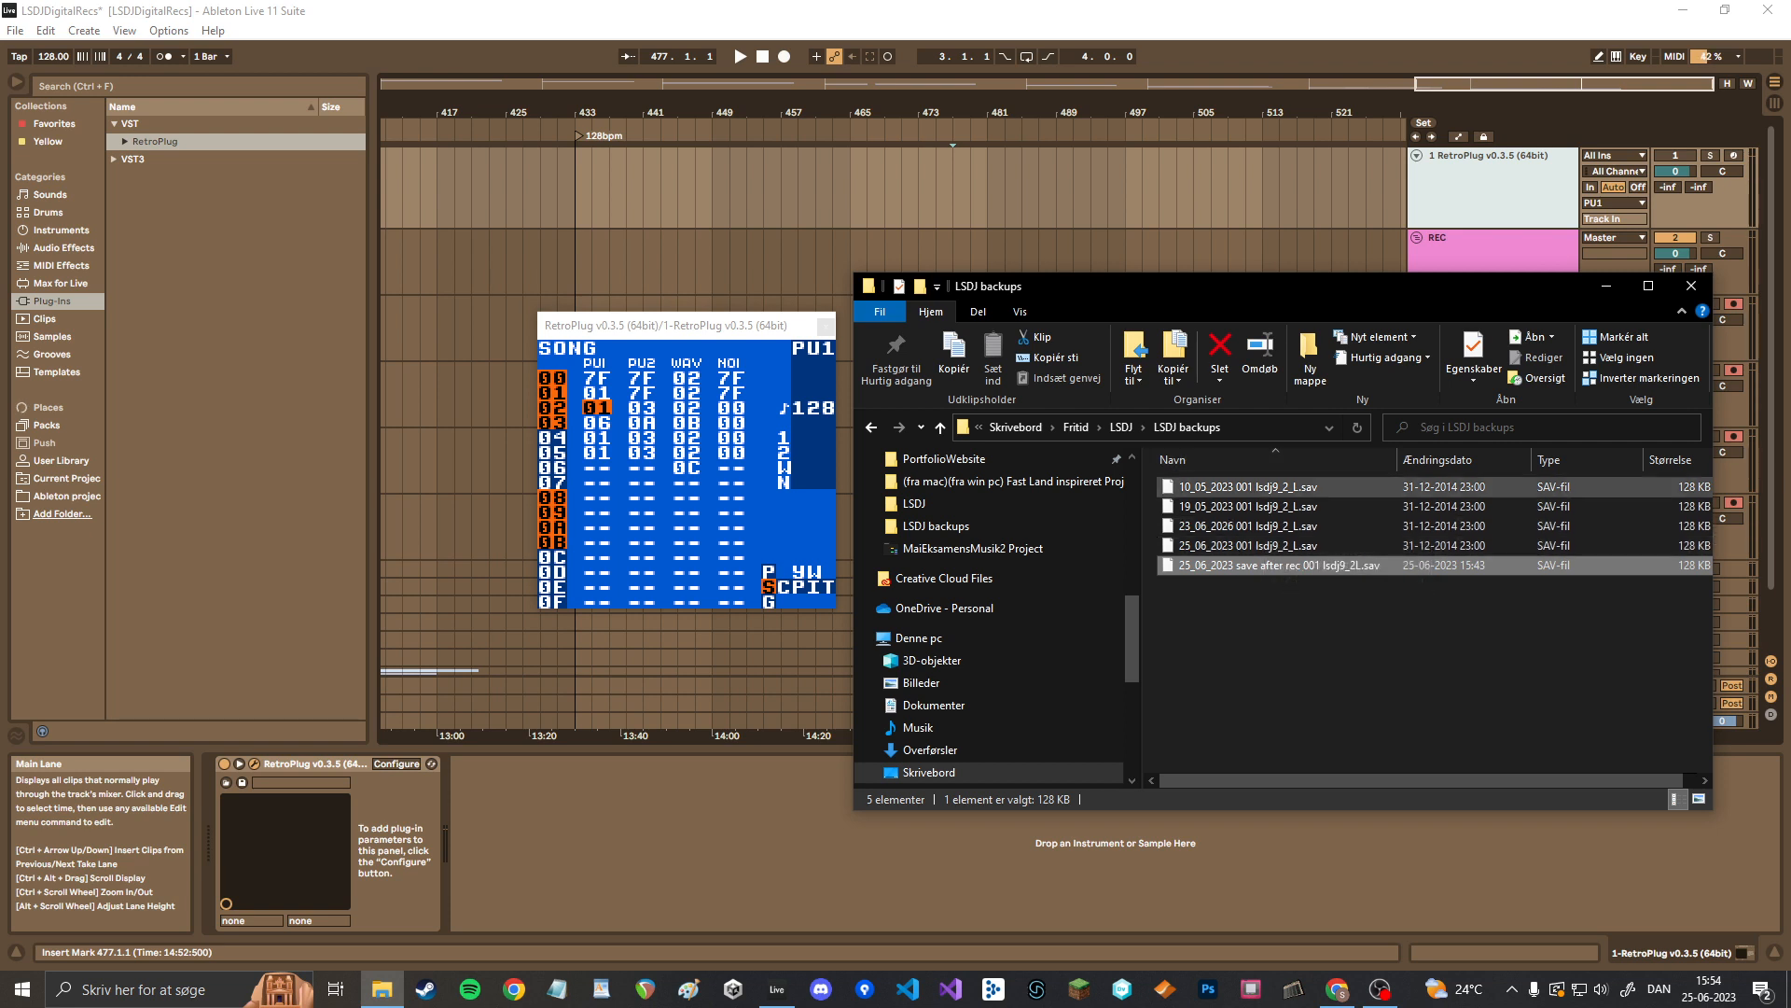
mouse_move(1239, 526)
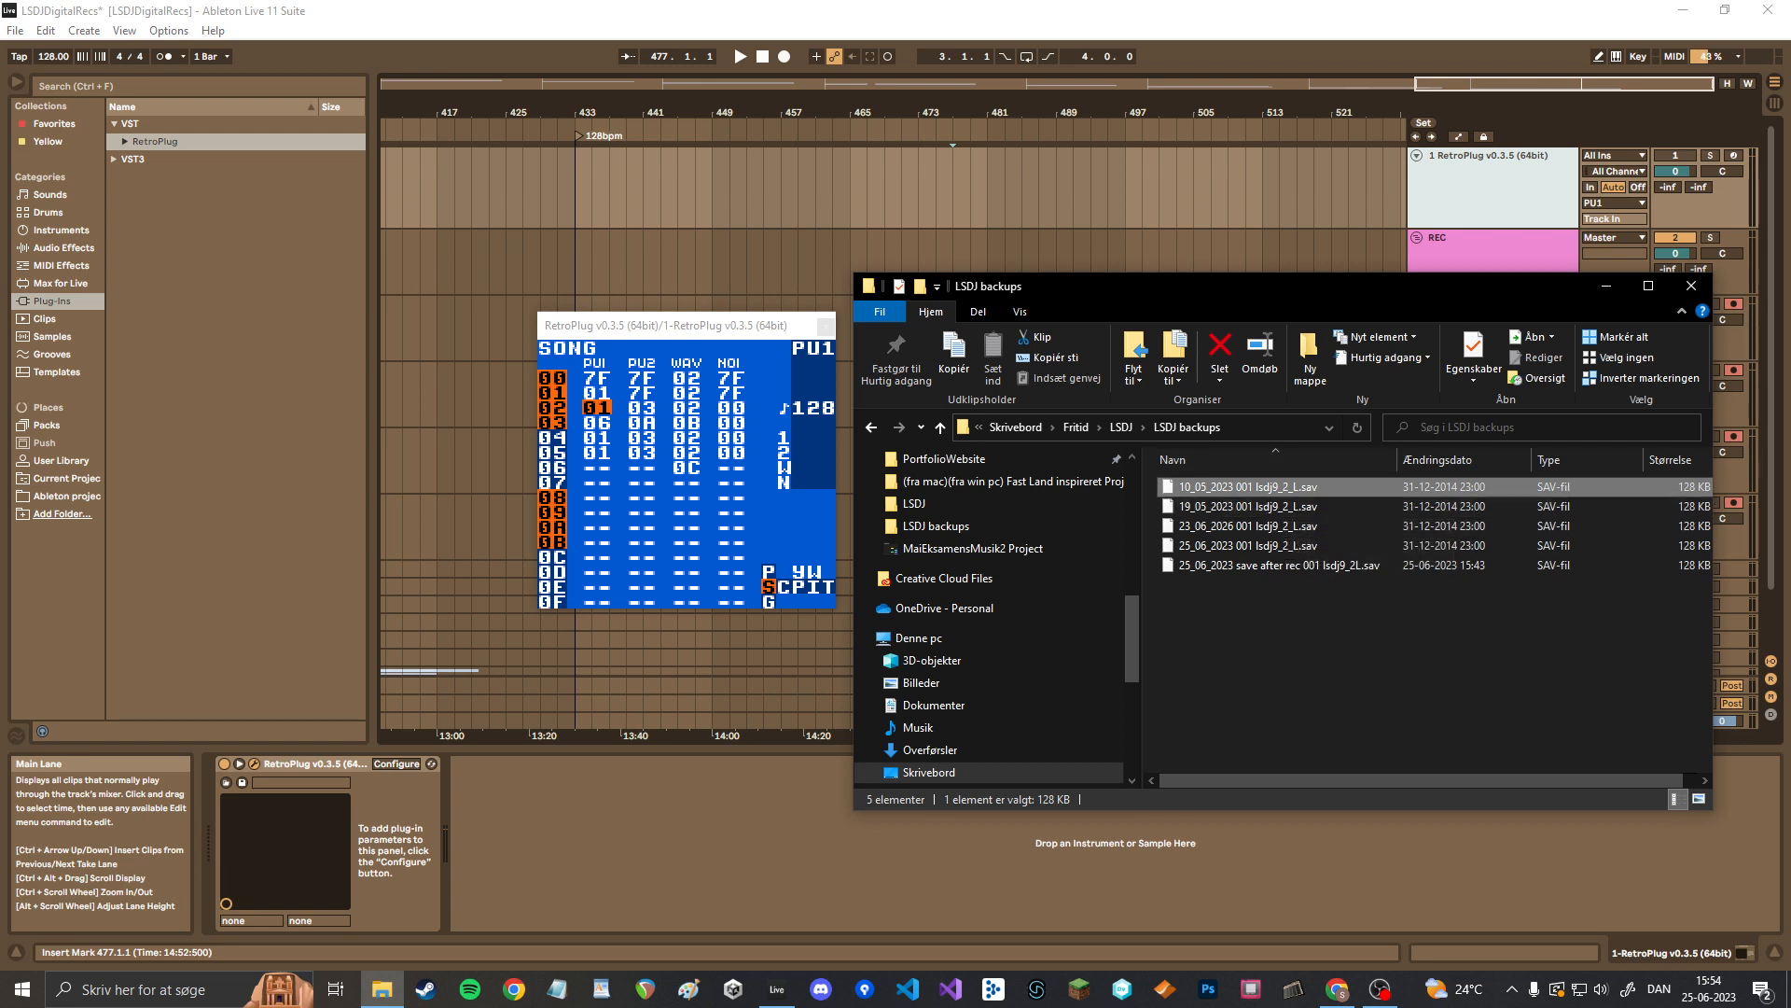
click(899, 636)
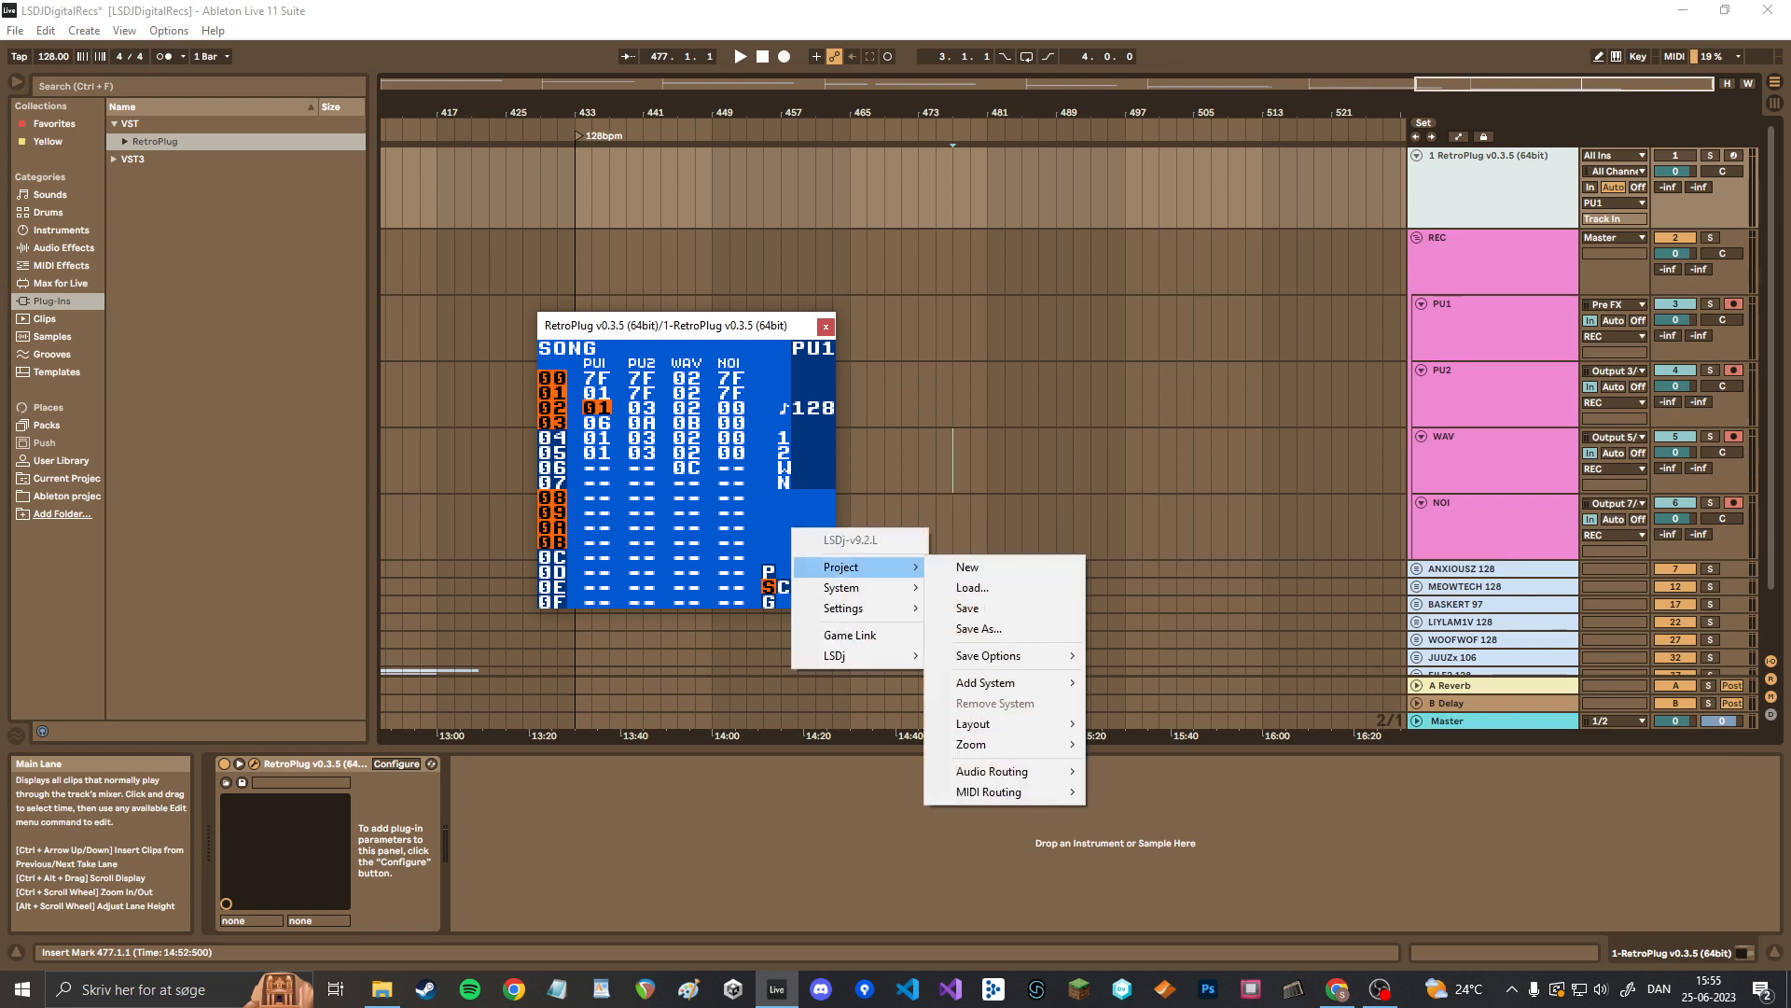
mouse_move(857, 655)
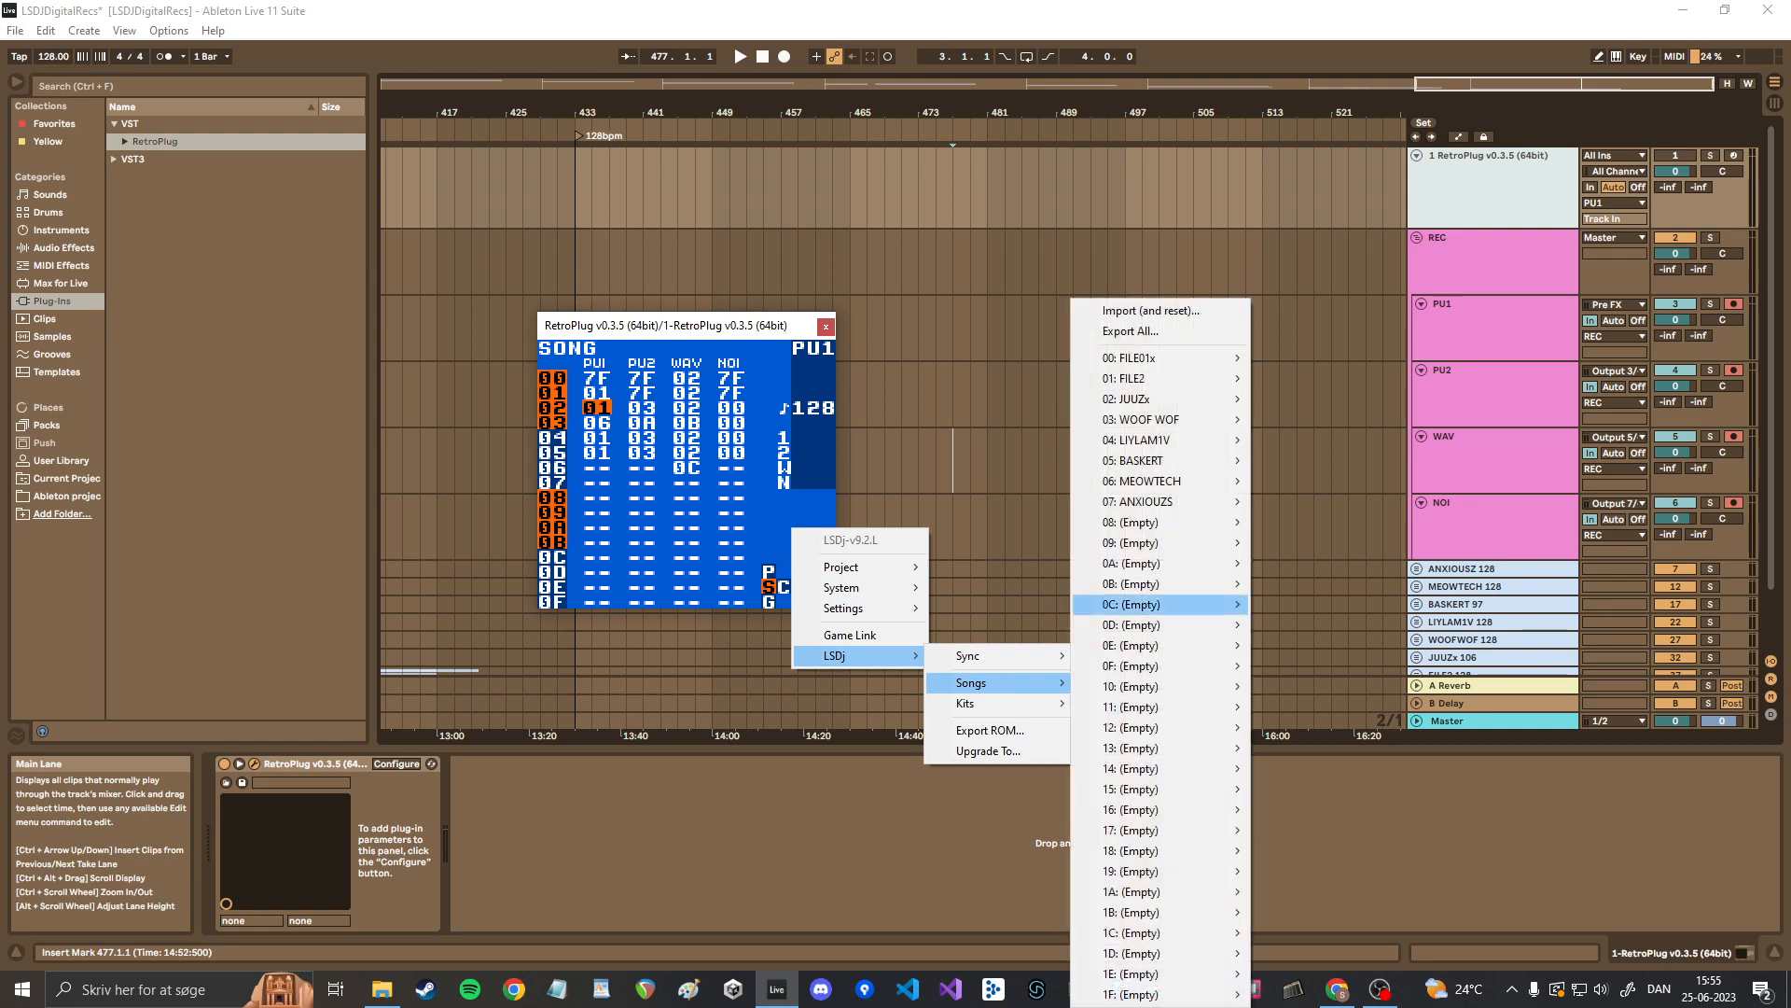
mouse_move(1151, 310)
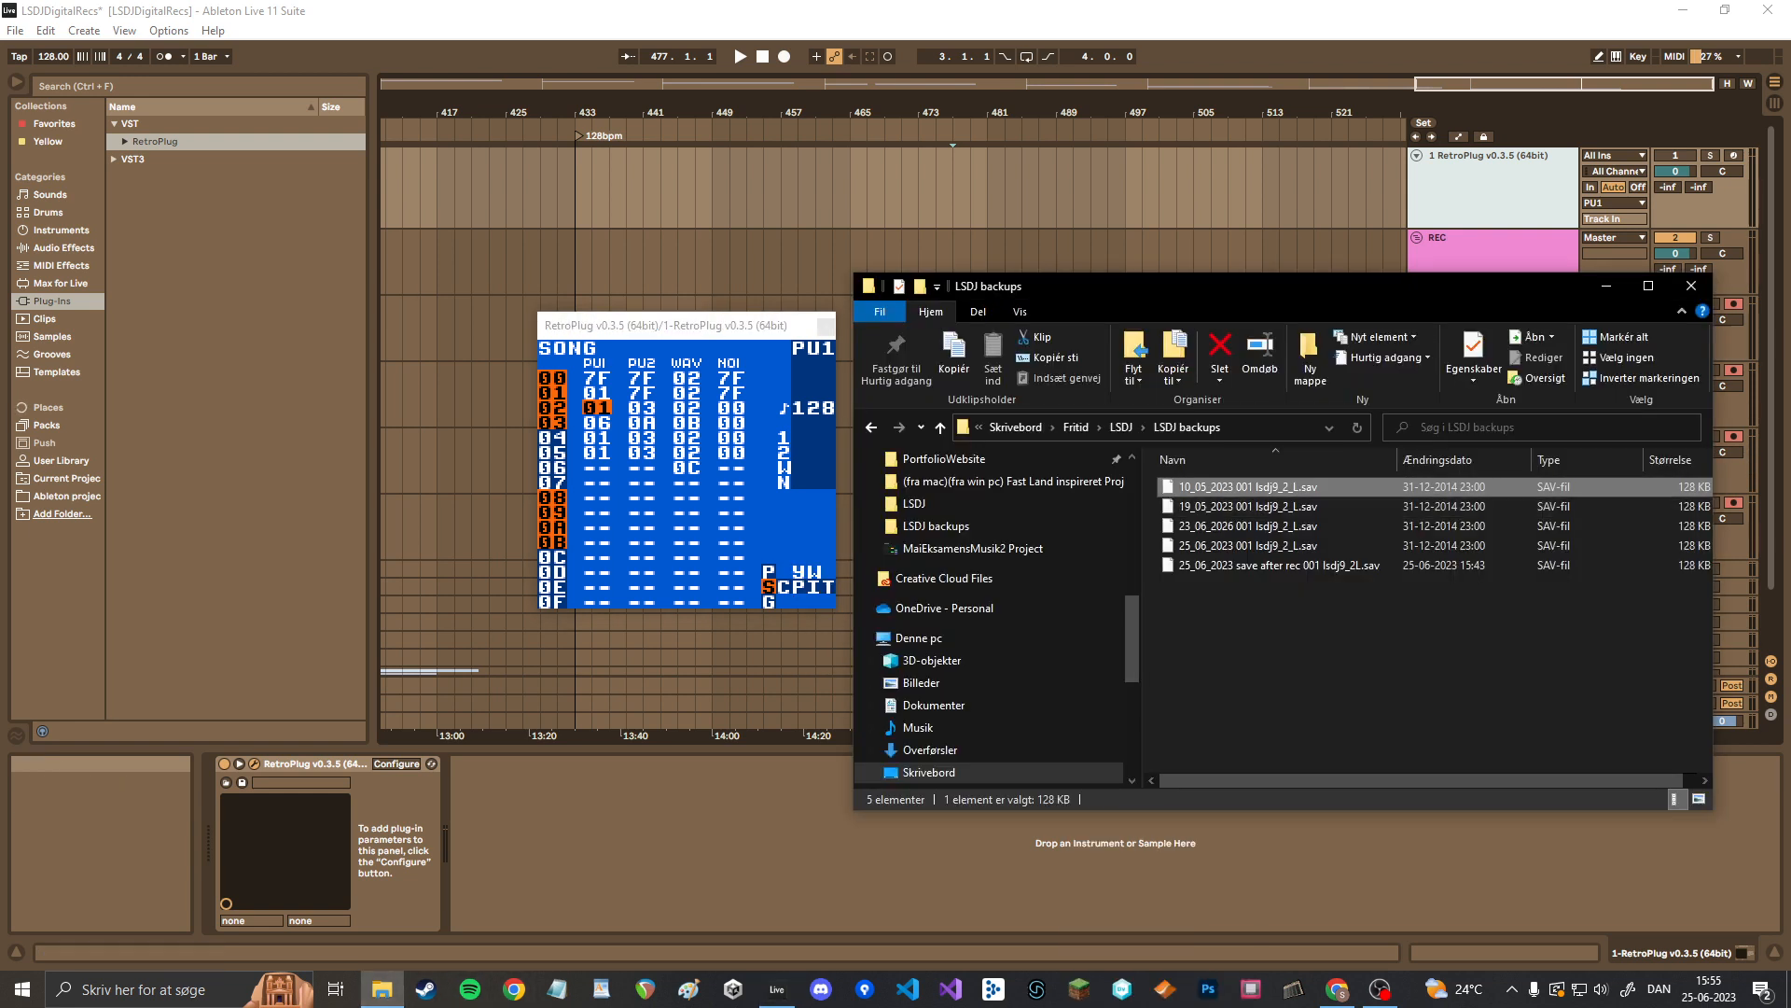
- Pick the 25_06_2023 001 backup and bring the LSDj emulator to its PROJECT screen
click(1269, 563)
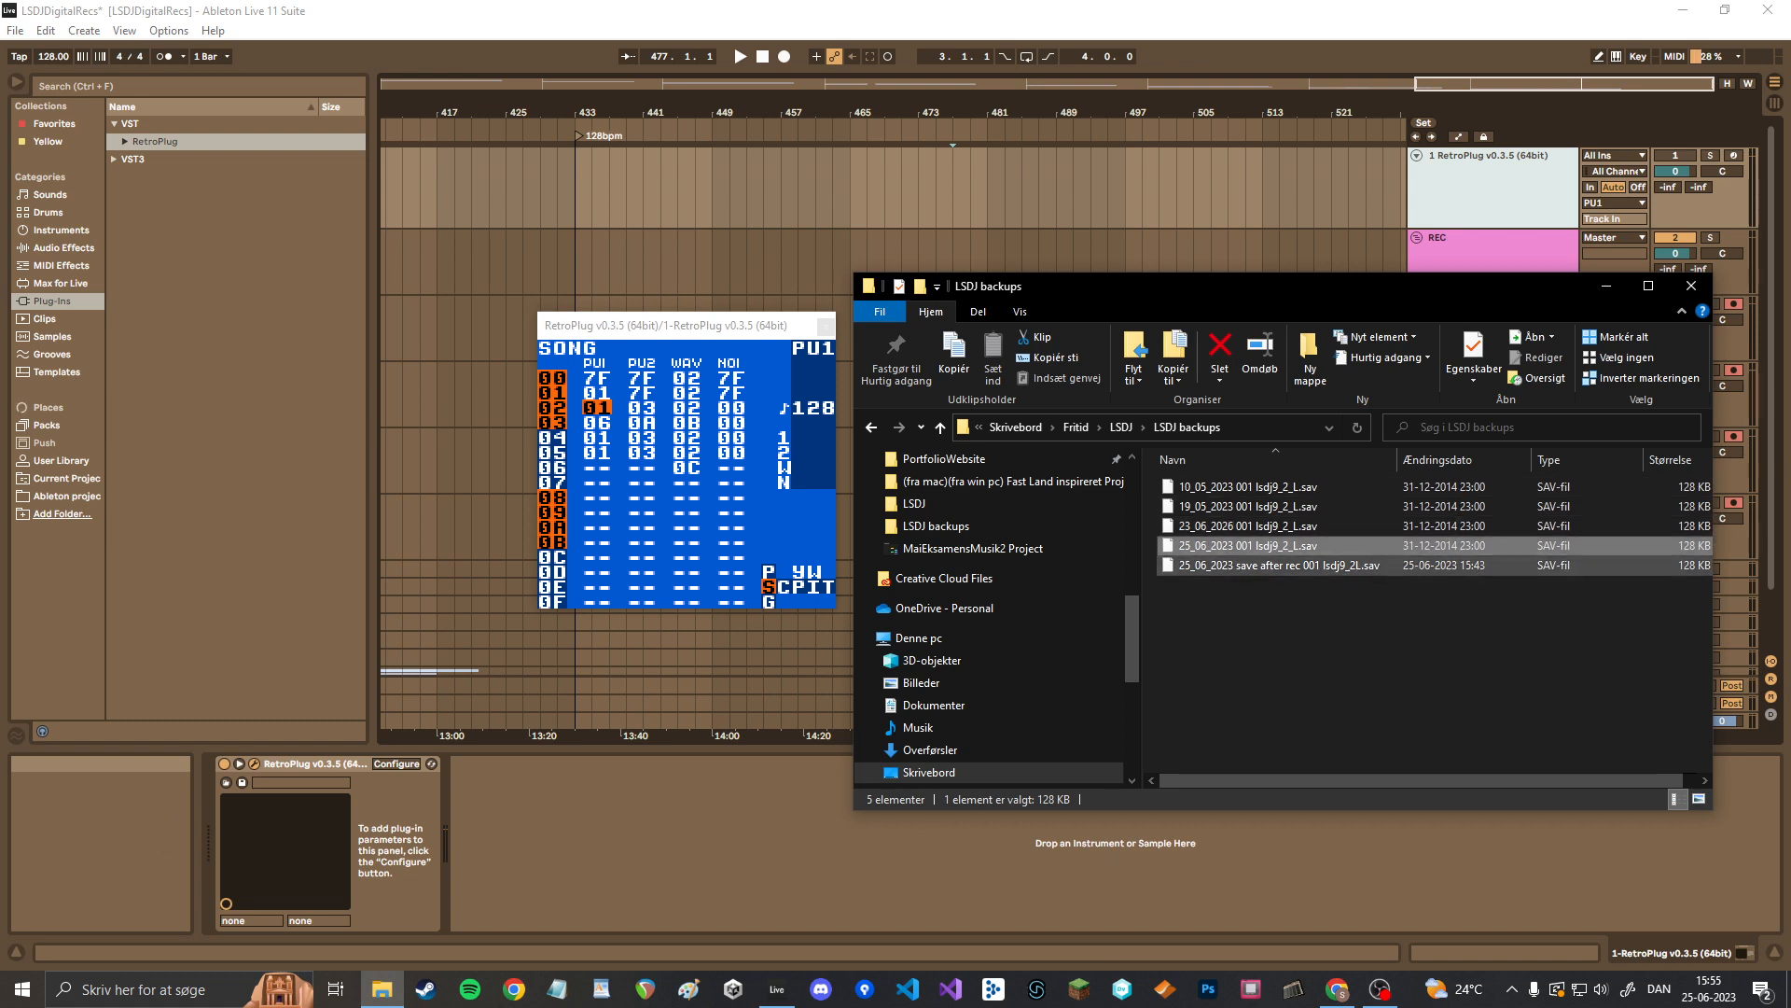
mouse_move(1251, 545)
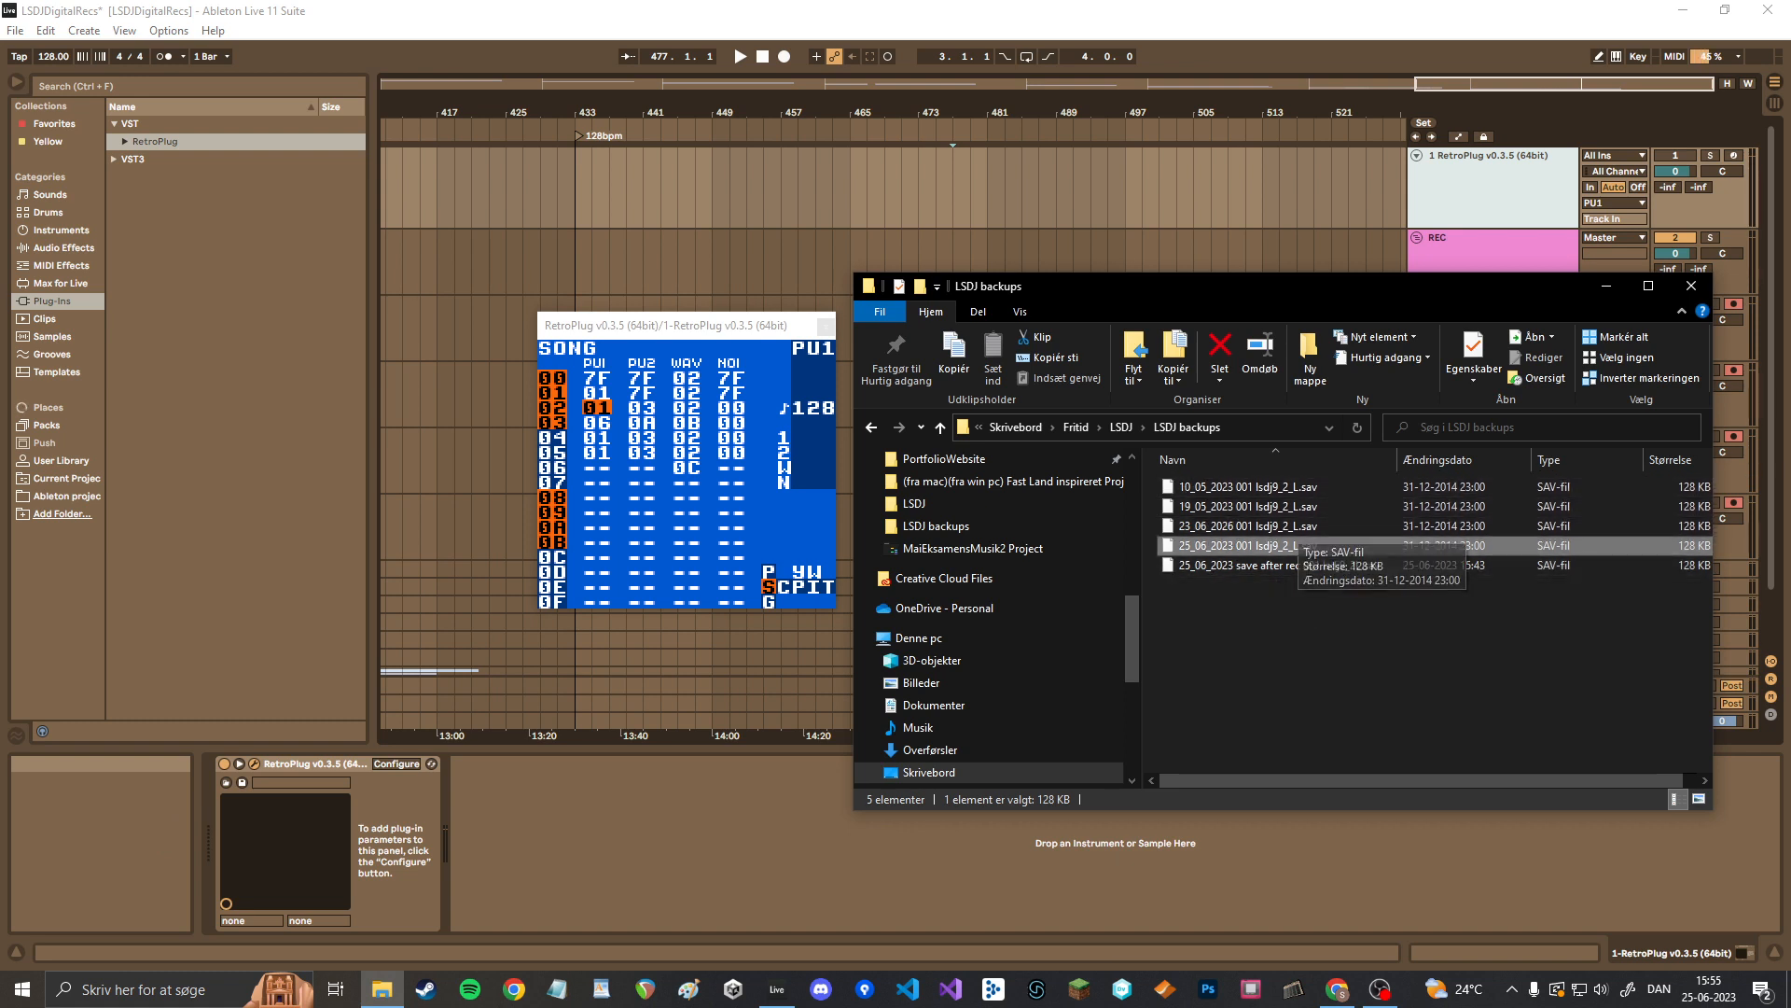
click(1688, 286)
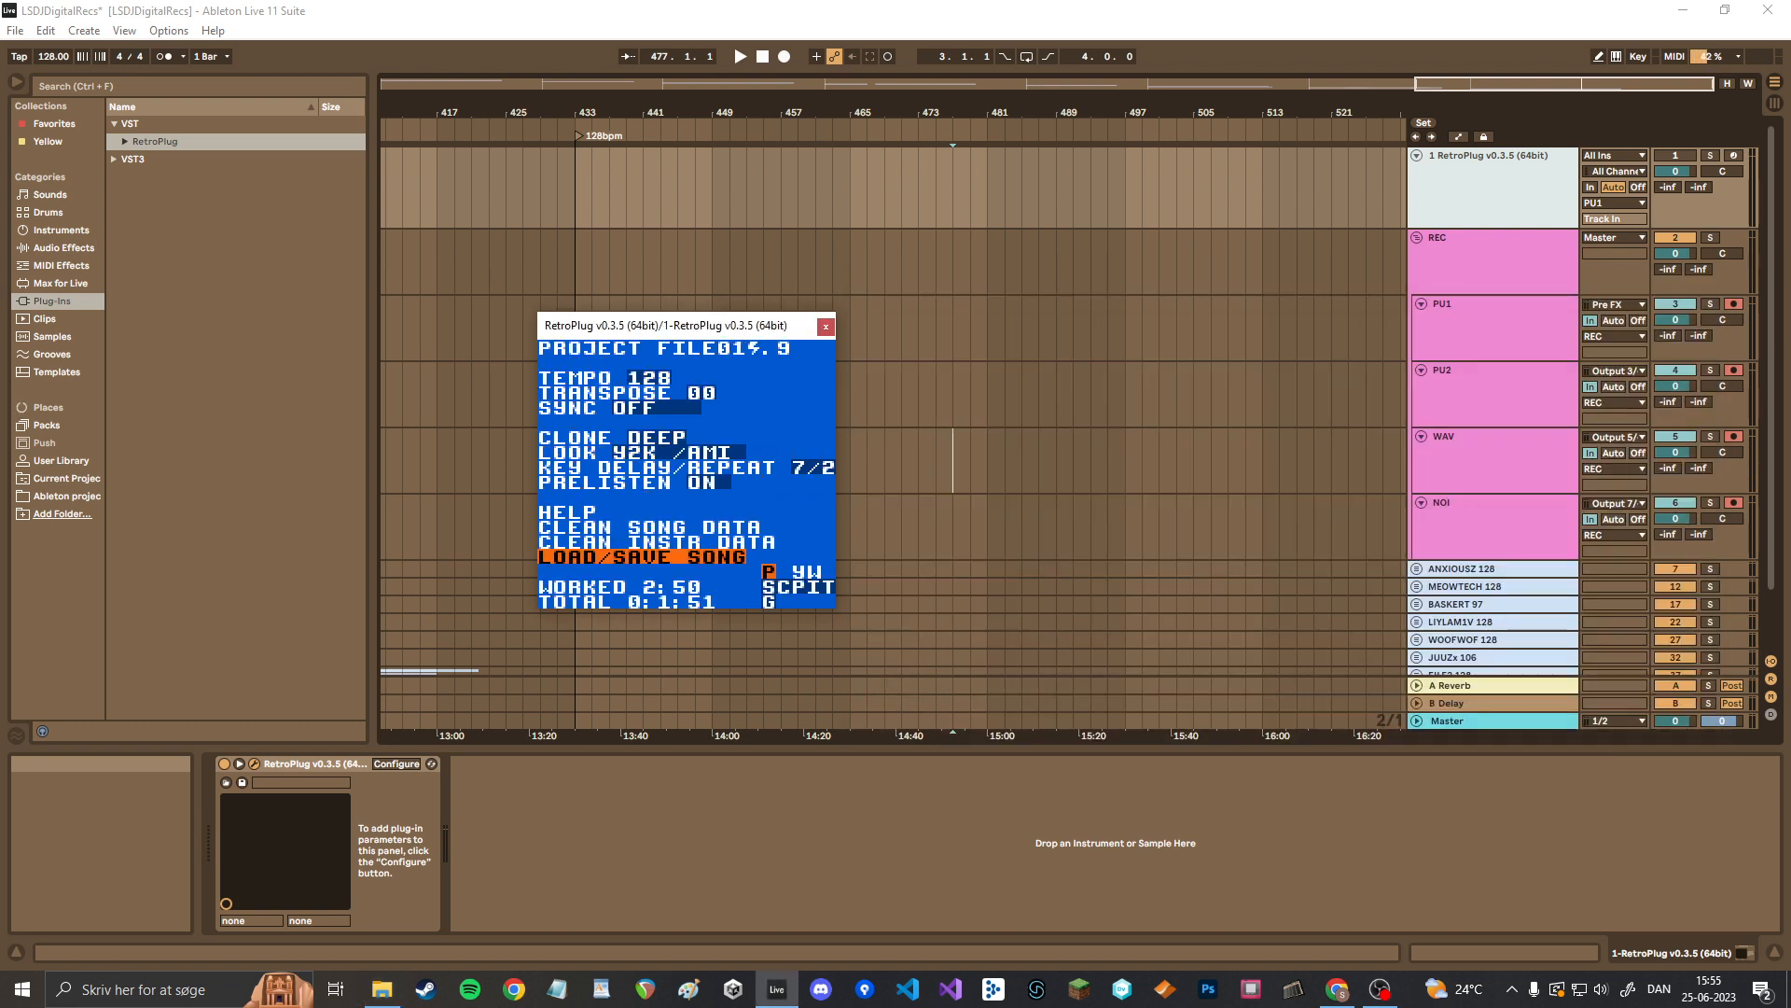
- Navigate LSDj back to the SONG screen and cue playback from row 02
click(640, 558)
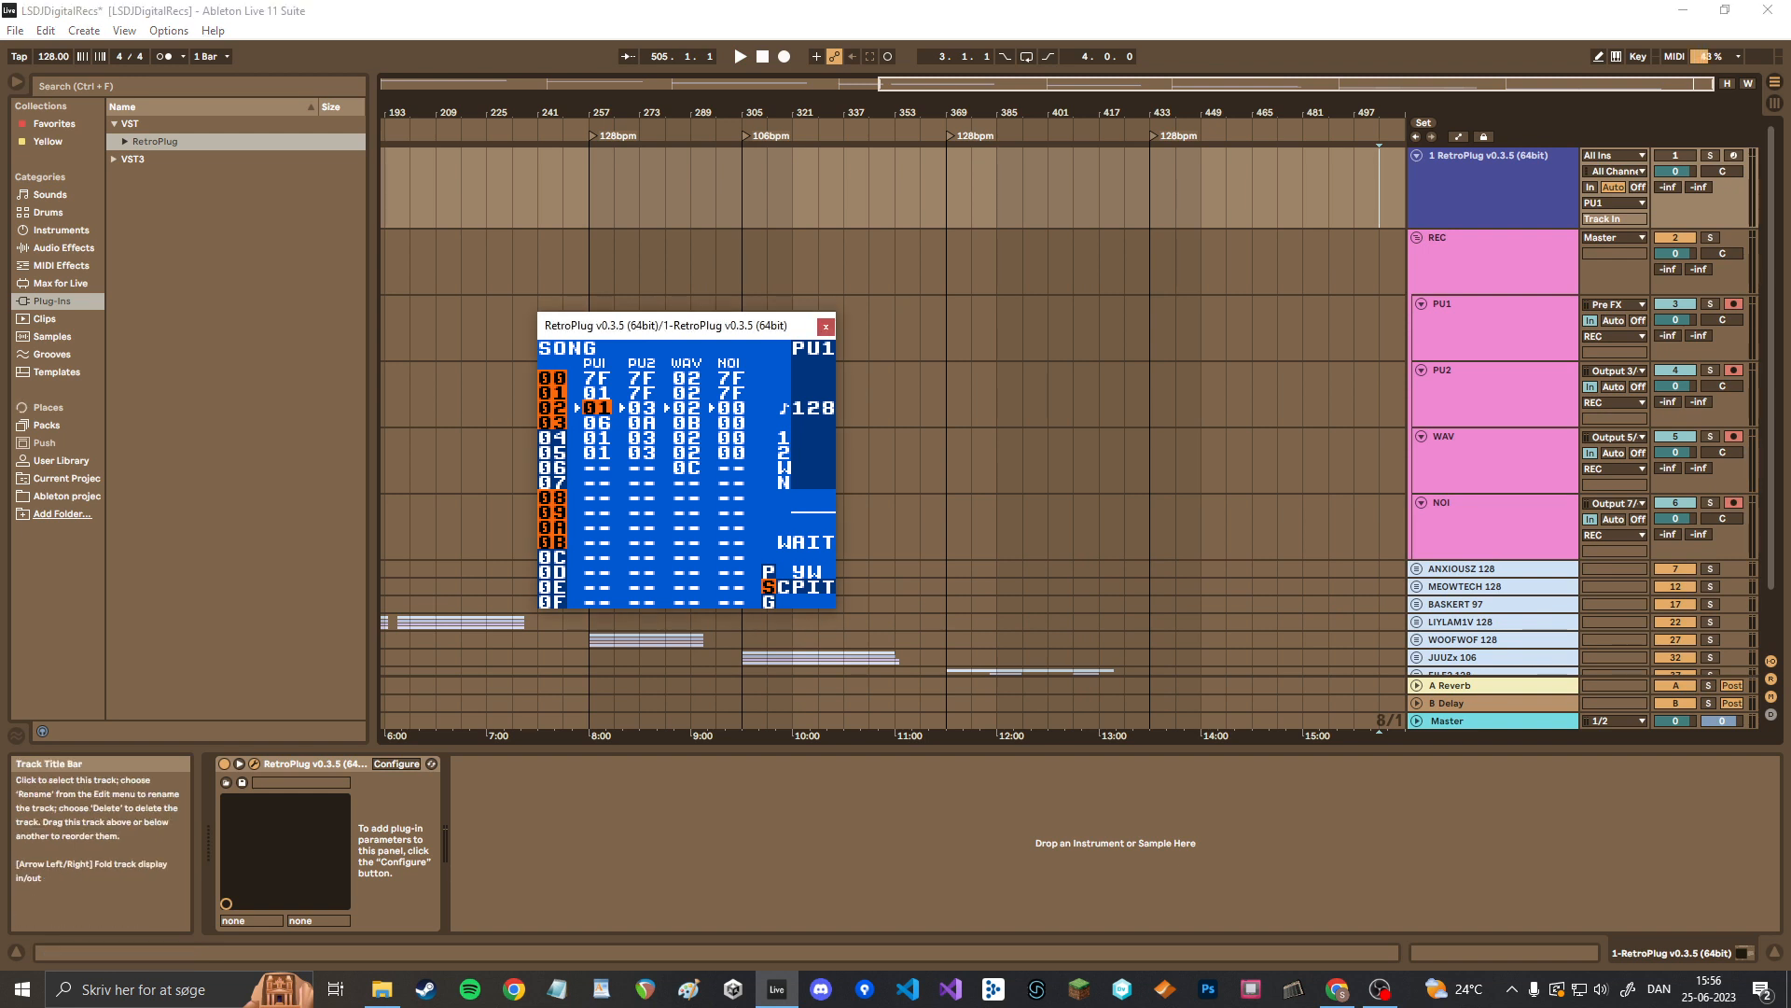
click(826, 326)
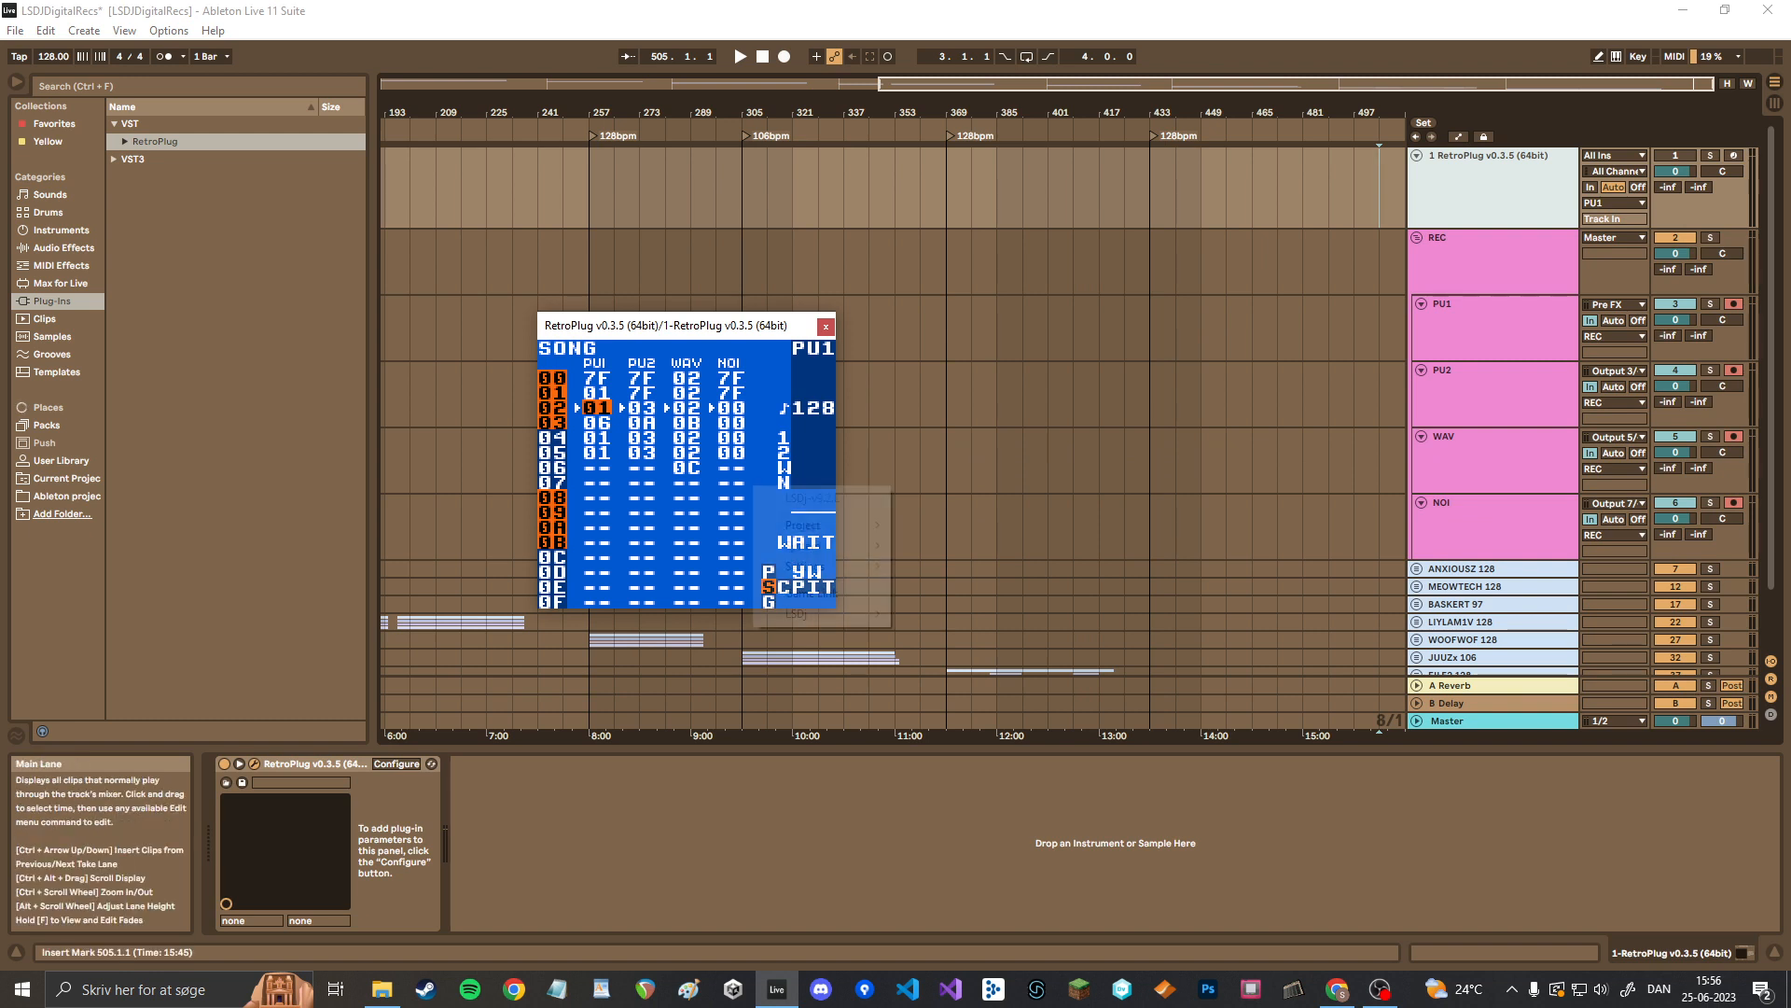
click(795, 614)
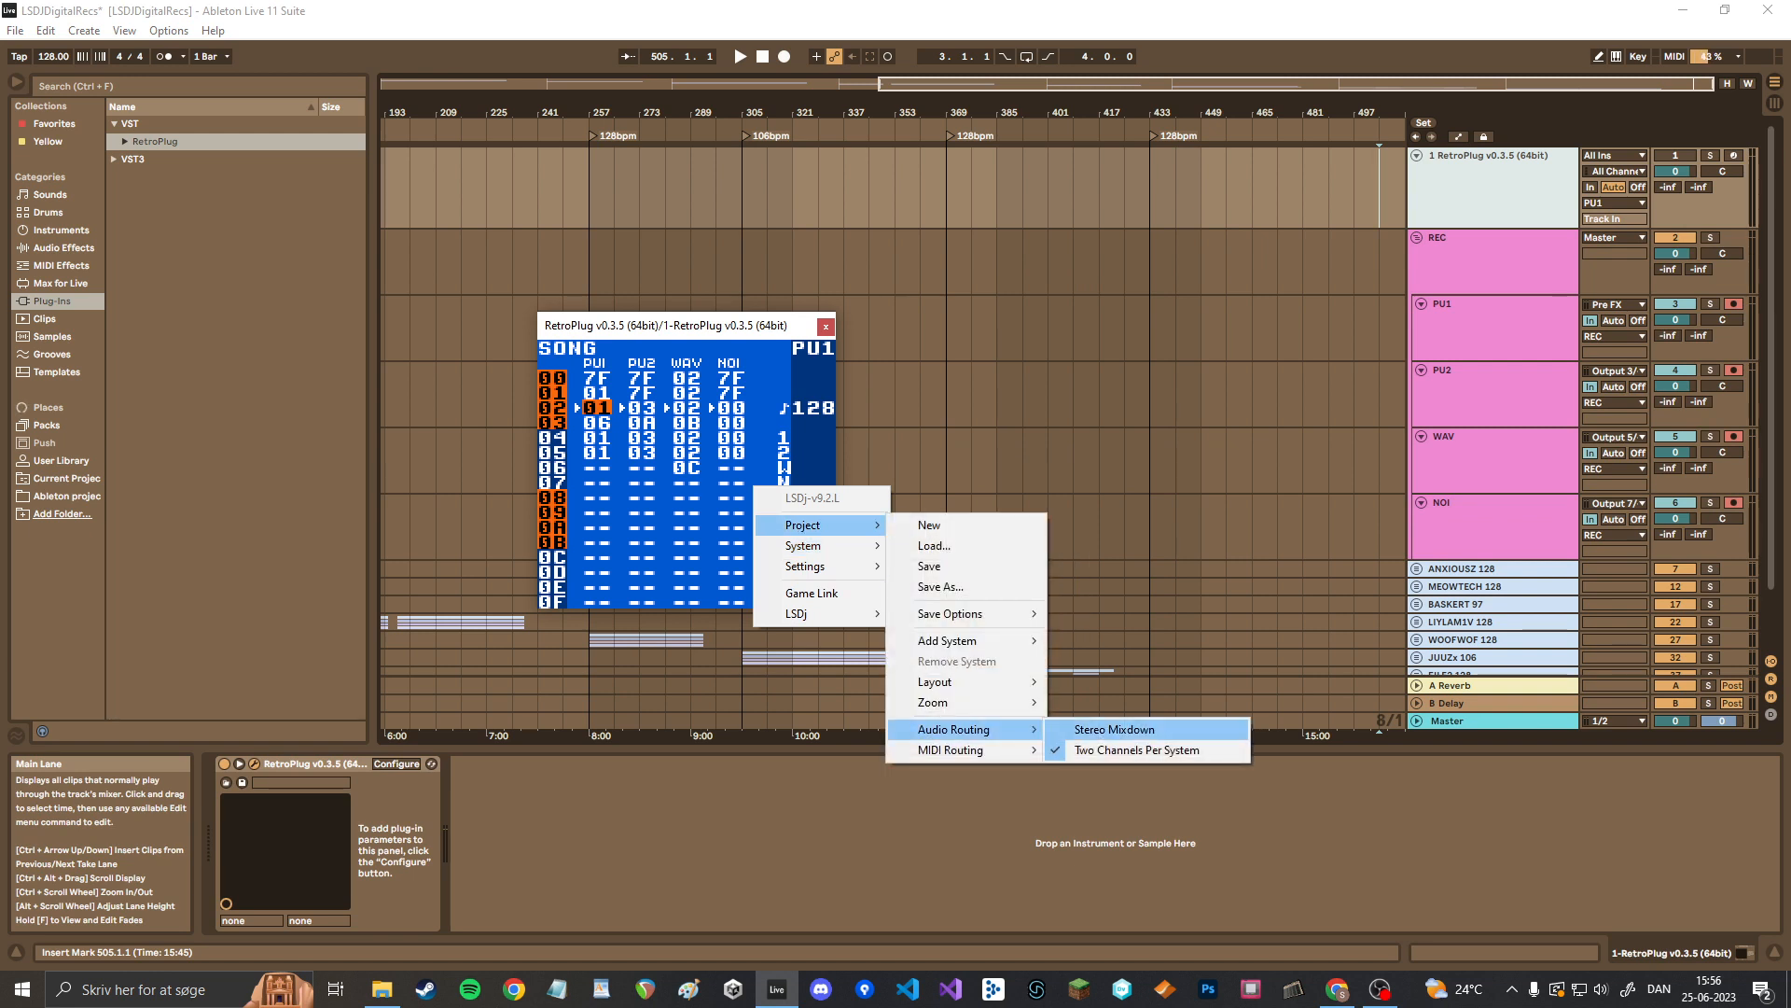
mouse_move(1138, 750)
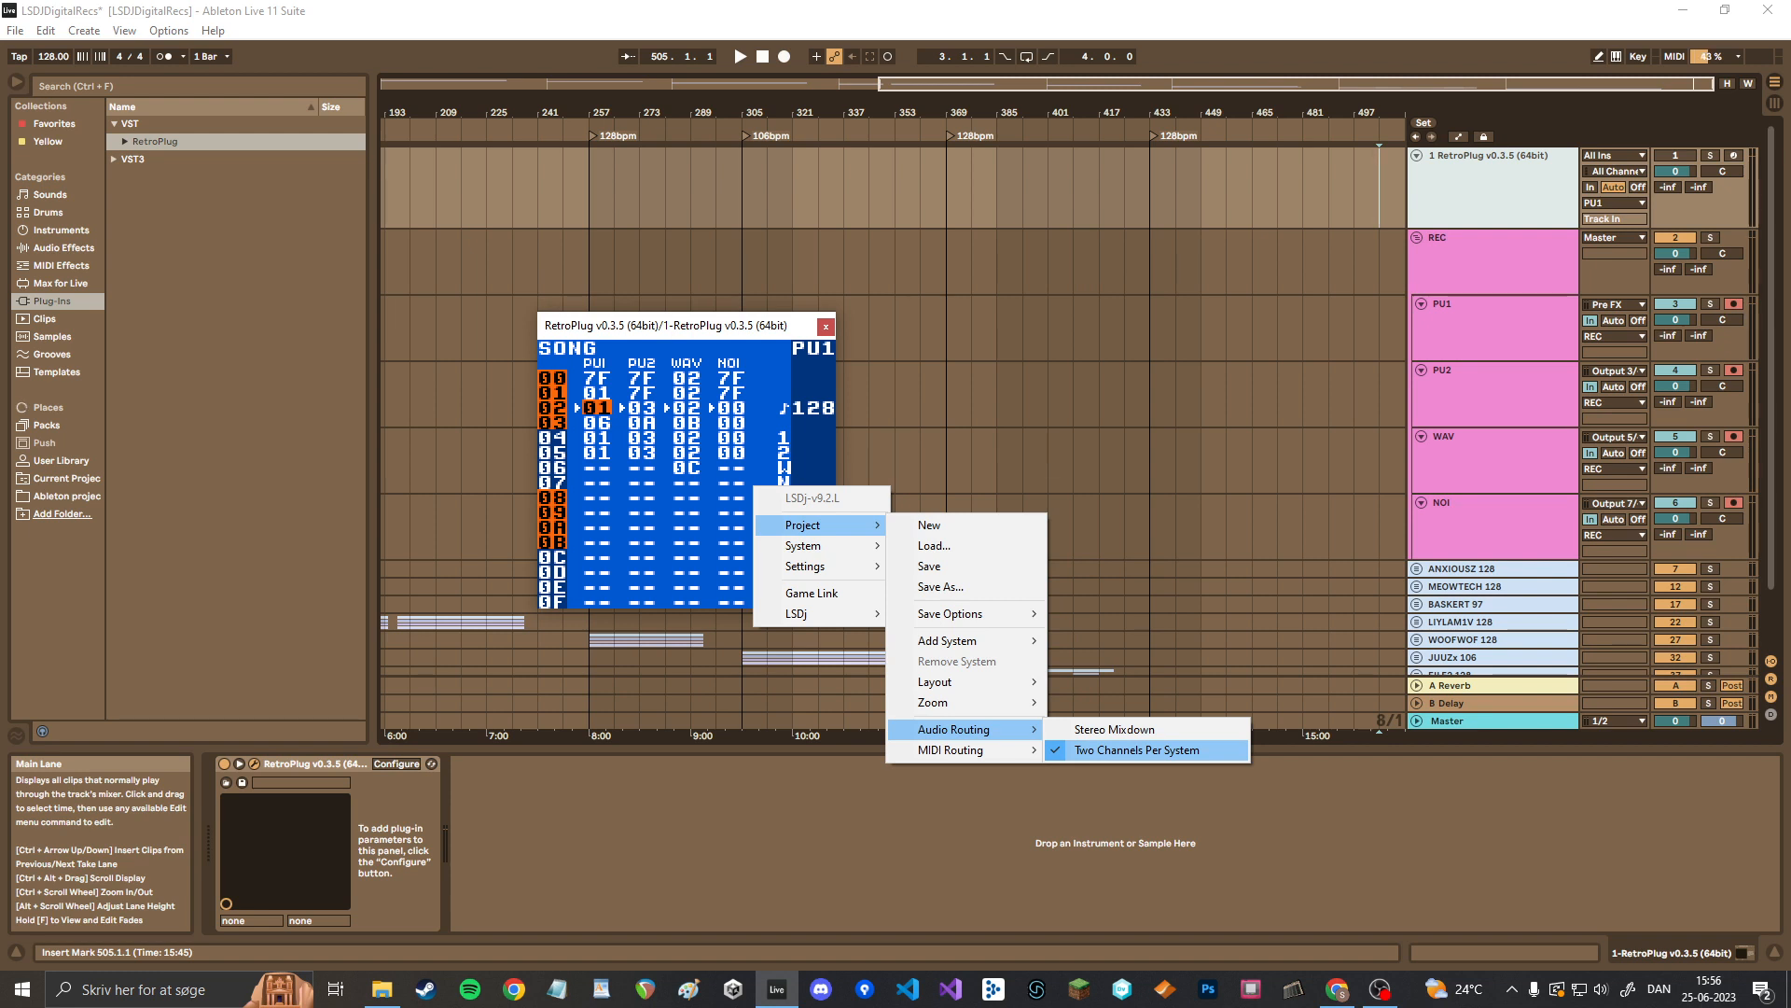
mouse_move(1112, 729)
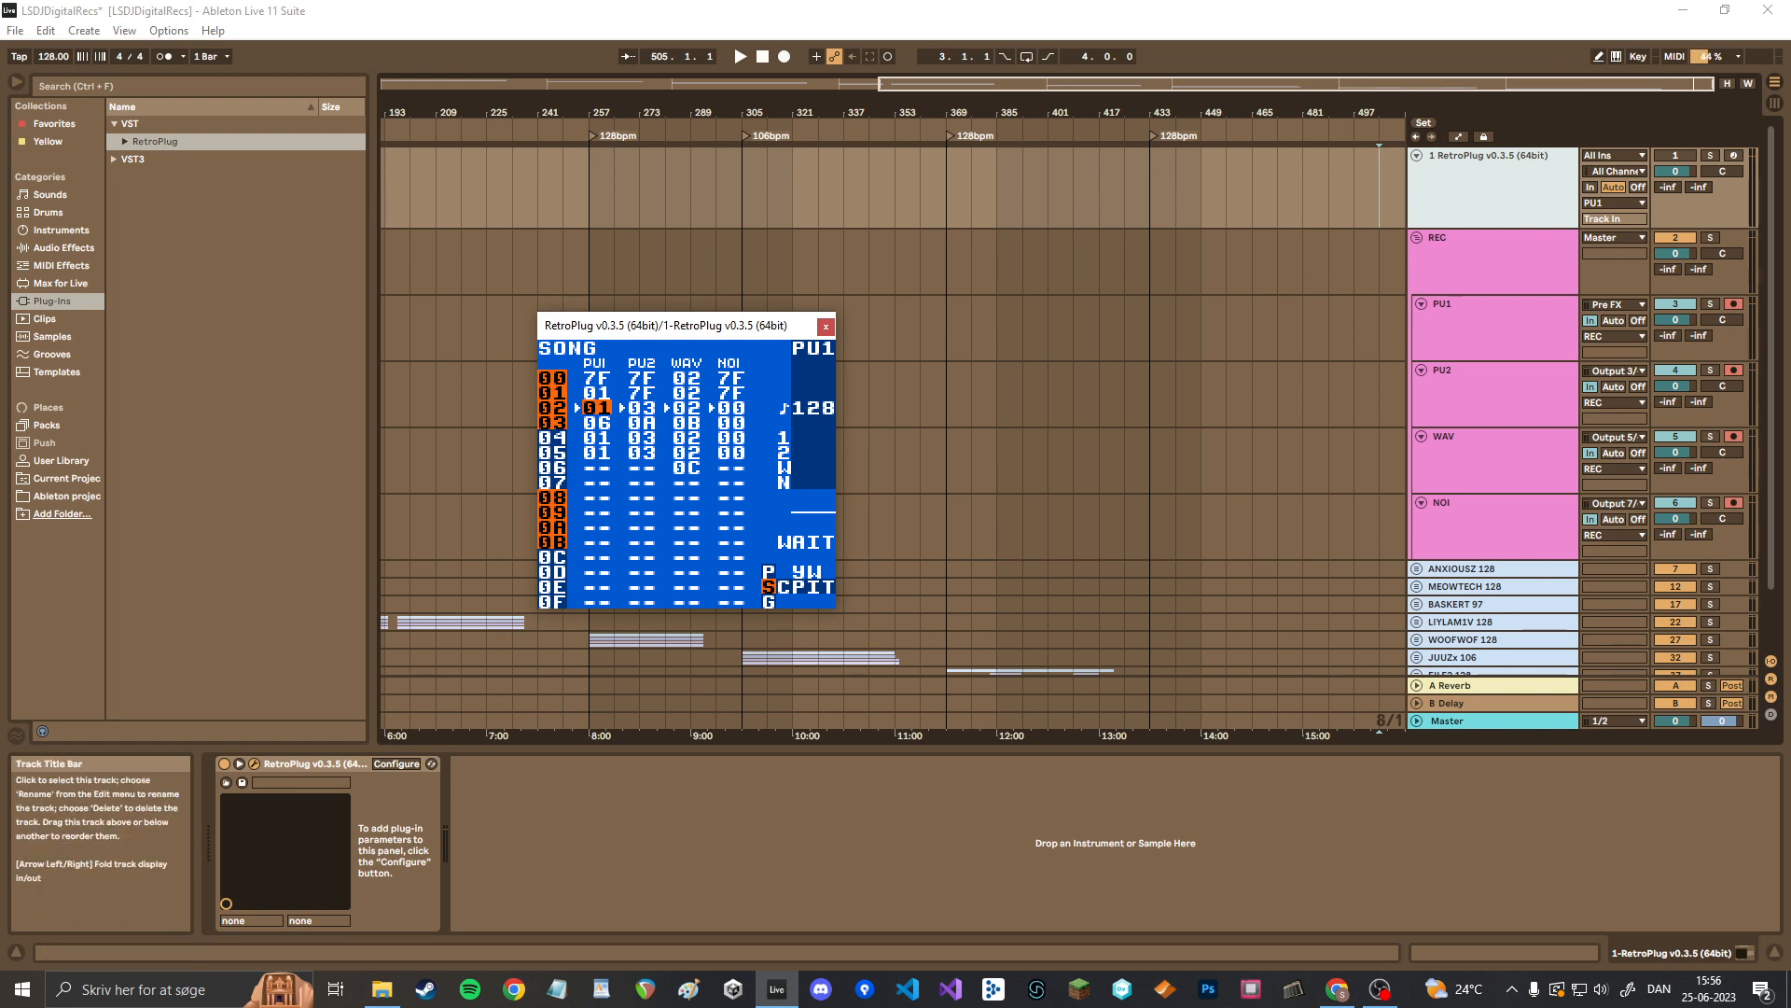
- Select the PU1 audio track and mute PU2, WAV and NOI in the LSDj instance
click(1610, 302)
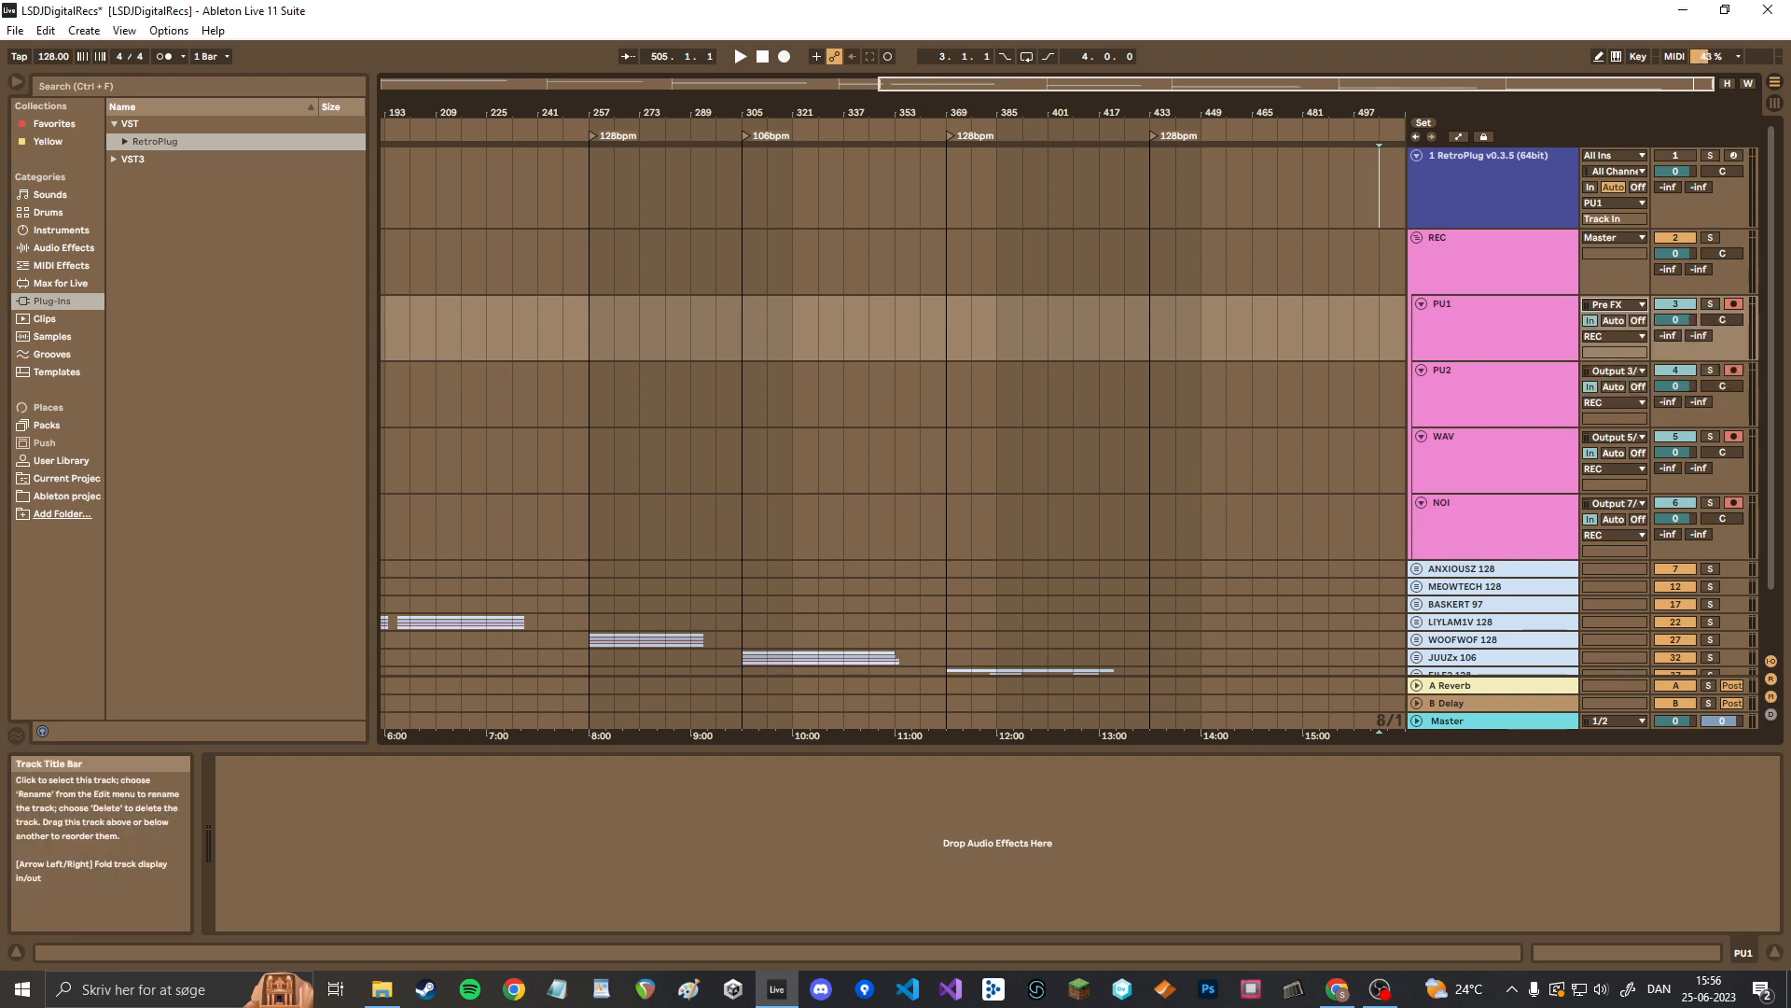
click(1612, 369)
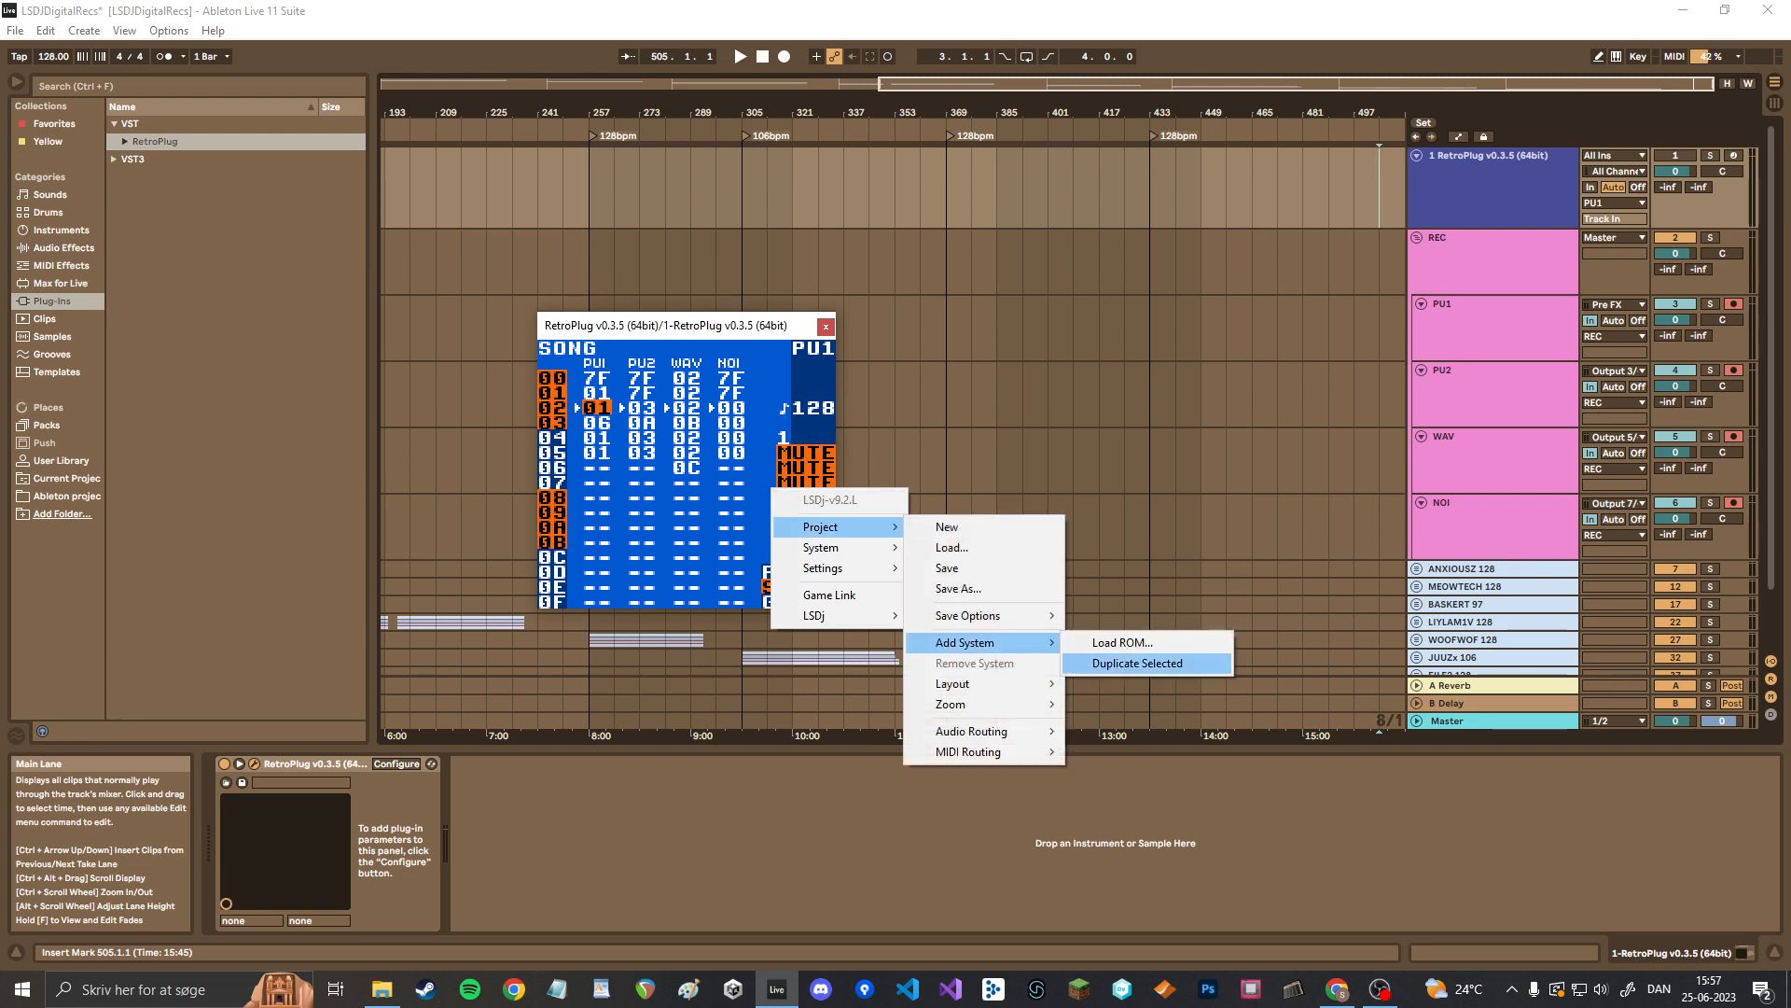
- Duplicate the LSDj system into four instances, each leaving only PU1, PU2, WAV or NOI unmuted
click(1137, 662)
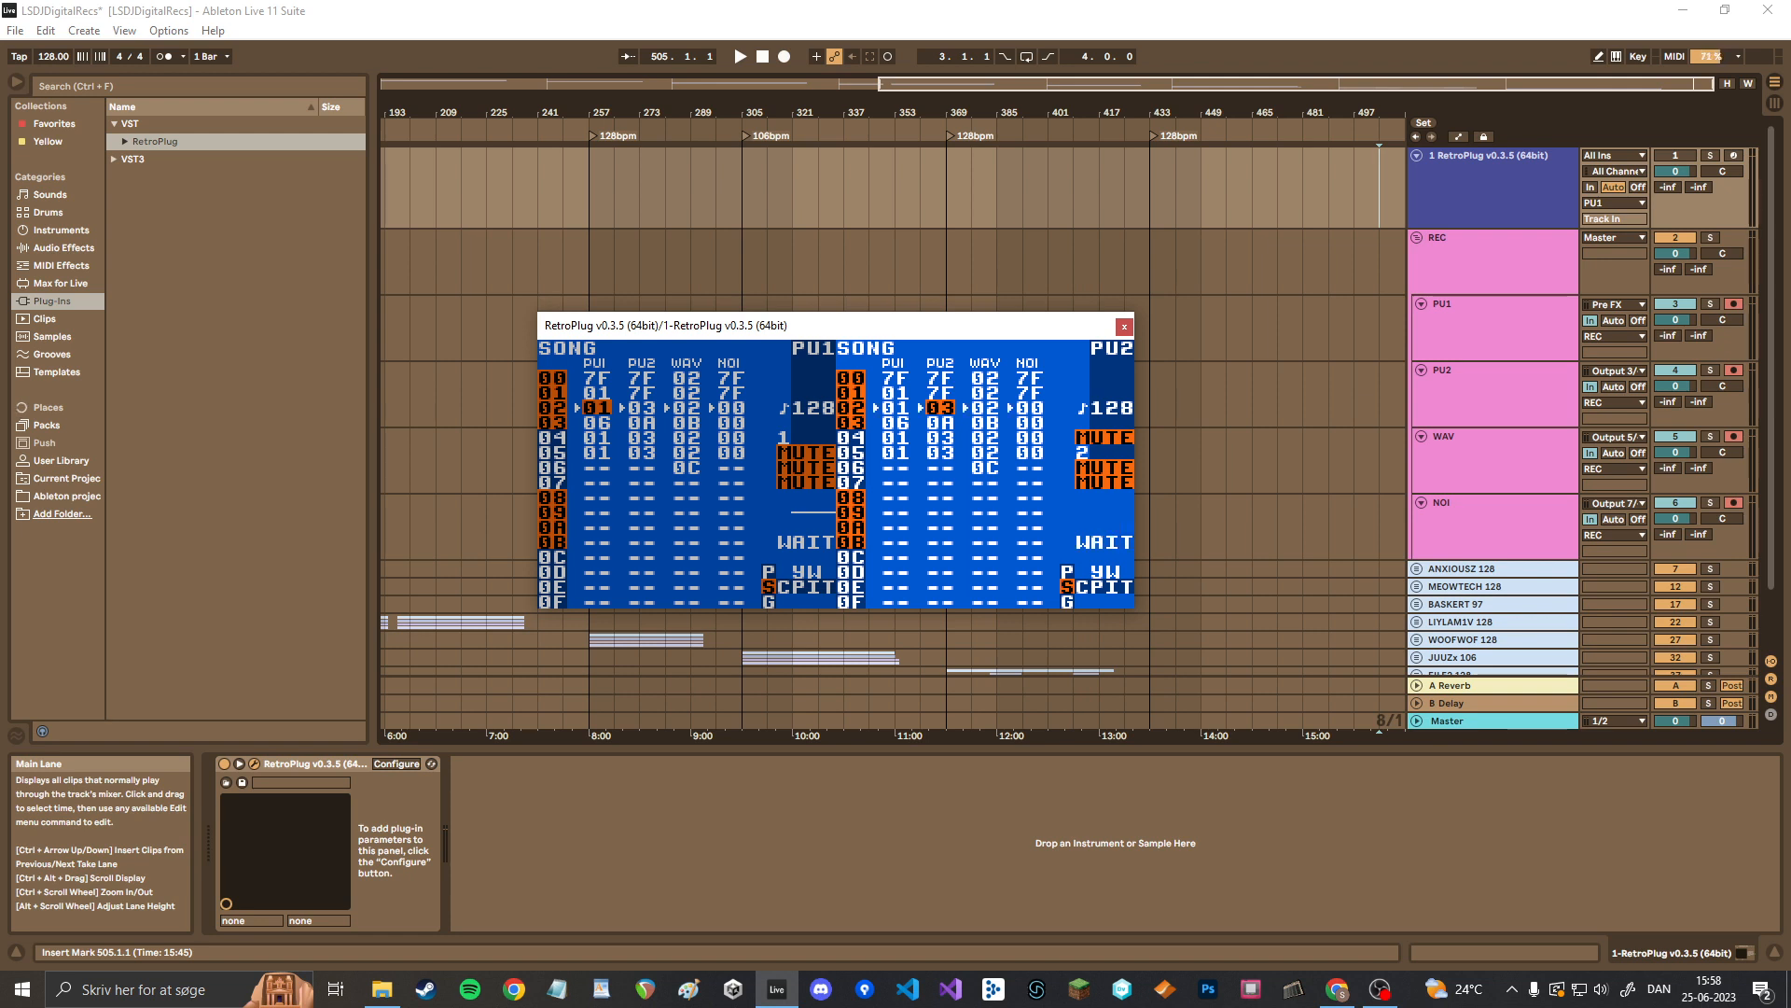
right_click(1097, 537)
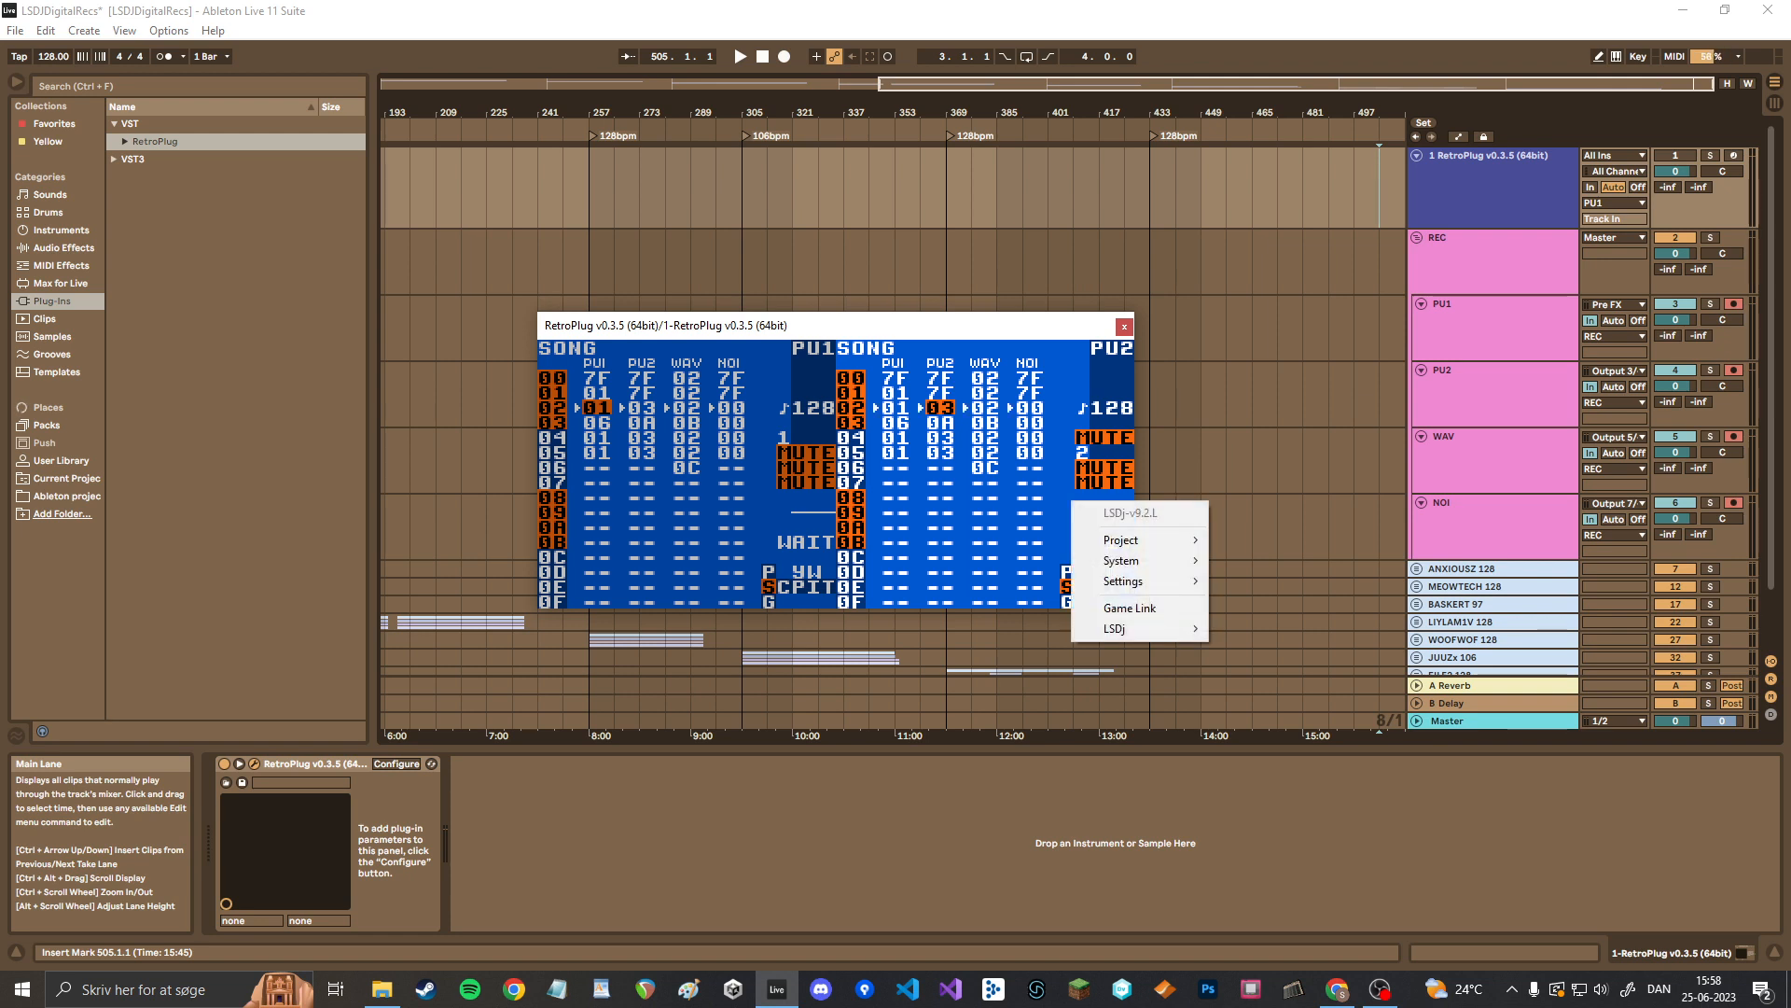
click(1126, 537)
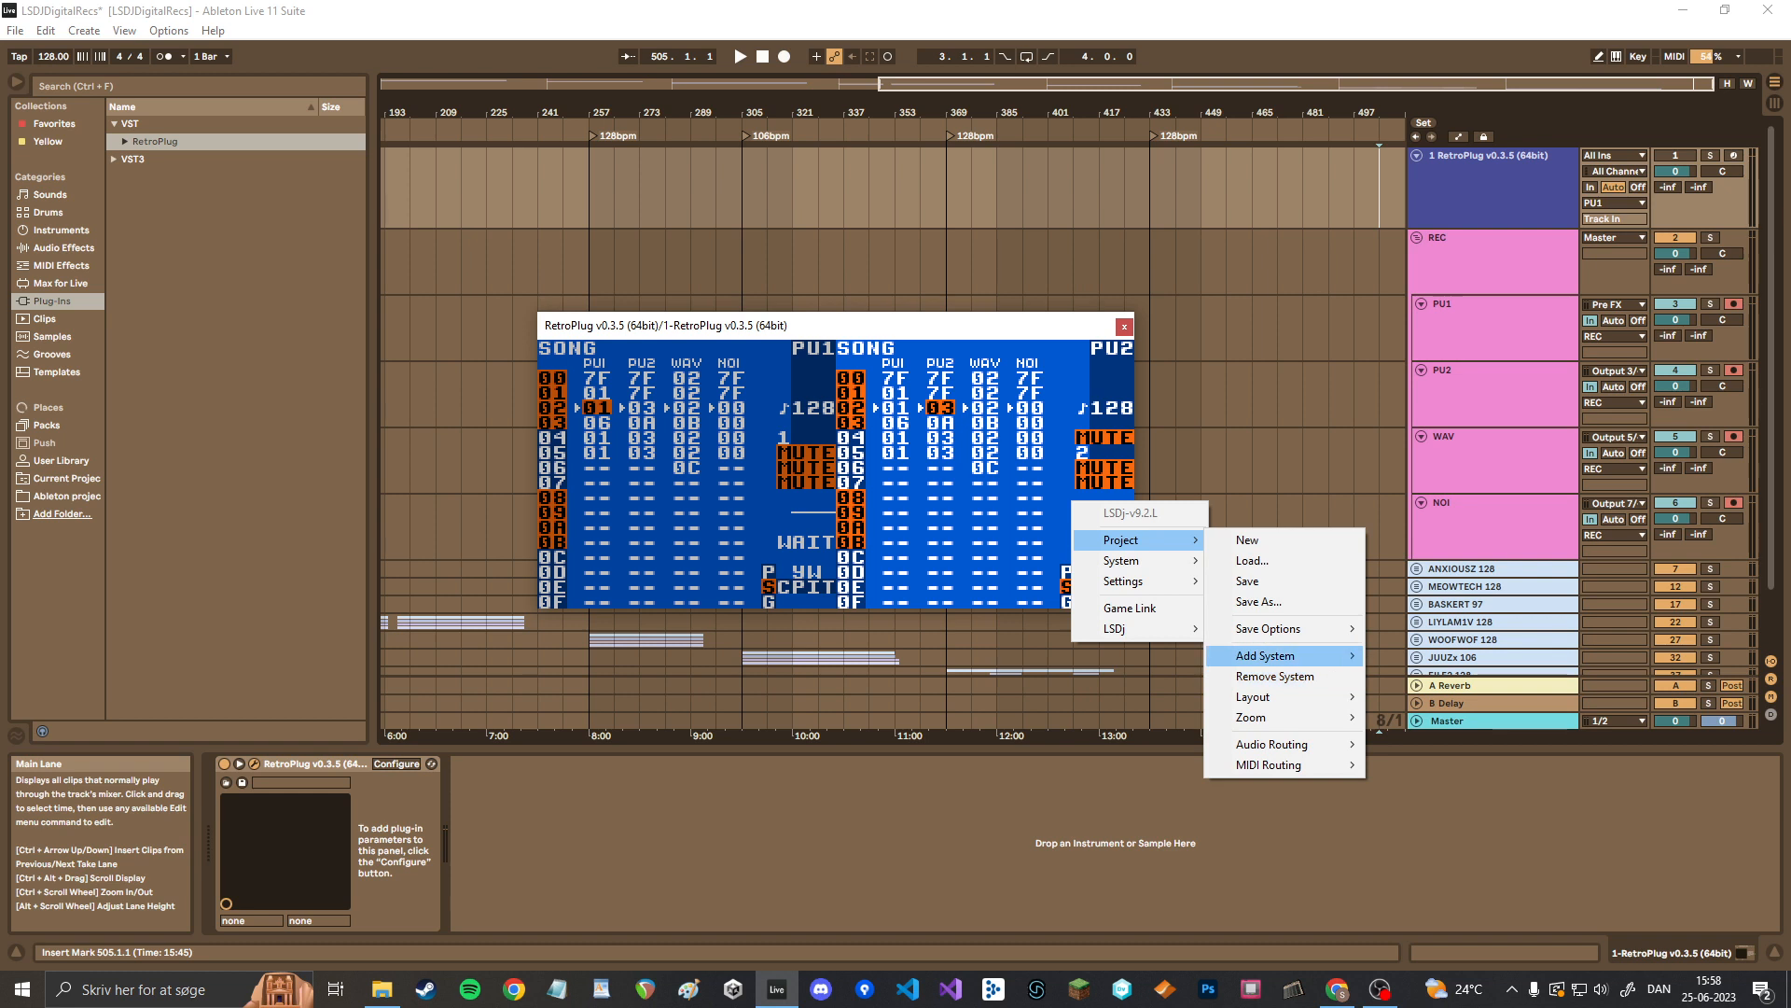
click(1265, 654)
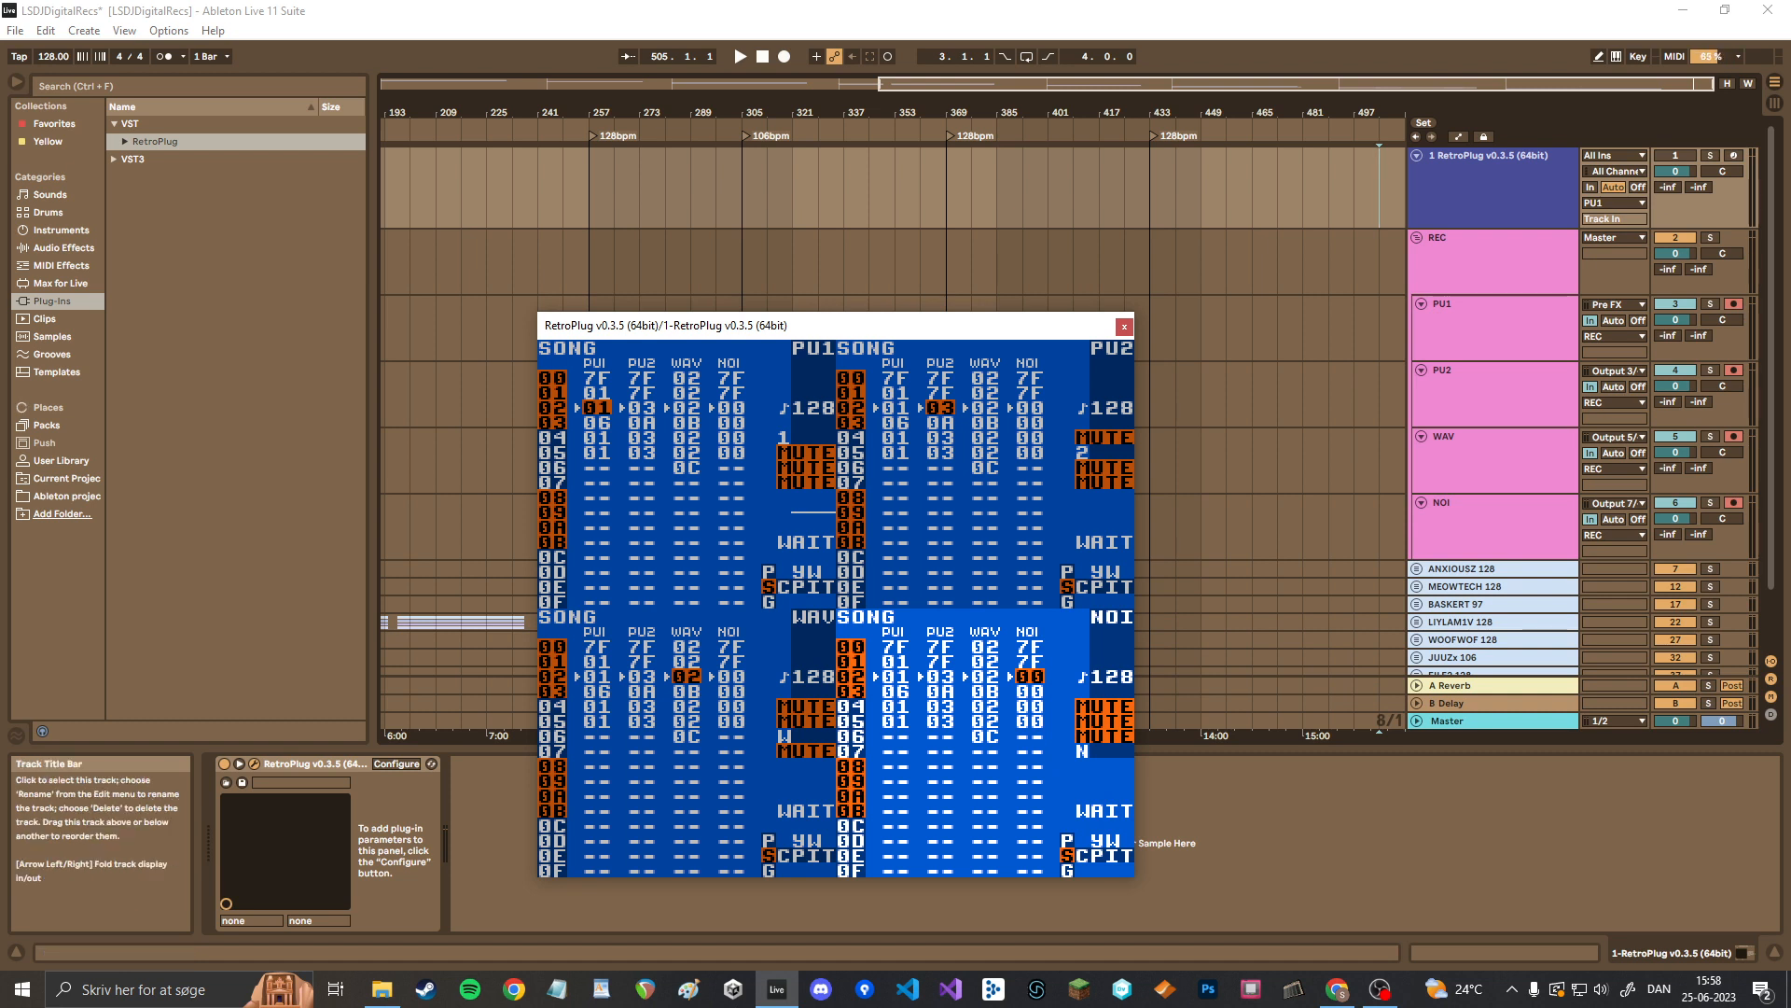
- Record the song onto the armed PU1, PU2, WAV and NOI tracks around bar 505
click(739, 56)
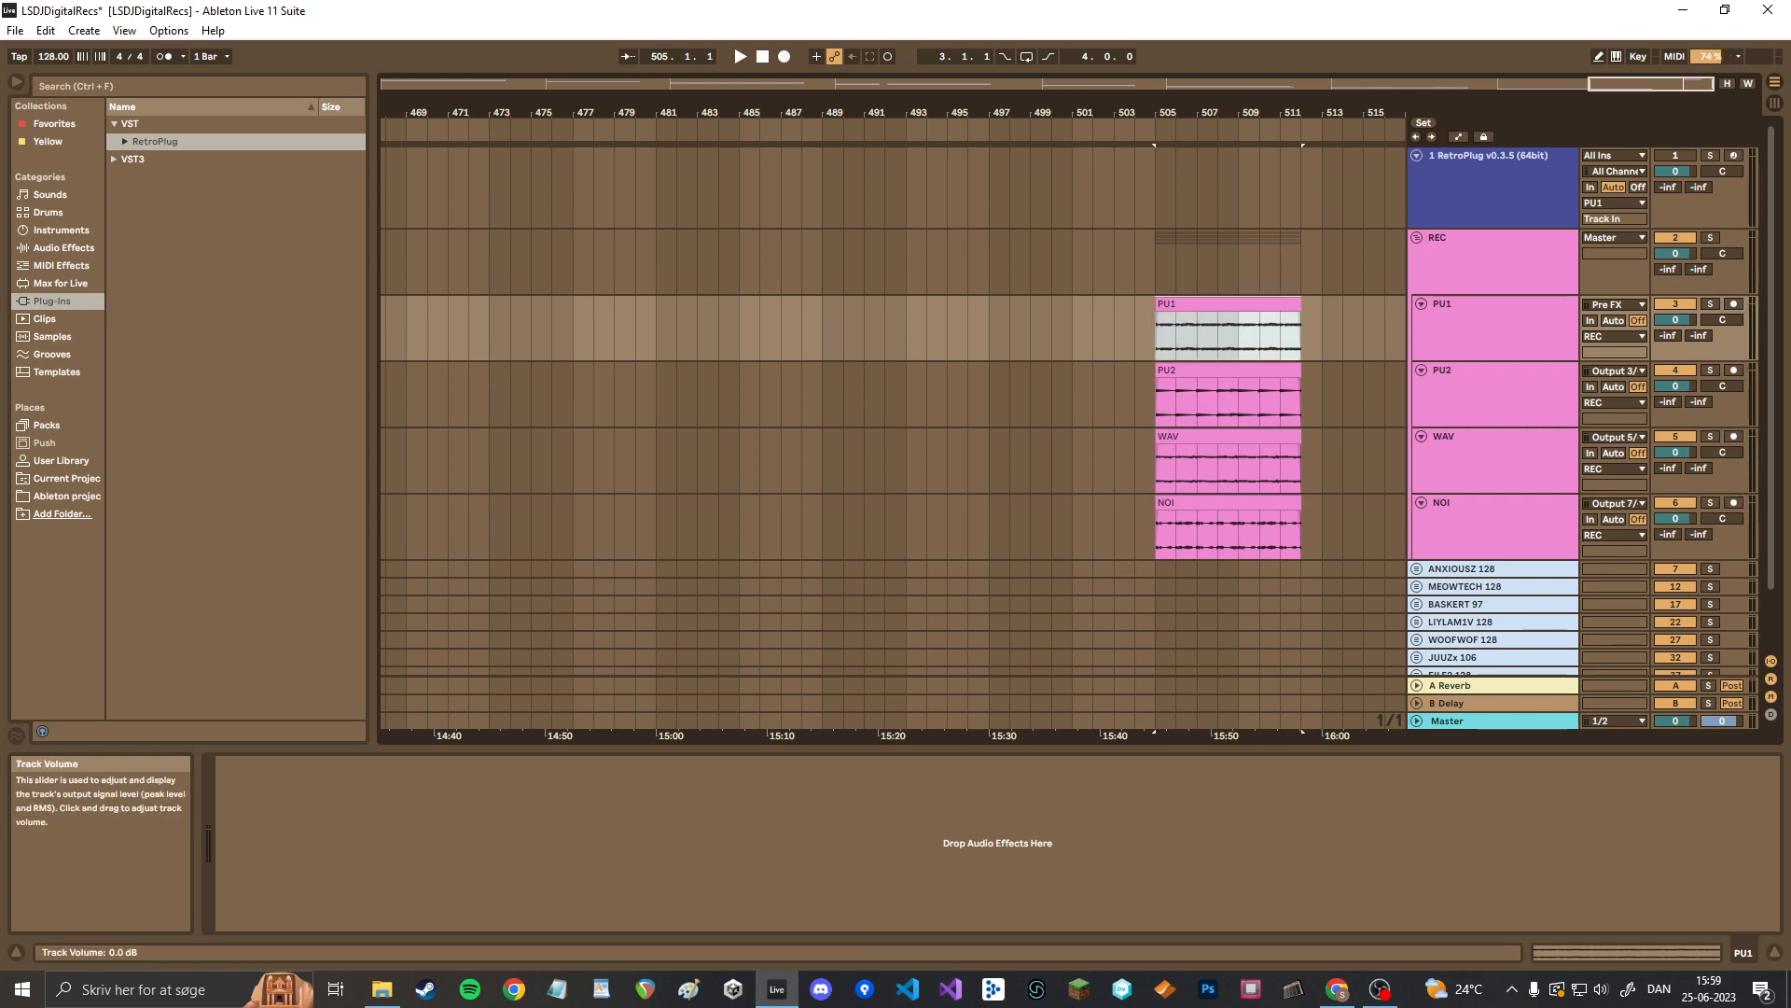
click(1224, 332)
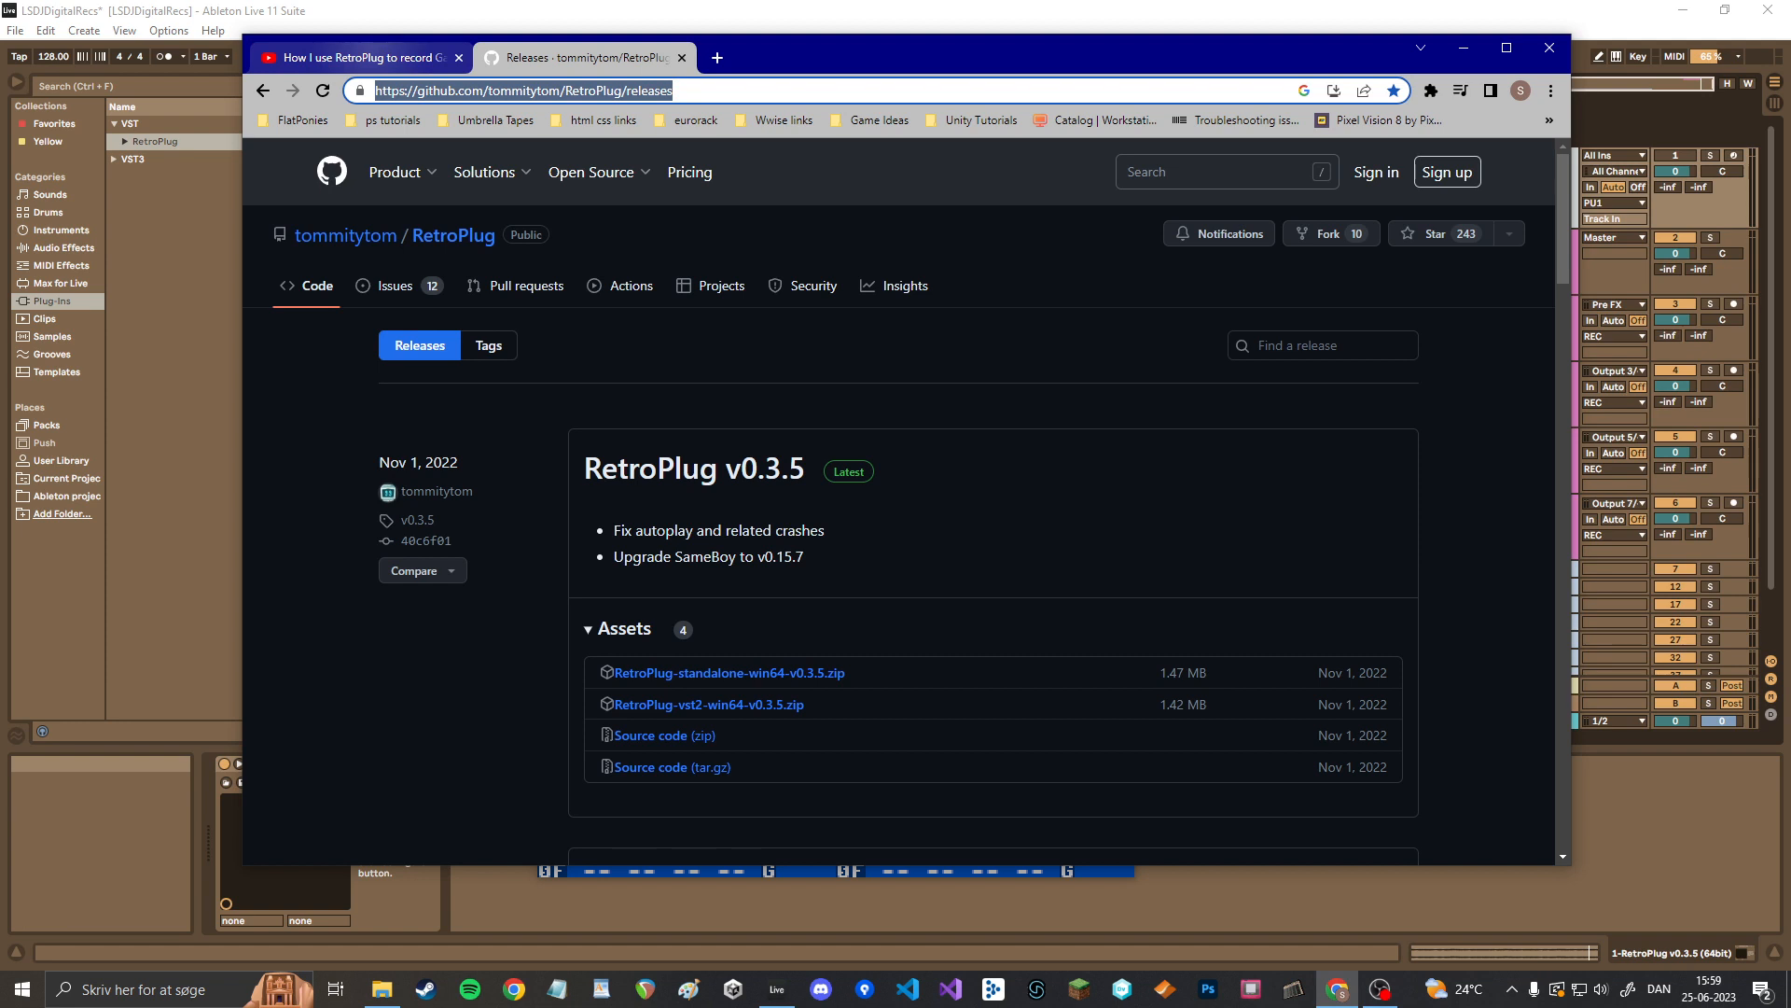
- Switch Chrome from the GitHub releases page to the RetroPlug recording tutorial video on YouTube
click(358, 58)
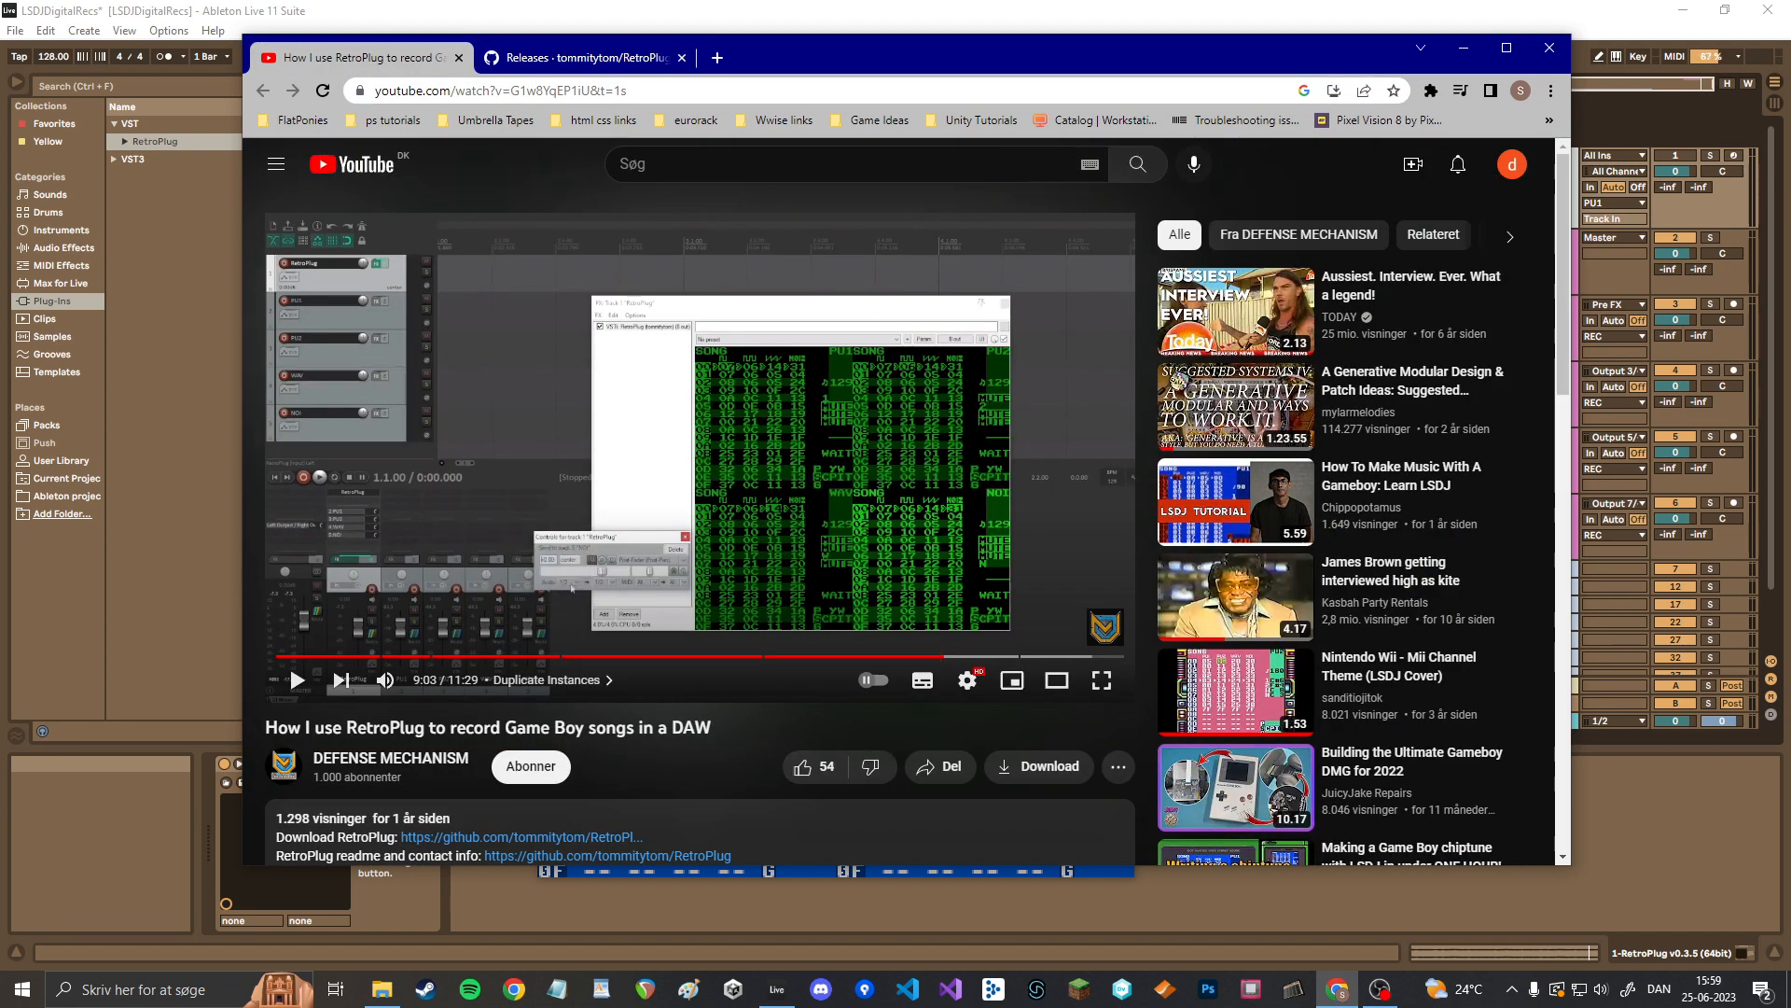
mouse_move(390, 758)
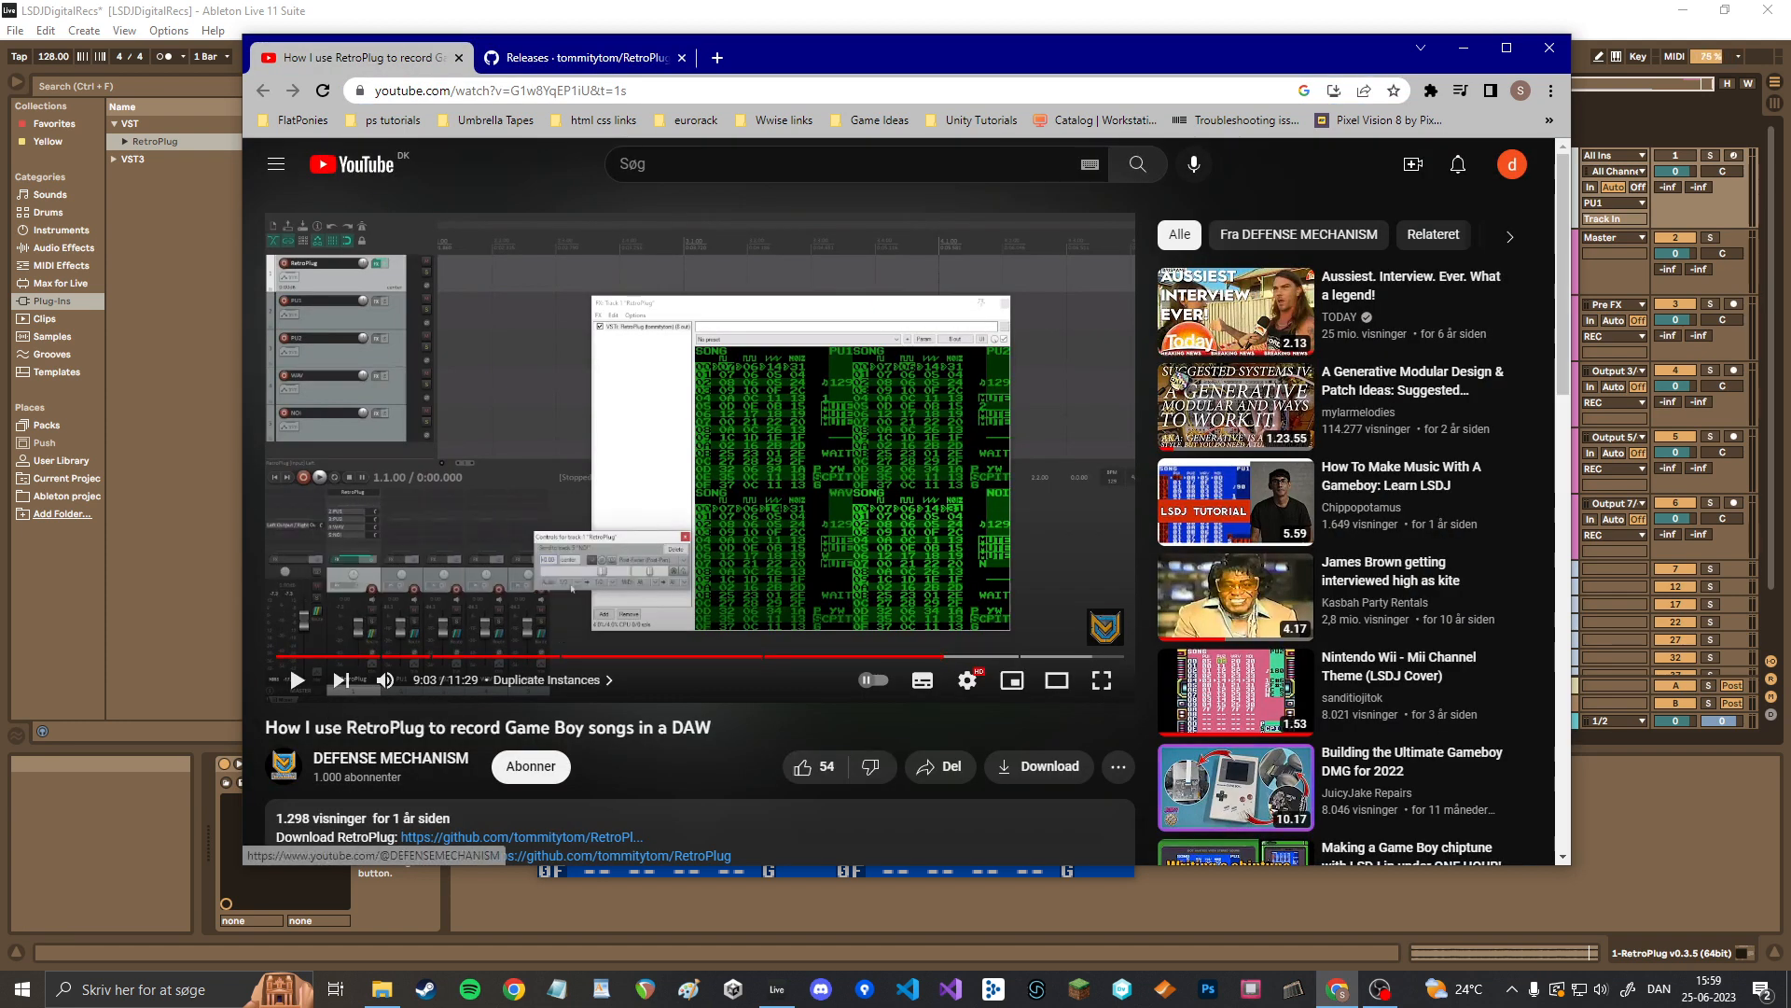